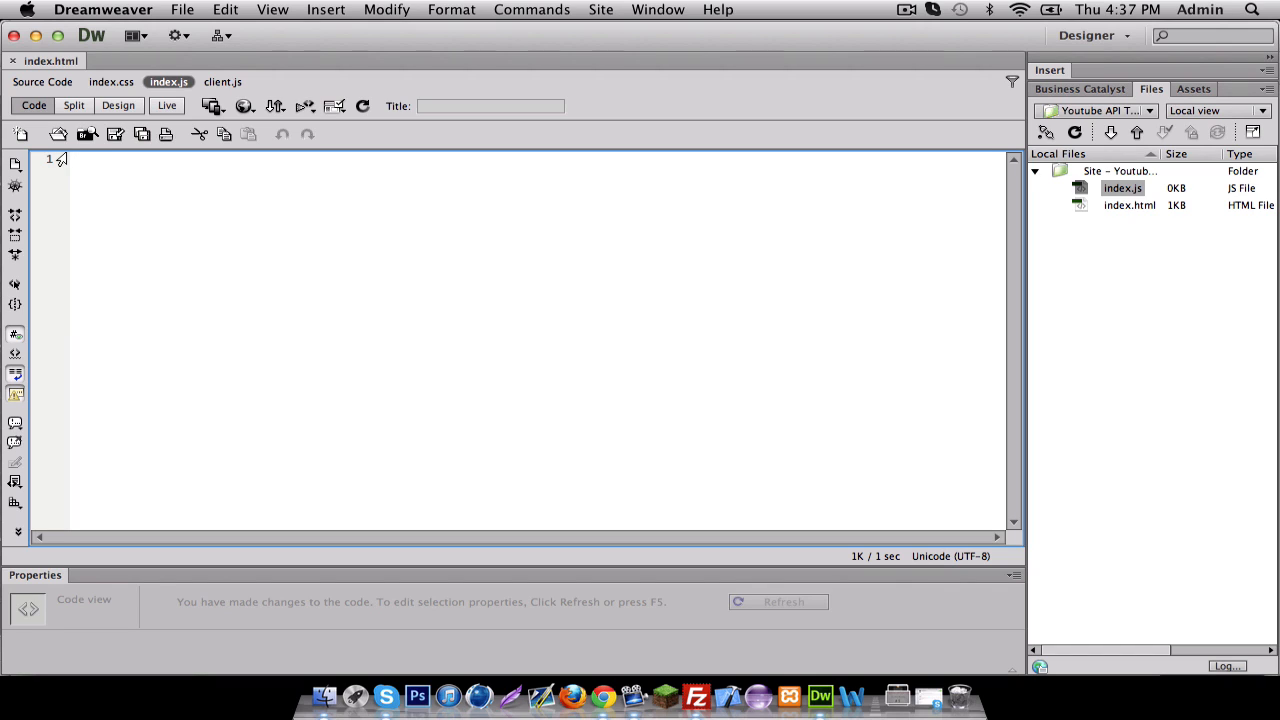
Step: Type a (function () { ... })(); self-invoking wrapper into the empty index.js
text((function () {)
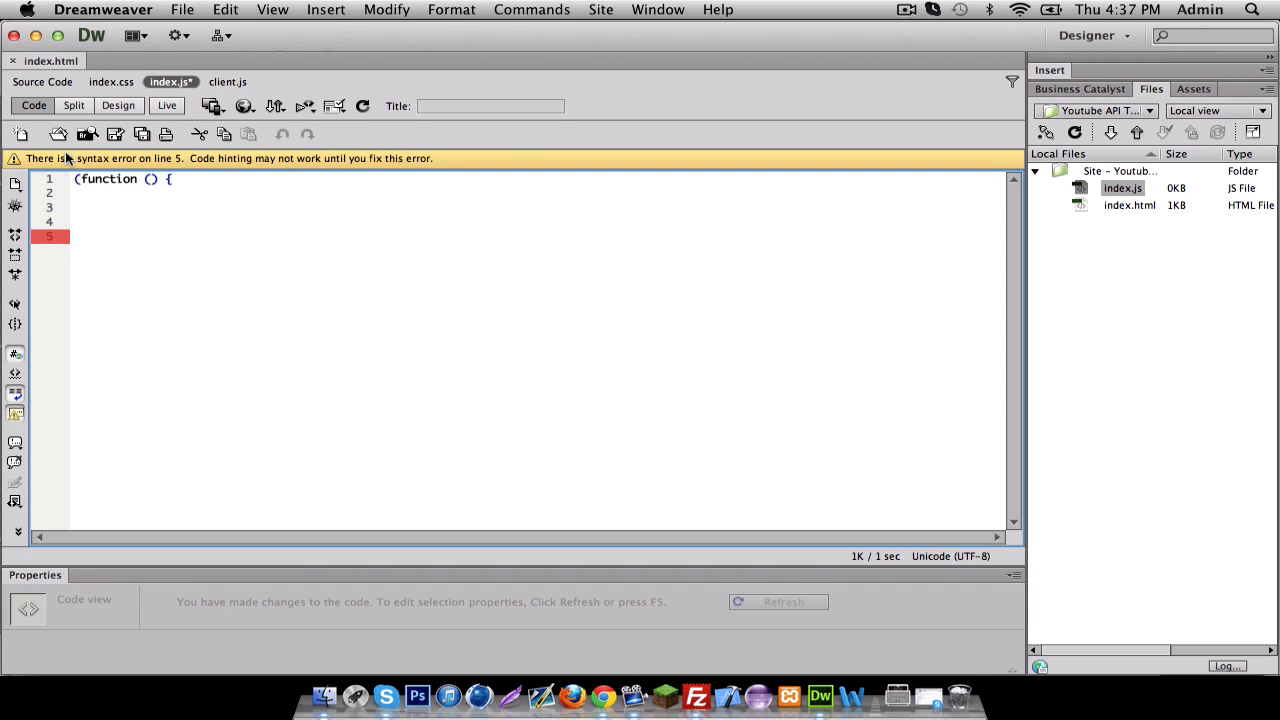
text(})();)
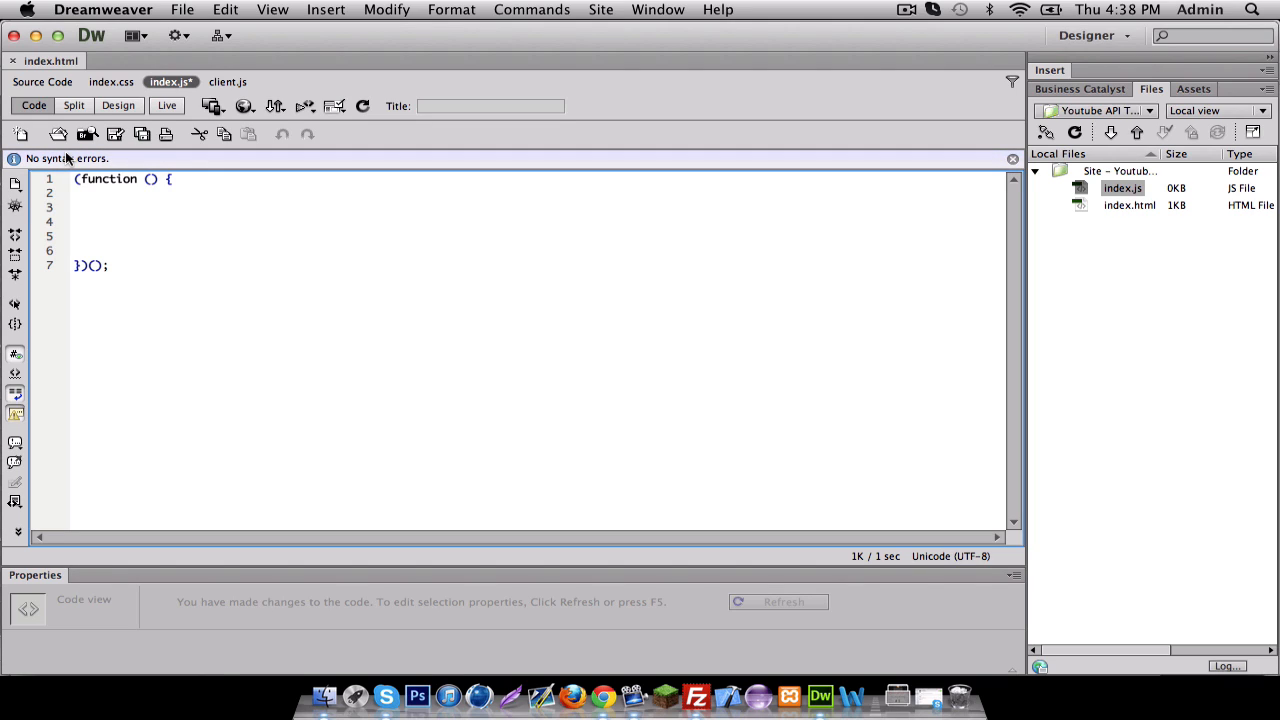
Step: Declare var OAUTH_CLIENT_ID = '' inside the wrapper, fixing a mistyped variable name
text(var cl)
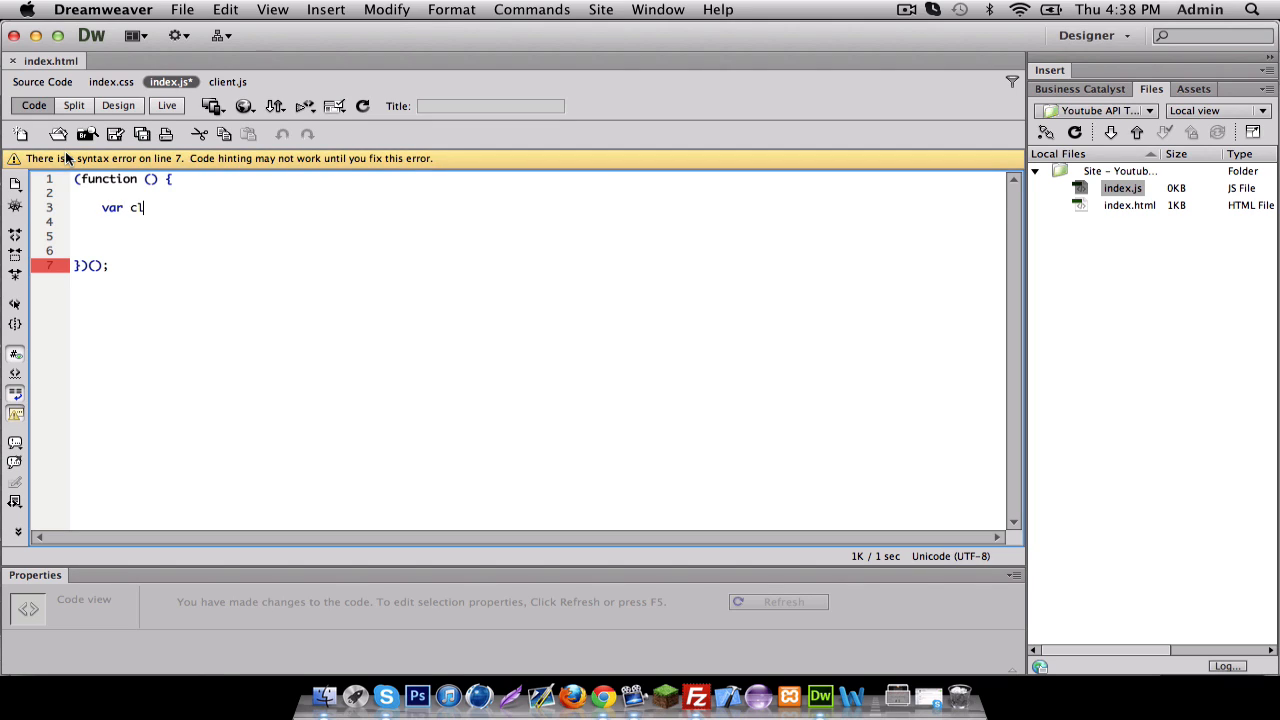
key(Backspace)
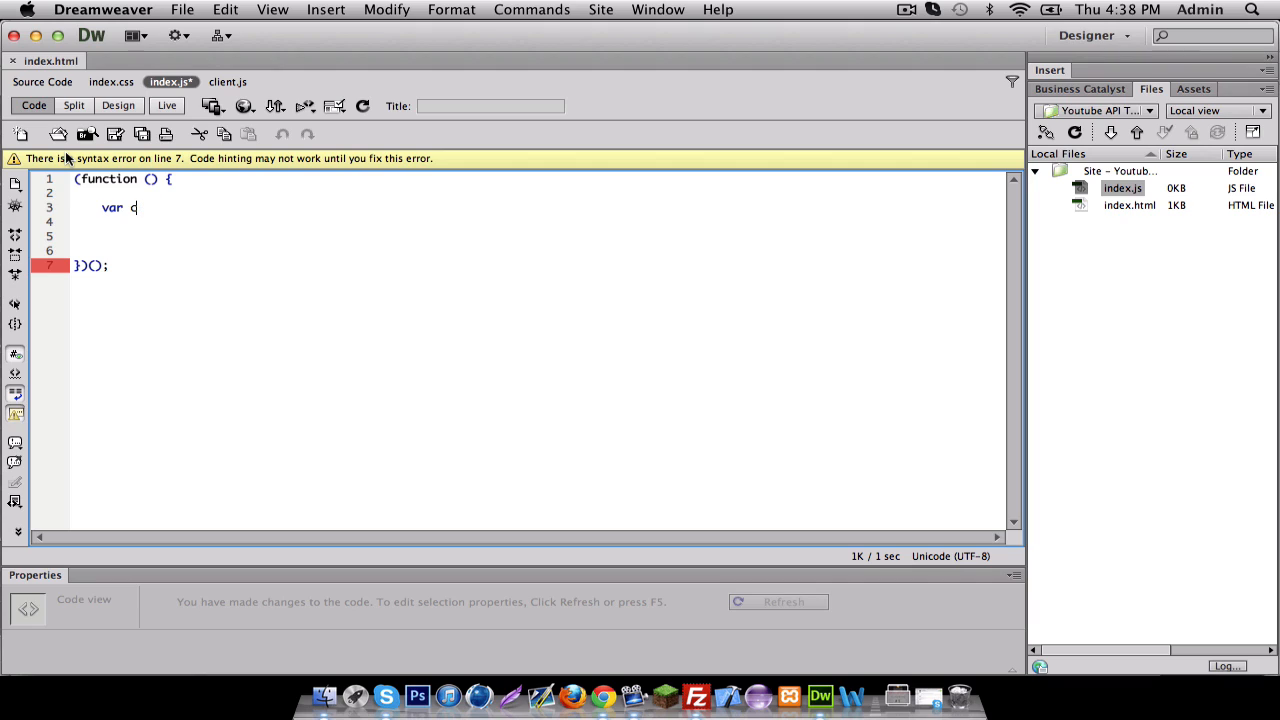
key(backspace)
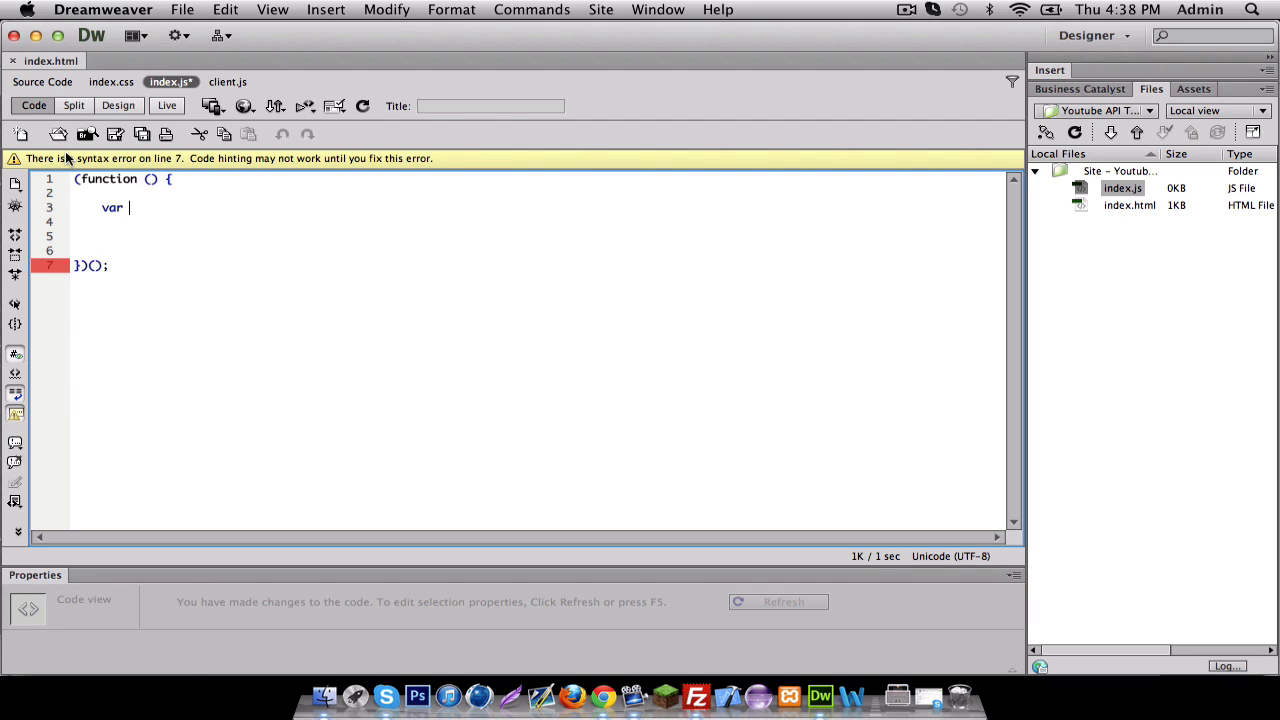
text(OA)
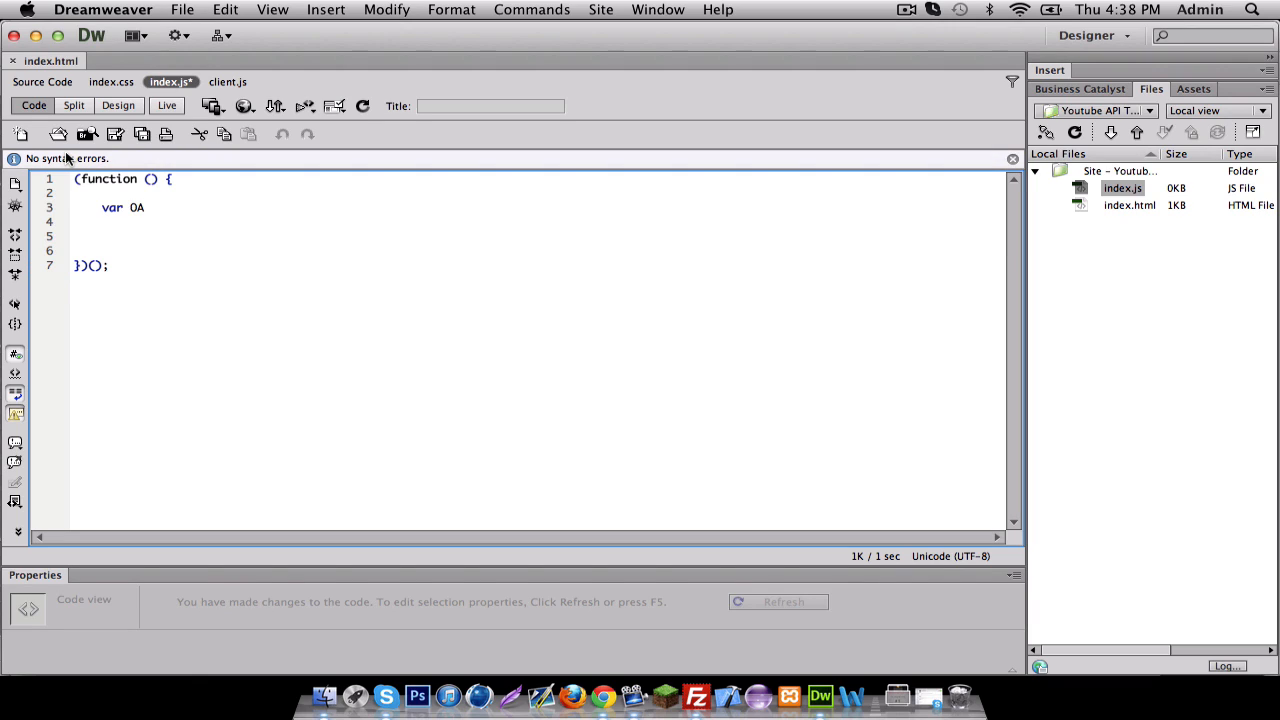
text(UTH)
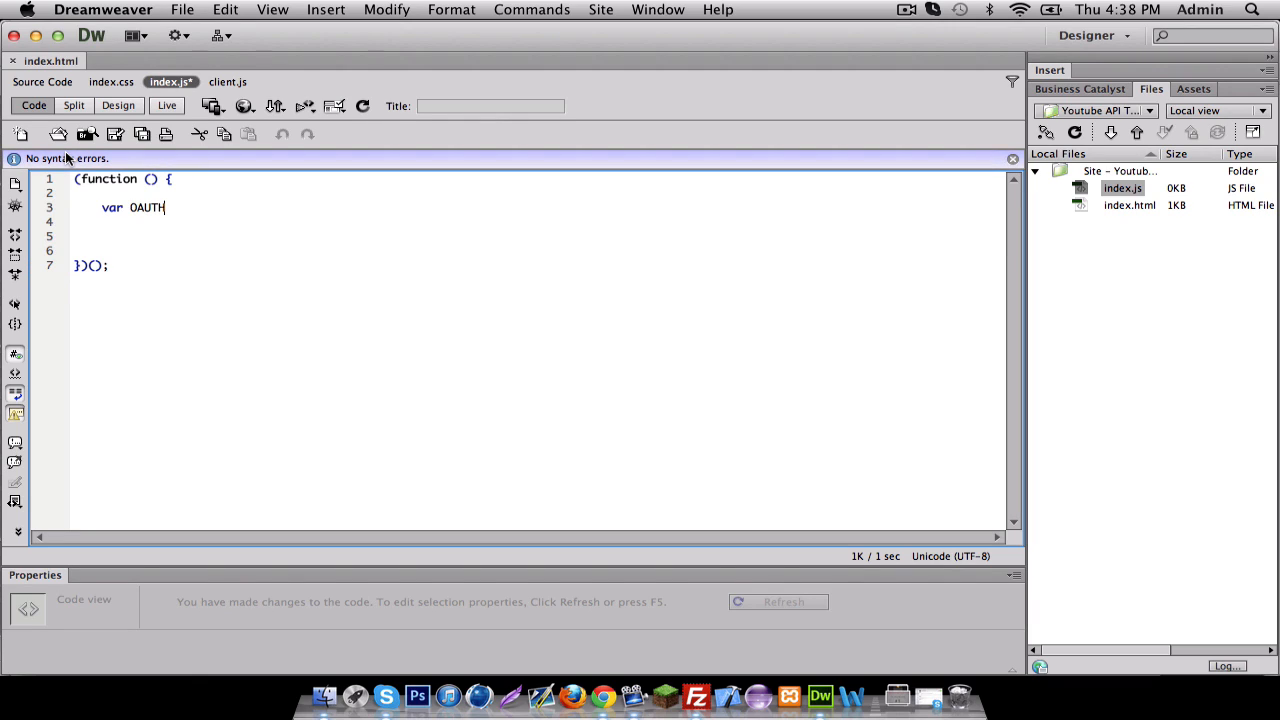
text(_)
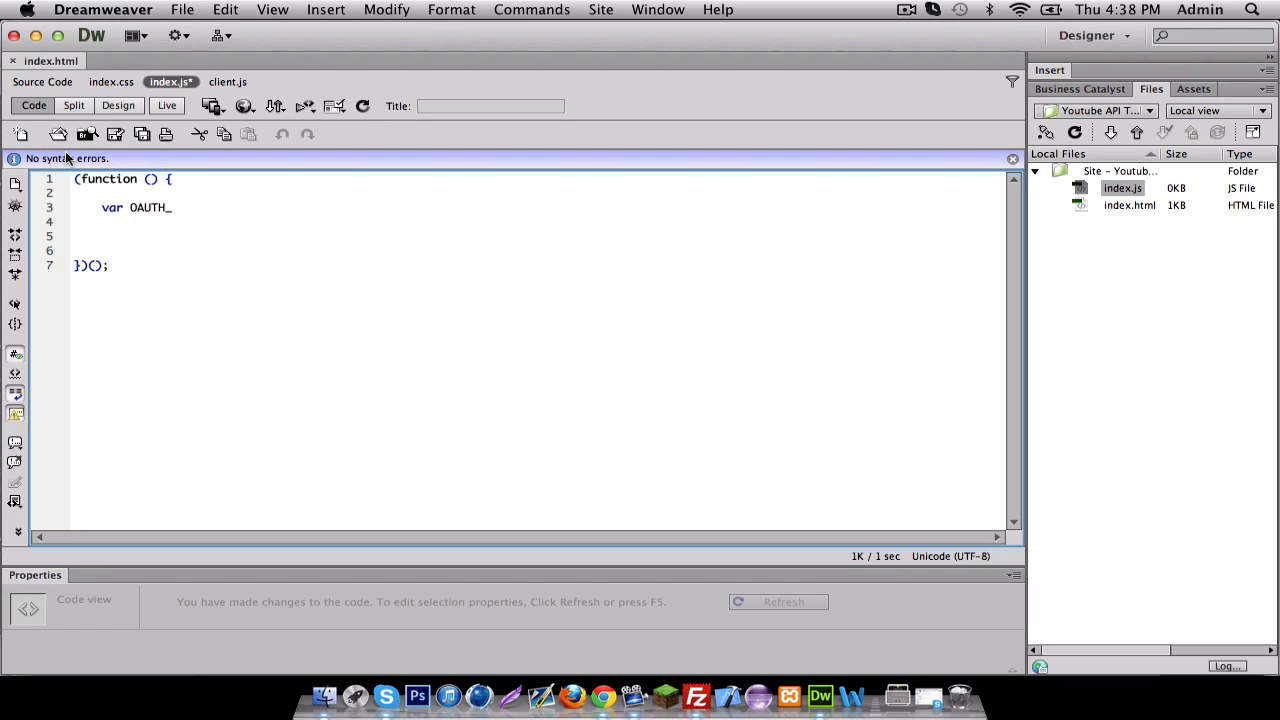
text(CLIENT_)
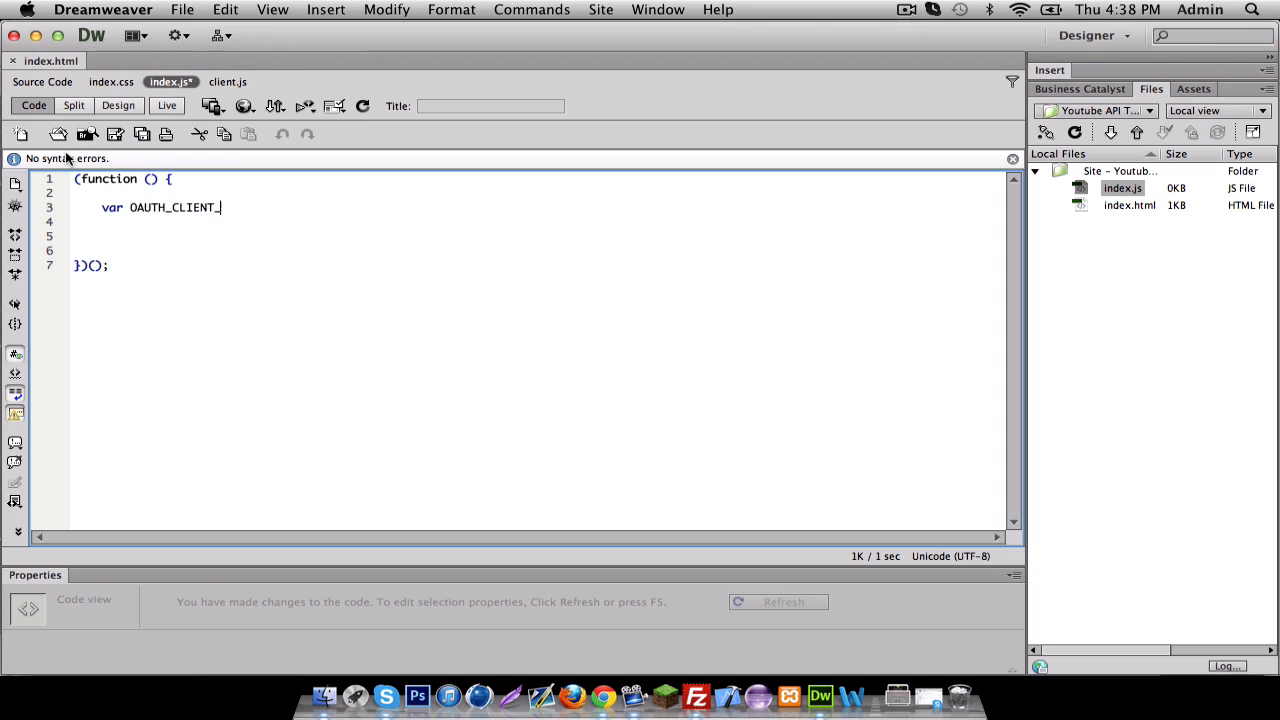
text(ID)
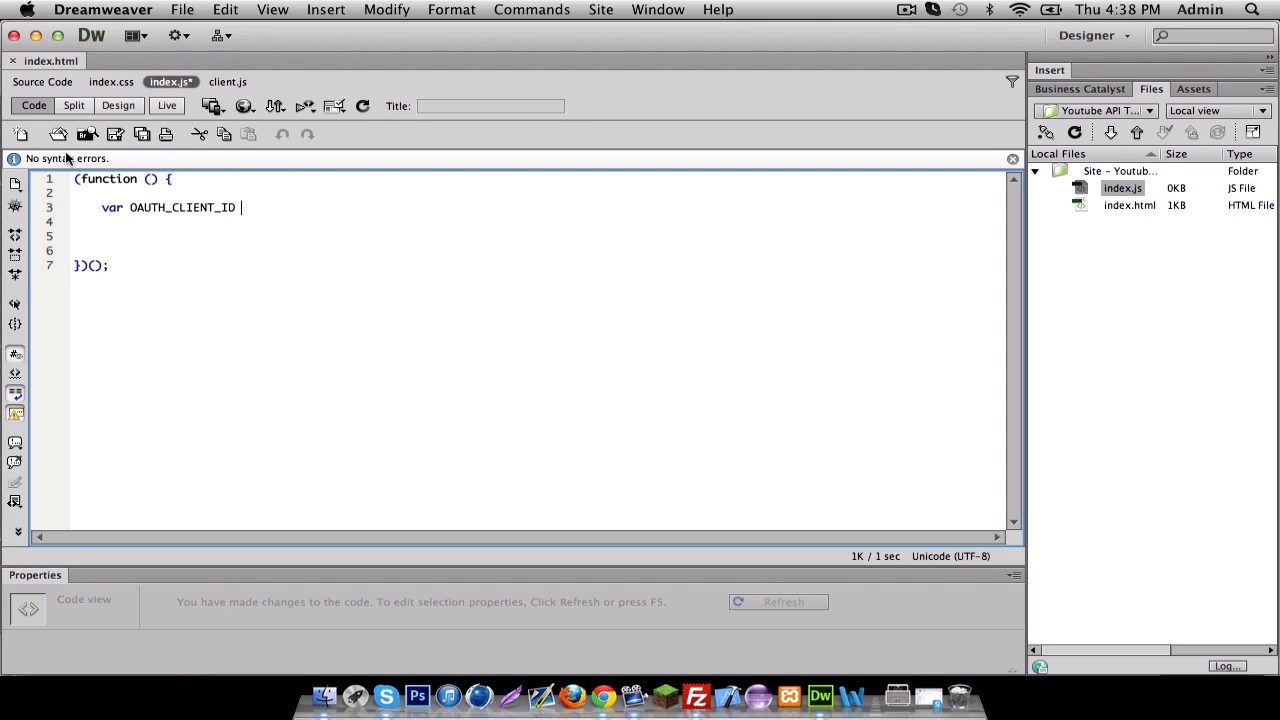
text(= '')
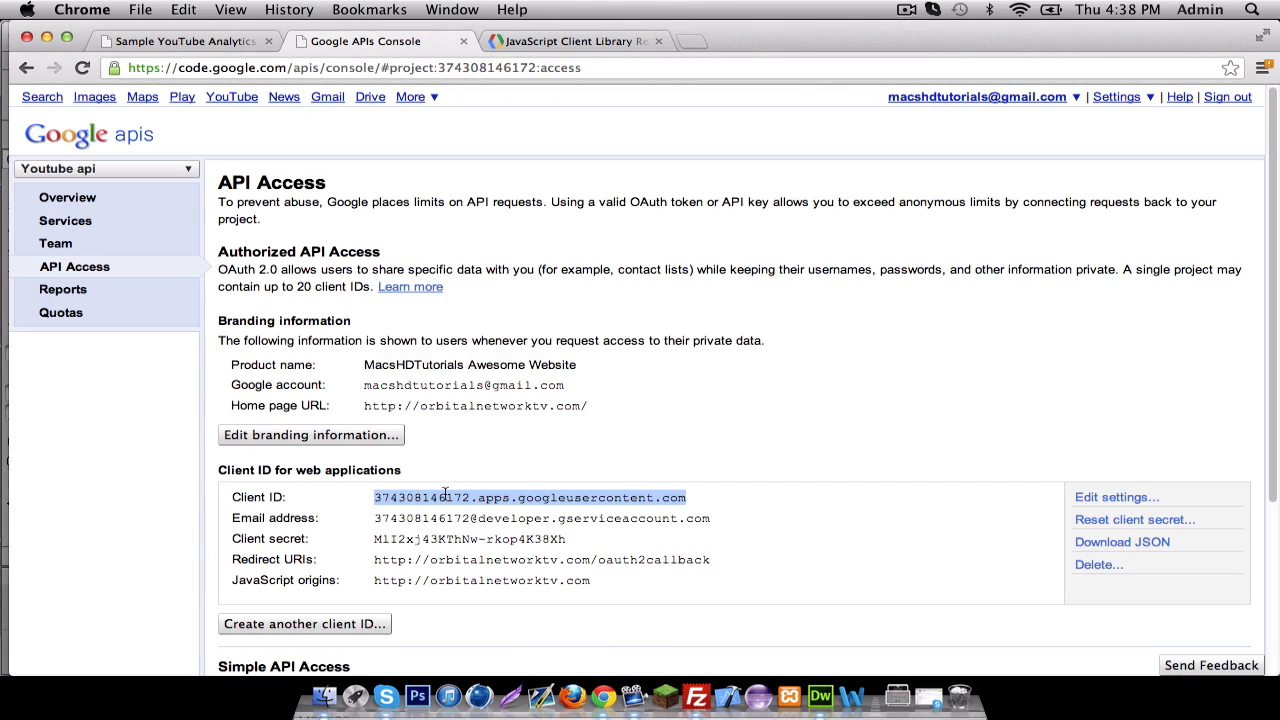
mouse_move(252, 197)
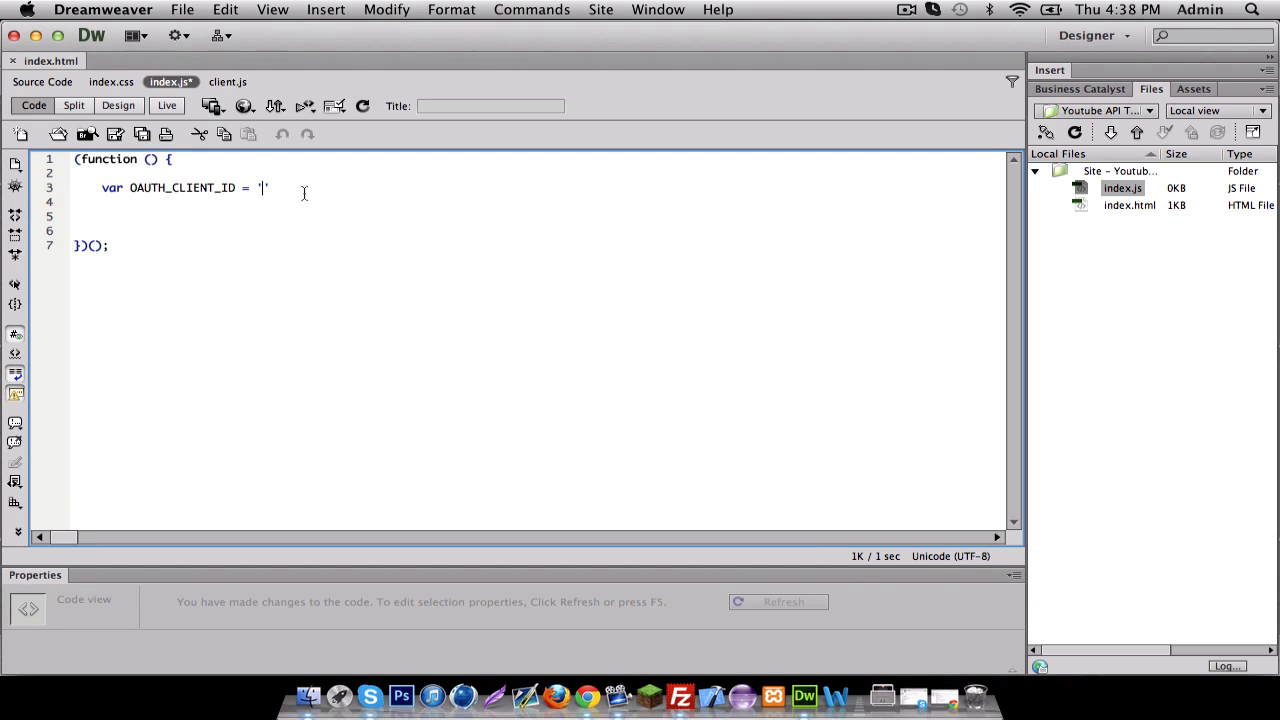
Step: Set OAUTH_CLIENT_ID to '374308146172.apps.googleusercontent.com' and start var OAUTH_SCOPES = ['ht
text(374308146172.apps.googleusercontent.com)
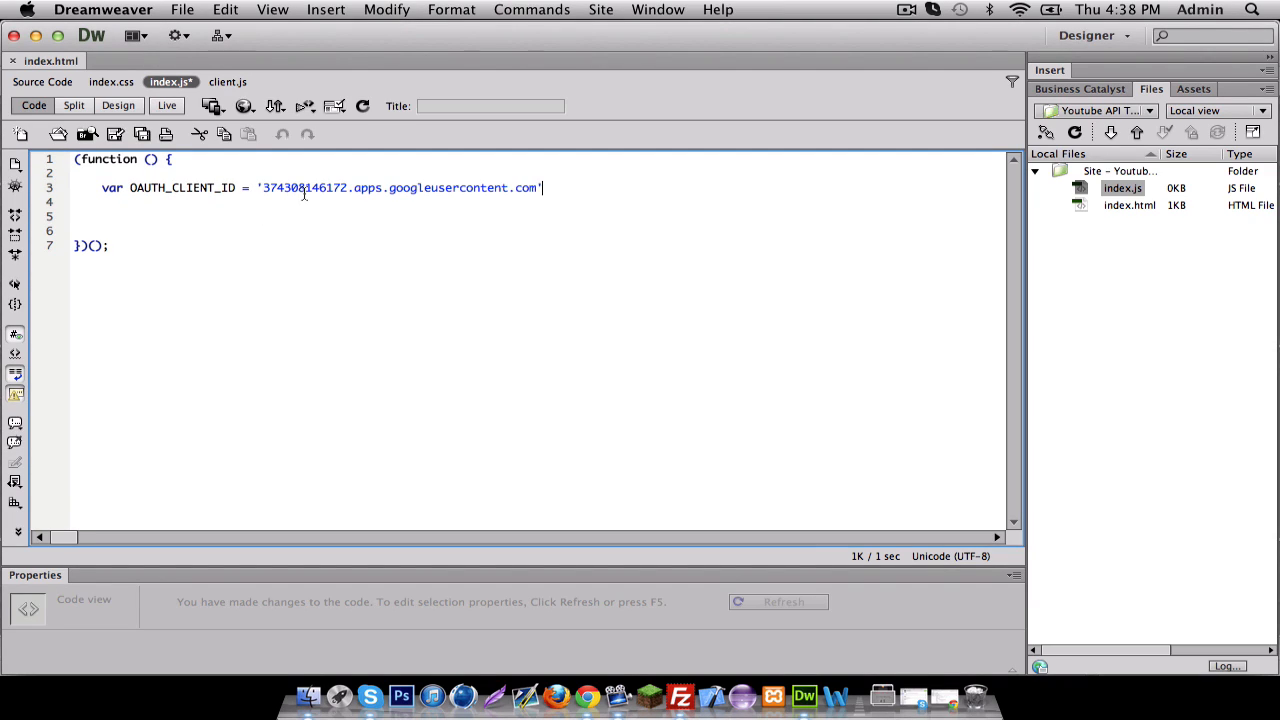
key(Return)
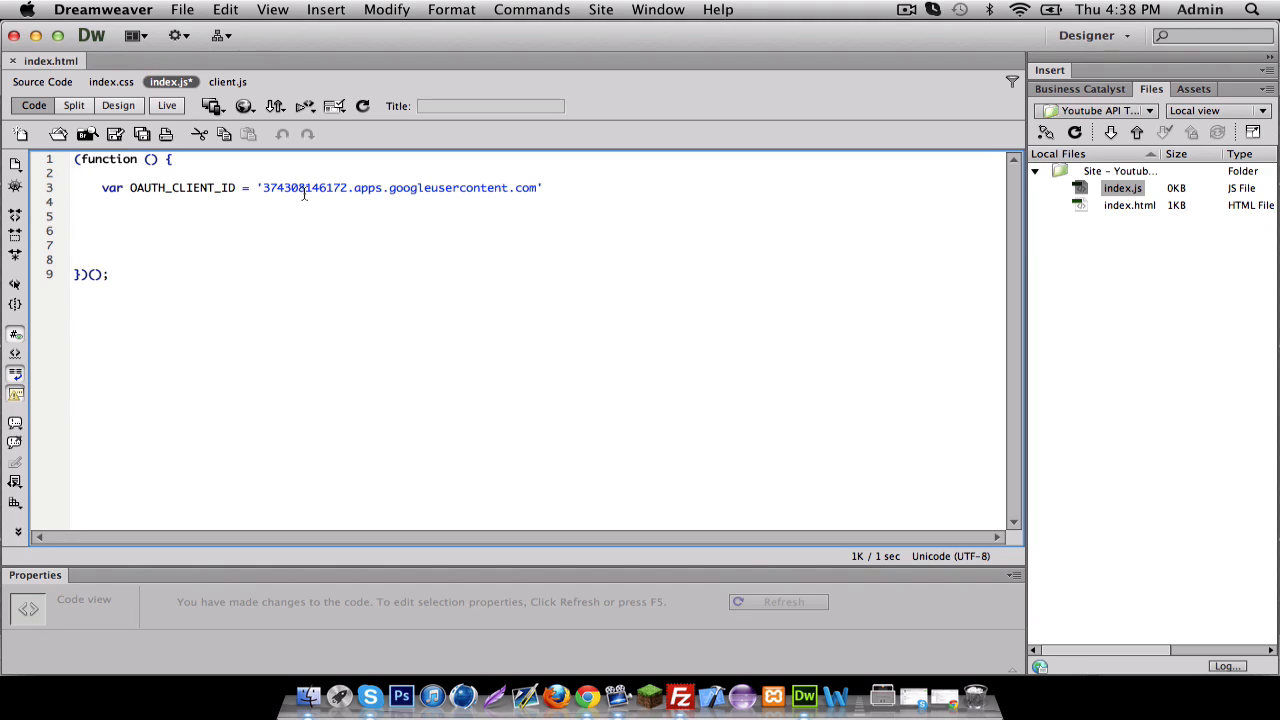
text(var)
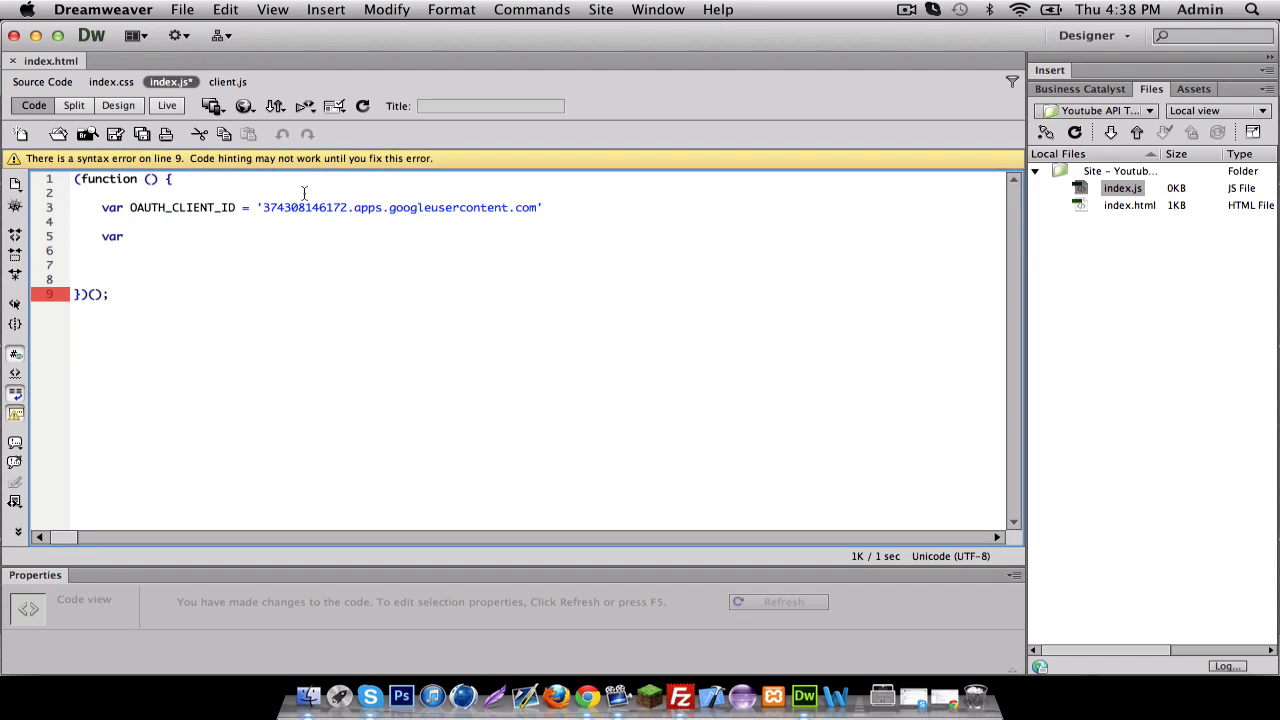
text(OUT)
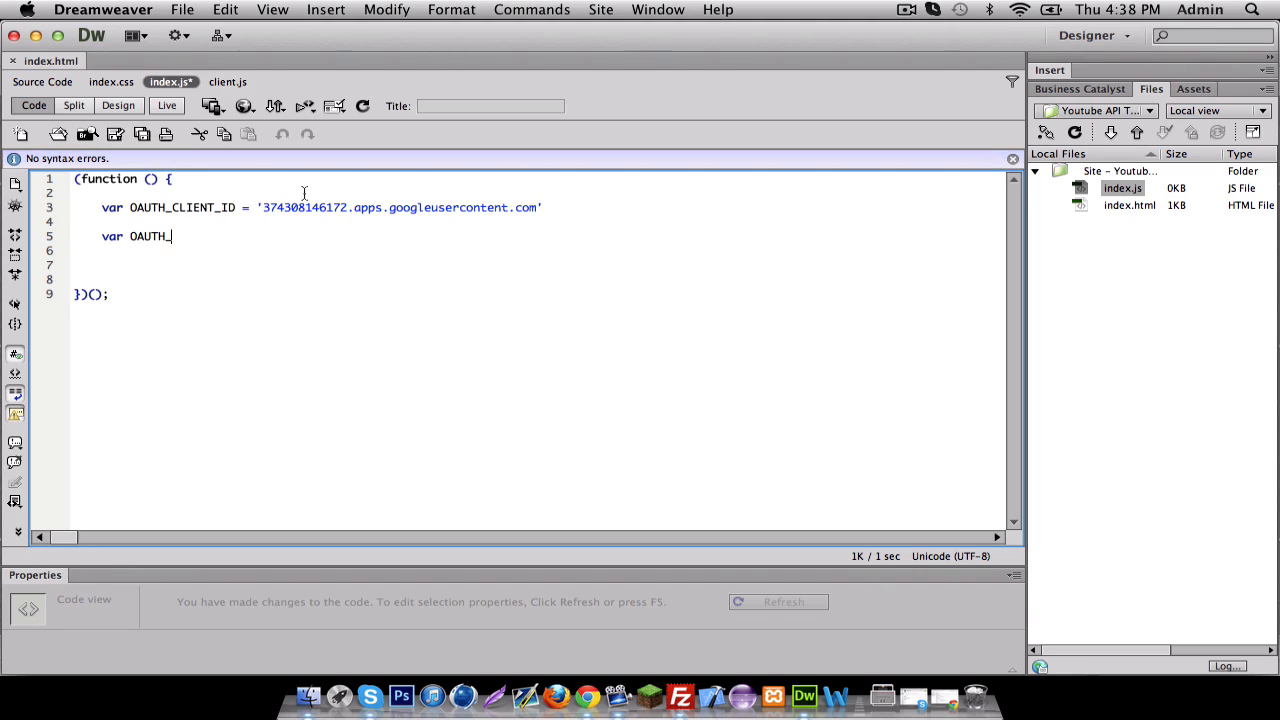
text(SCOPE)
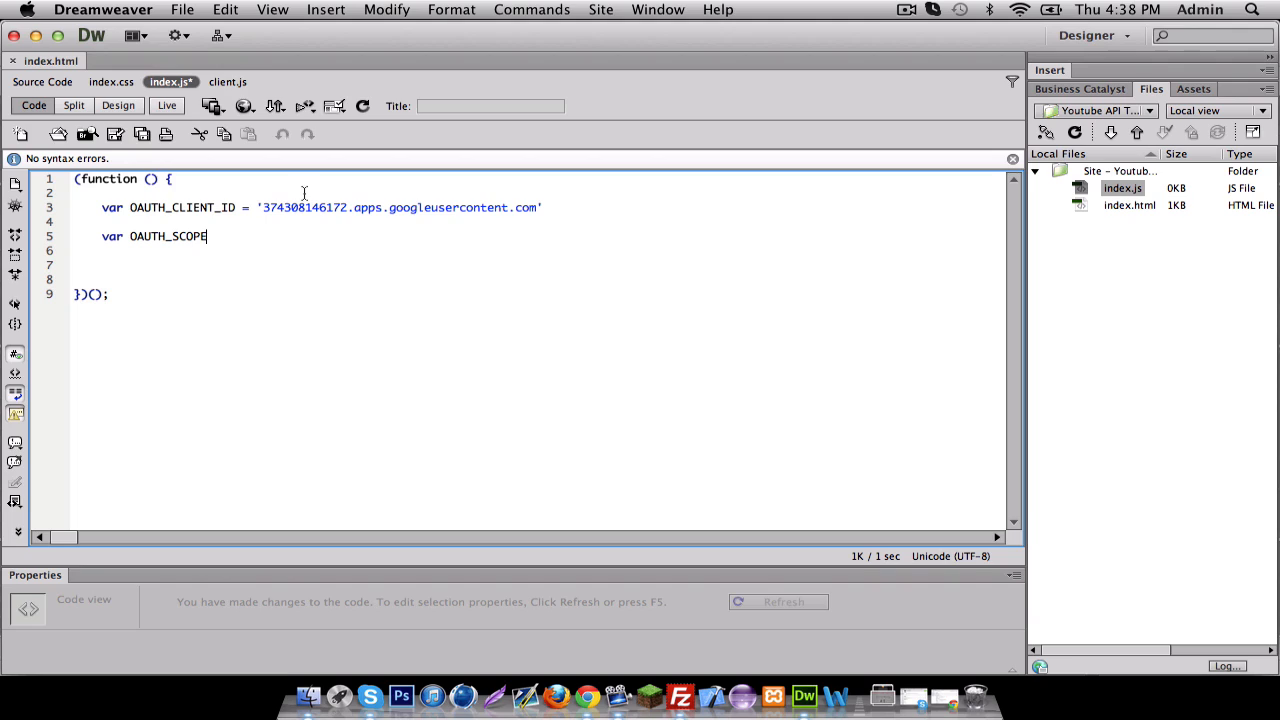
text(S =)
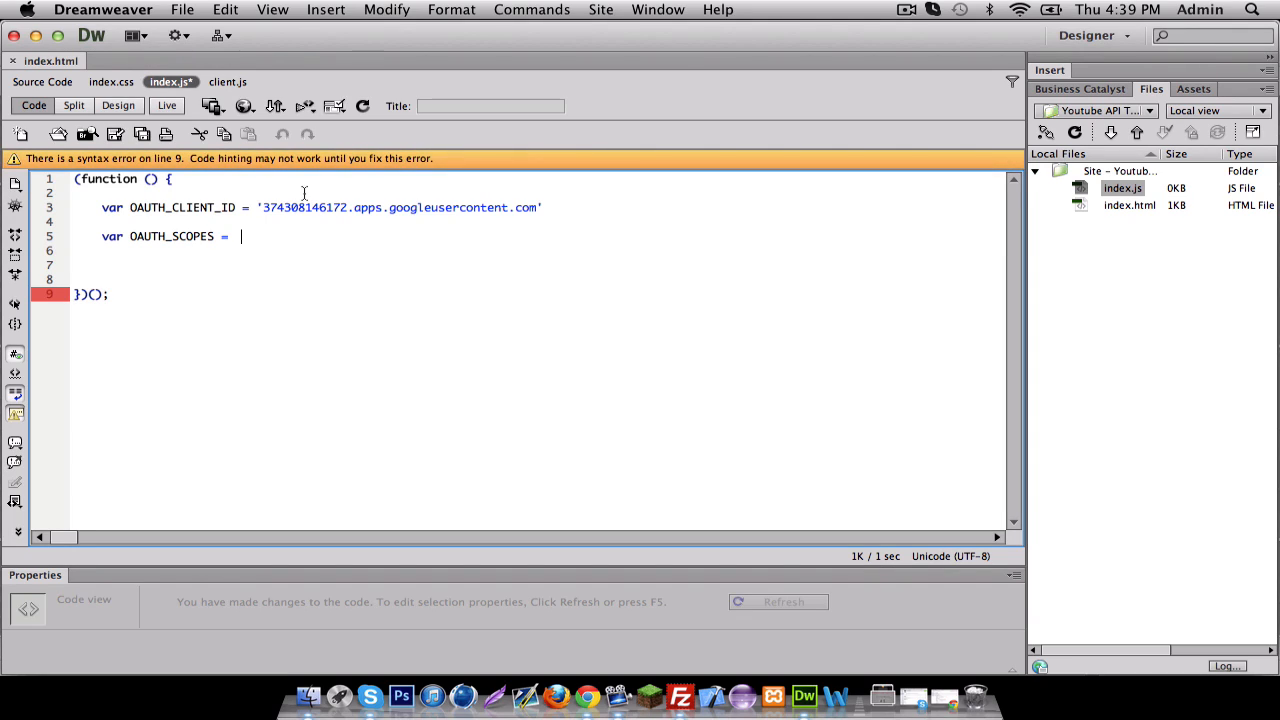
text([)
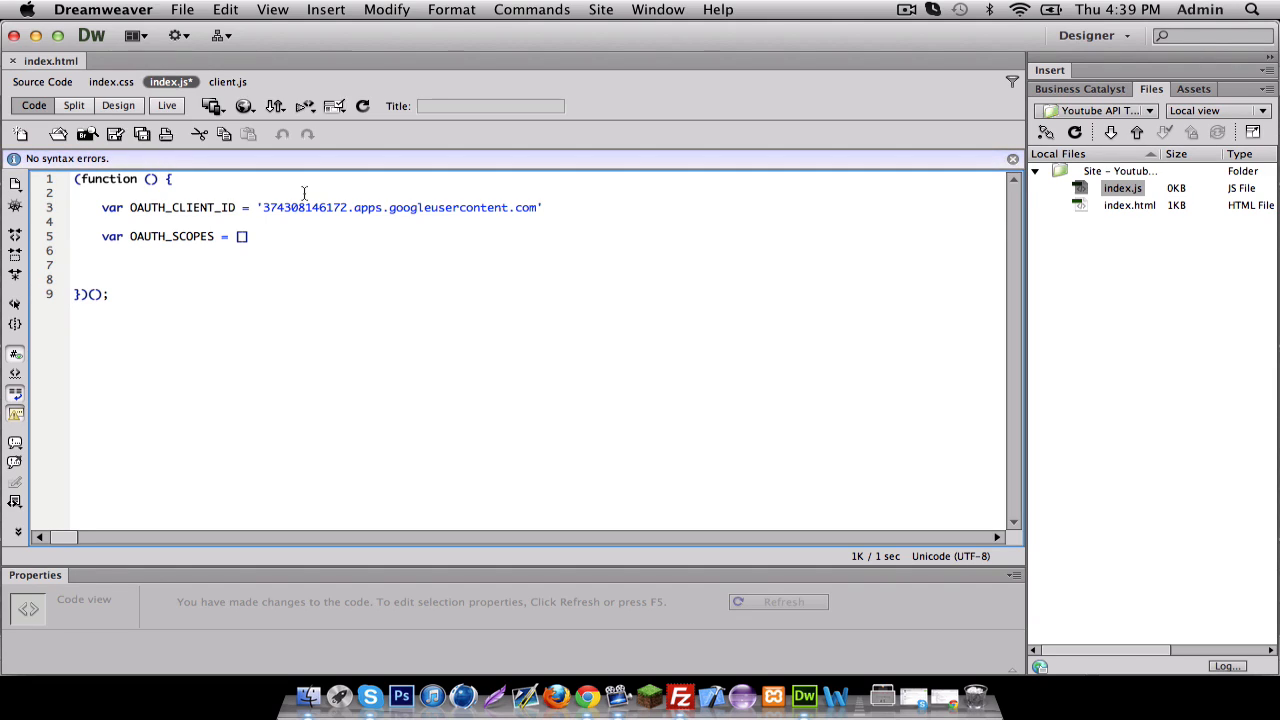
text([')
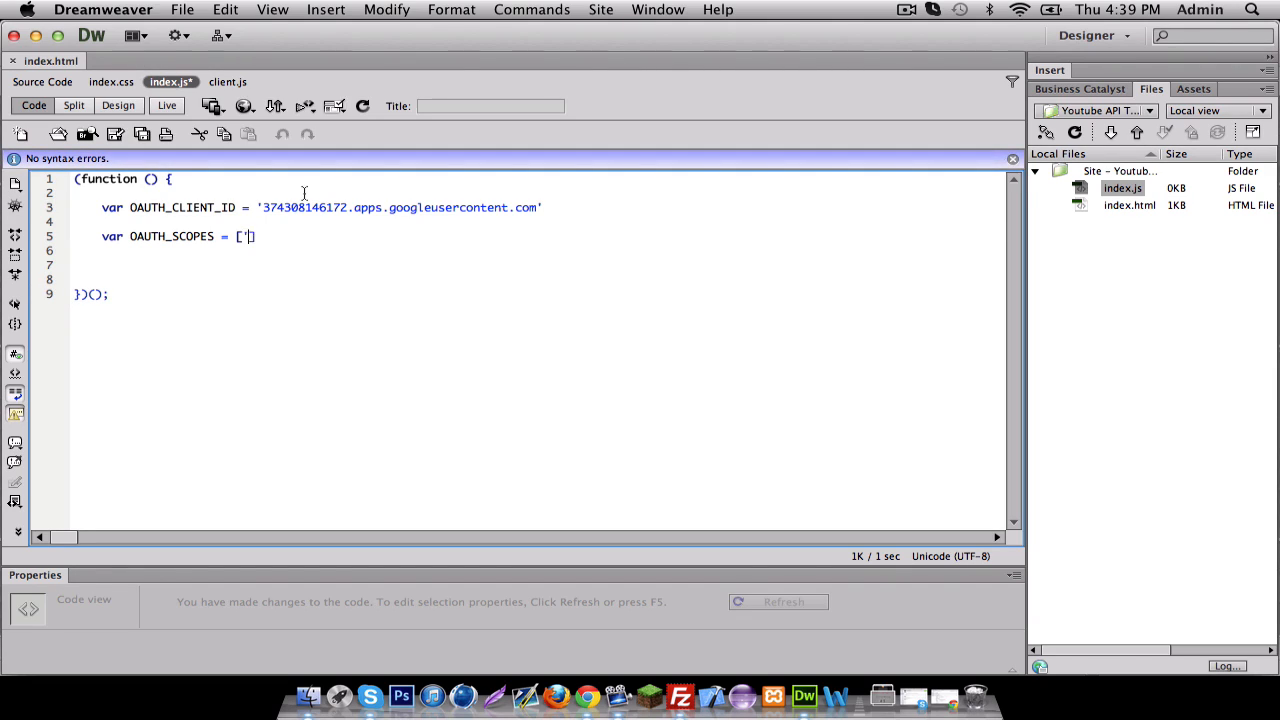
text(ht)
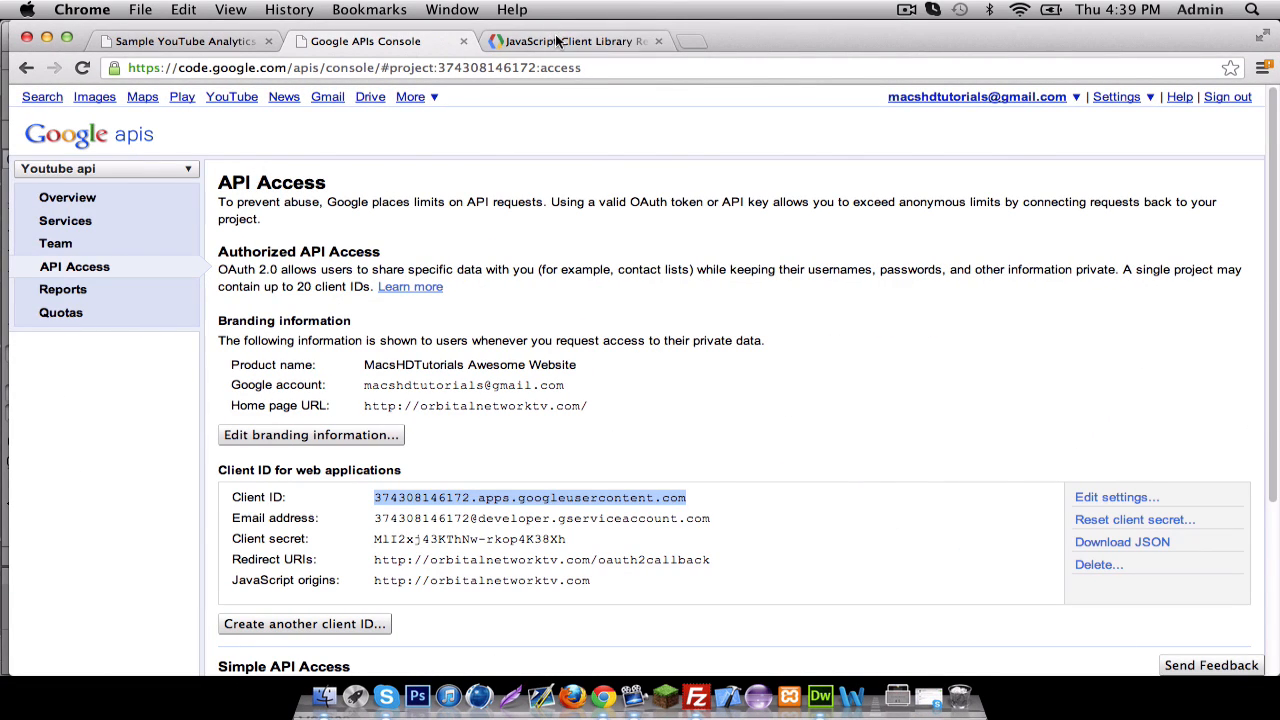
Step: Scroll the JavaScript Client Library Reference to the gapi.auth.authorize arguments and select the scope text
click(570, 41)
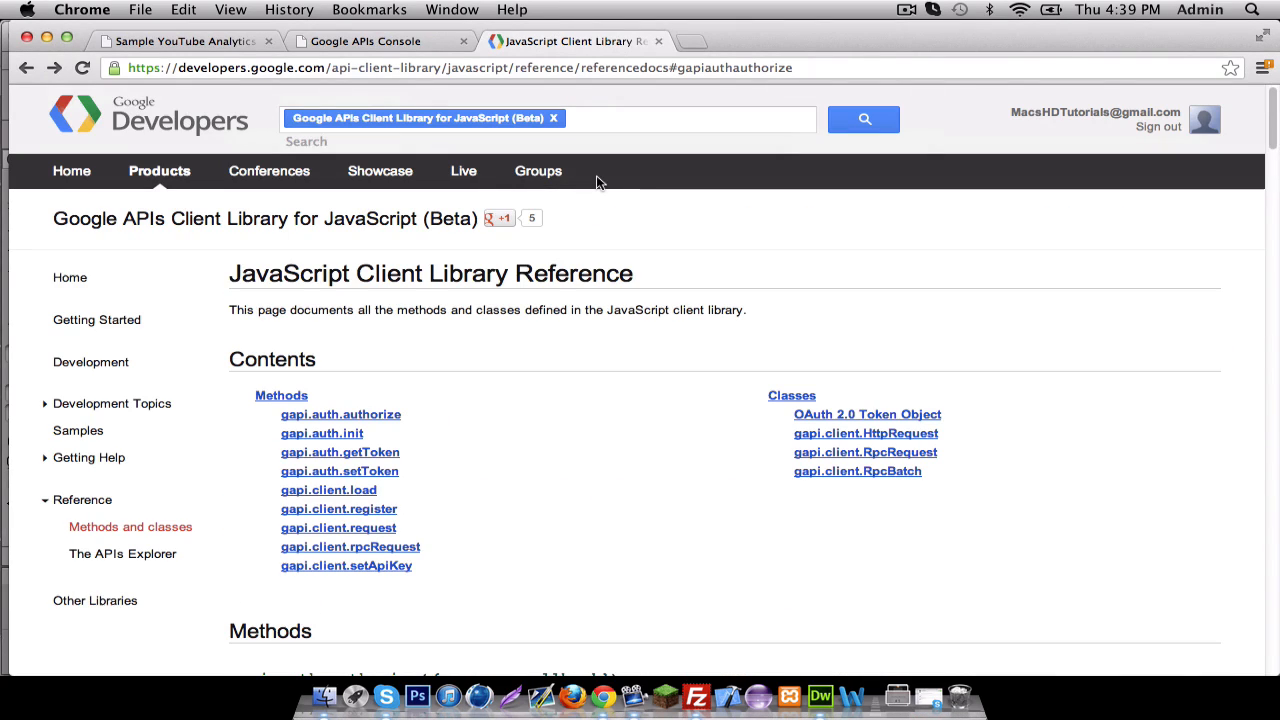
mouse_move(576, 225)
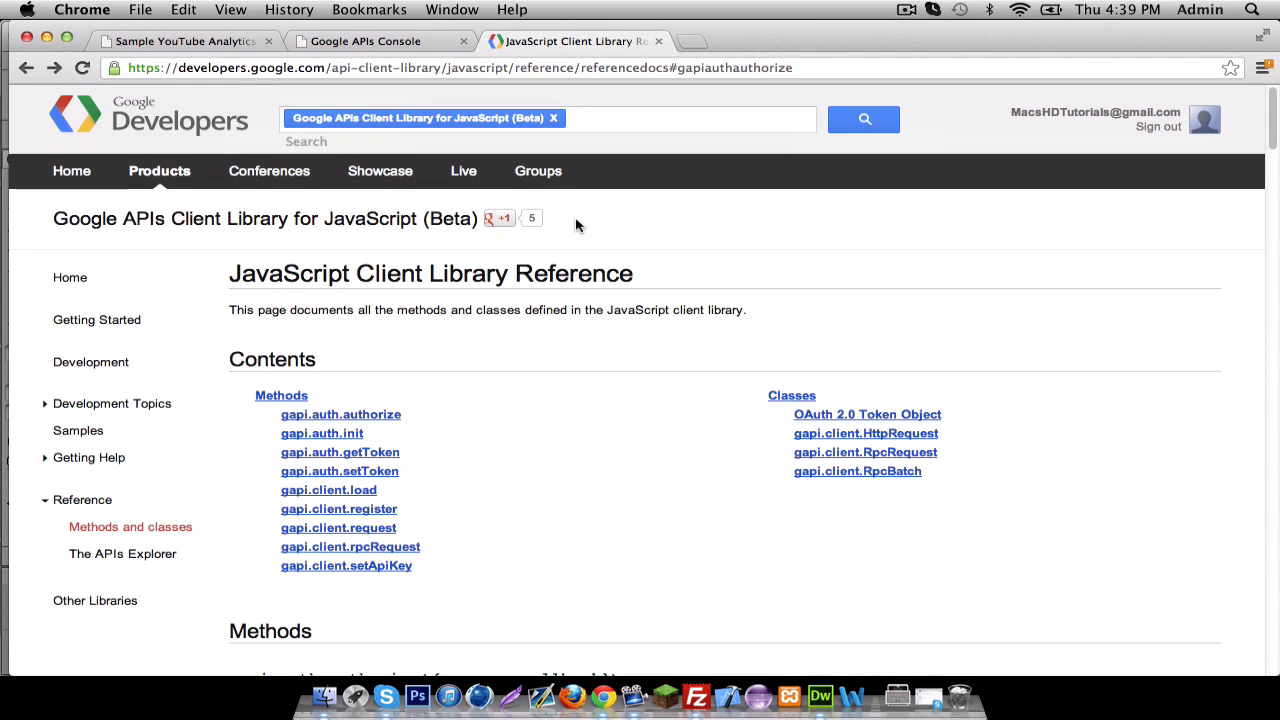
scroll(down, 3)
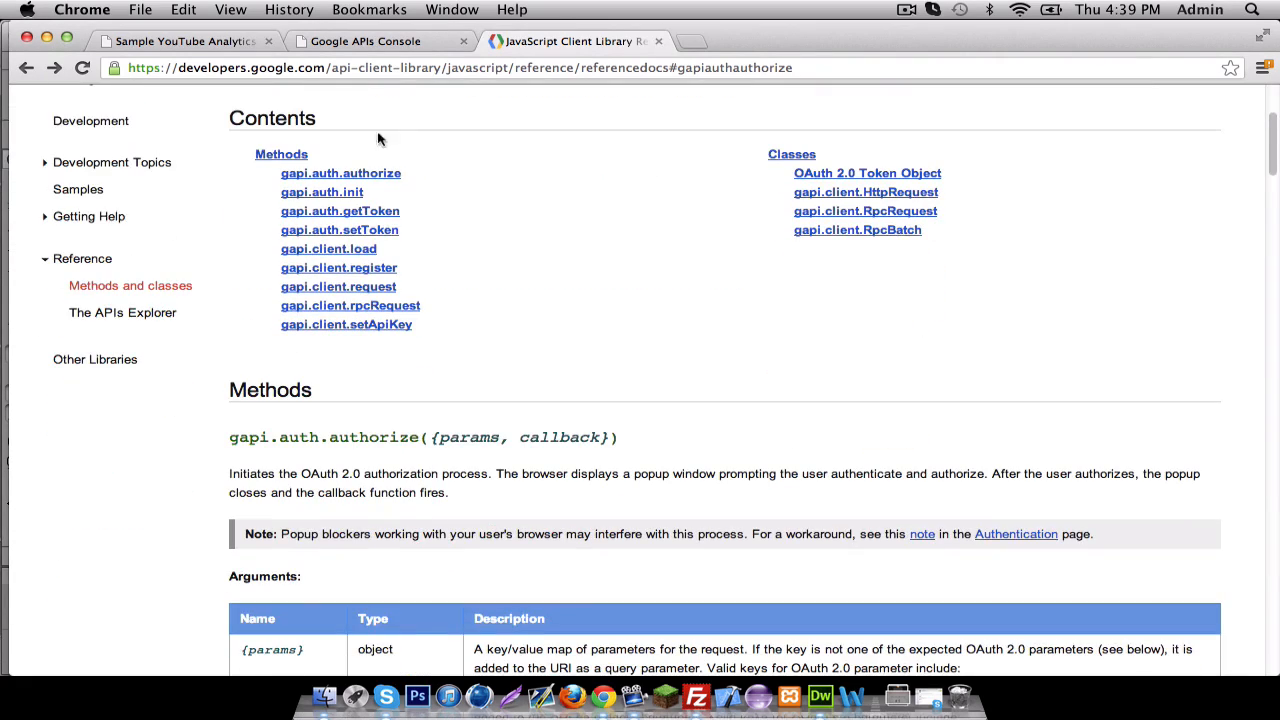
mouse_move(338, 97)
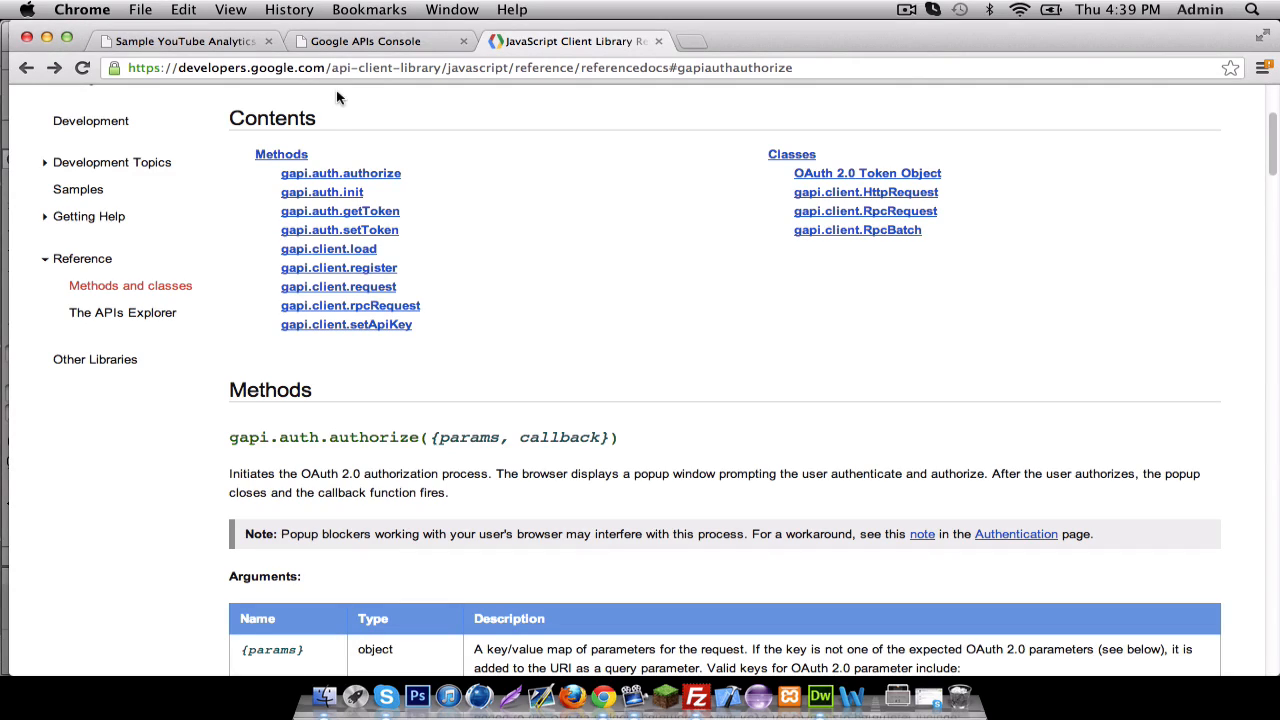
scroll(down, 3)
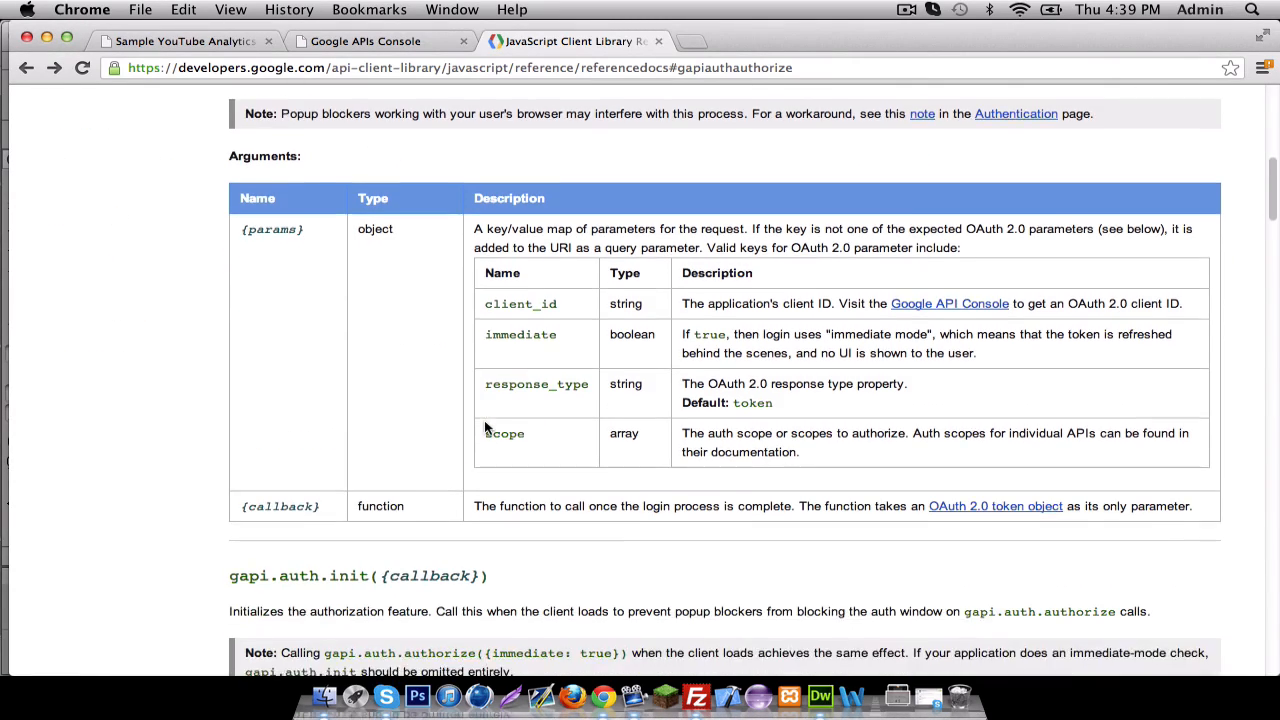
scroll(down, 3)
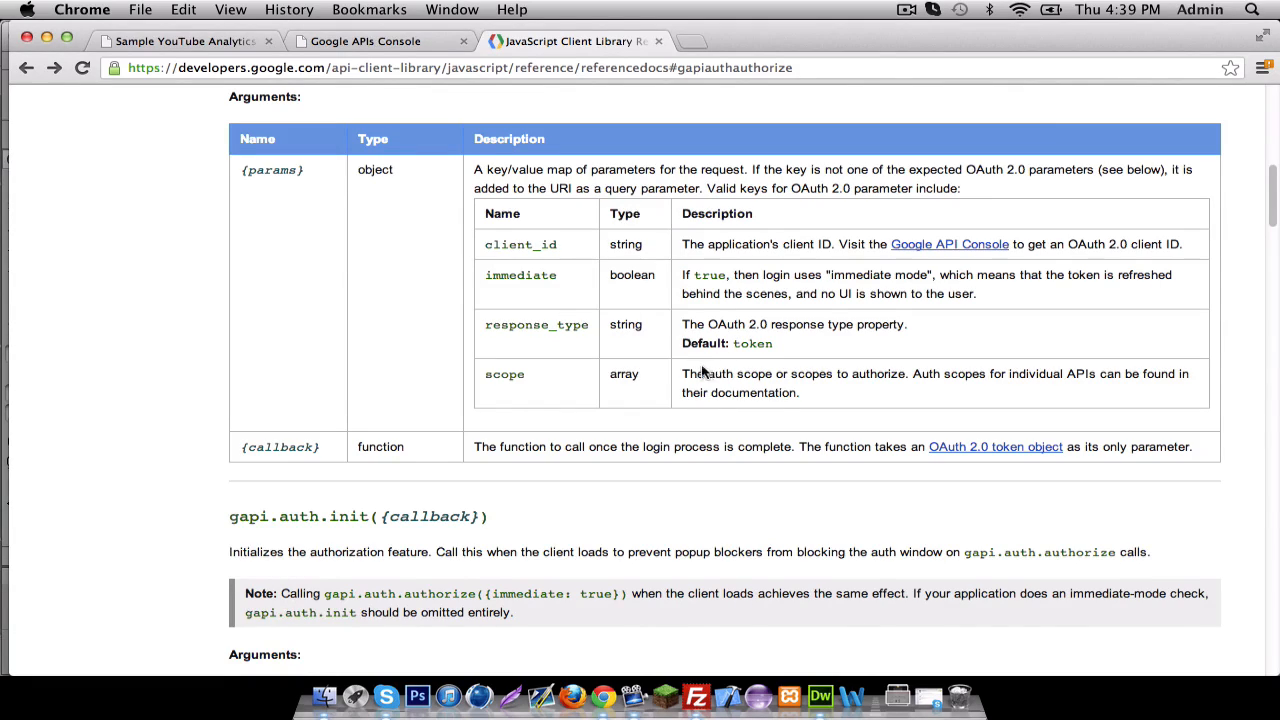
drag(698, 373, 797, 392)
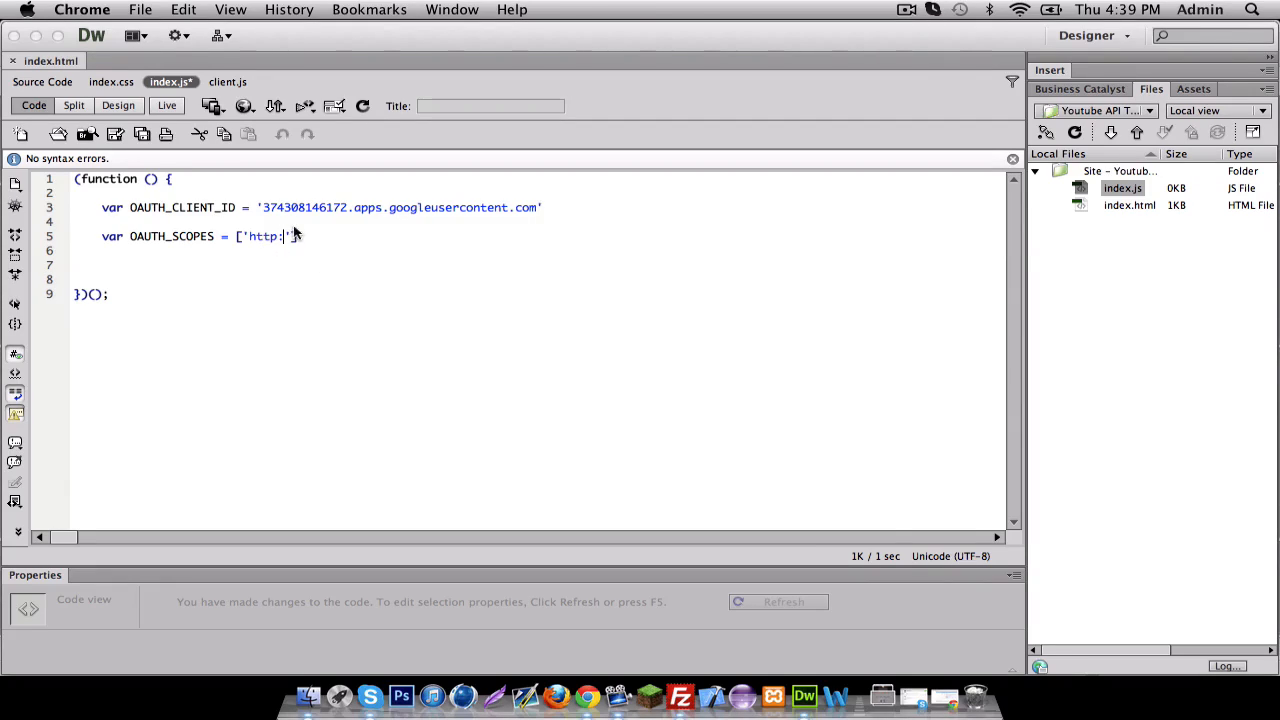
Step: Complete the first scope URL, ending in auth/yt-analytics.readonly
text(//)
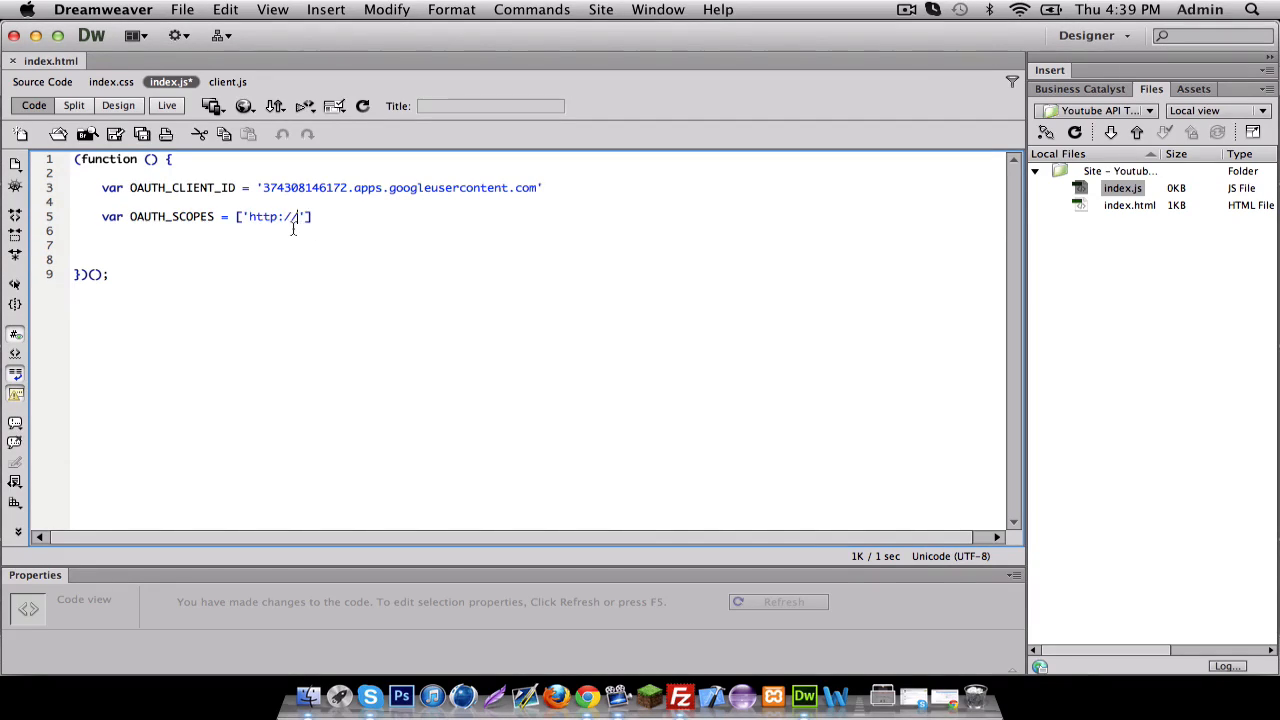
text(www.)
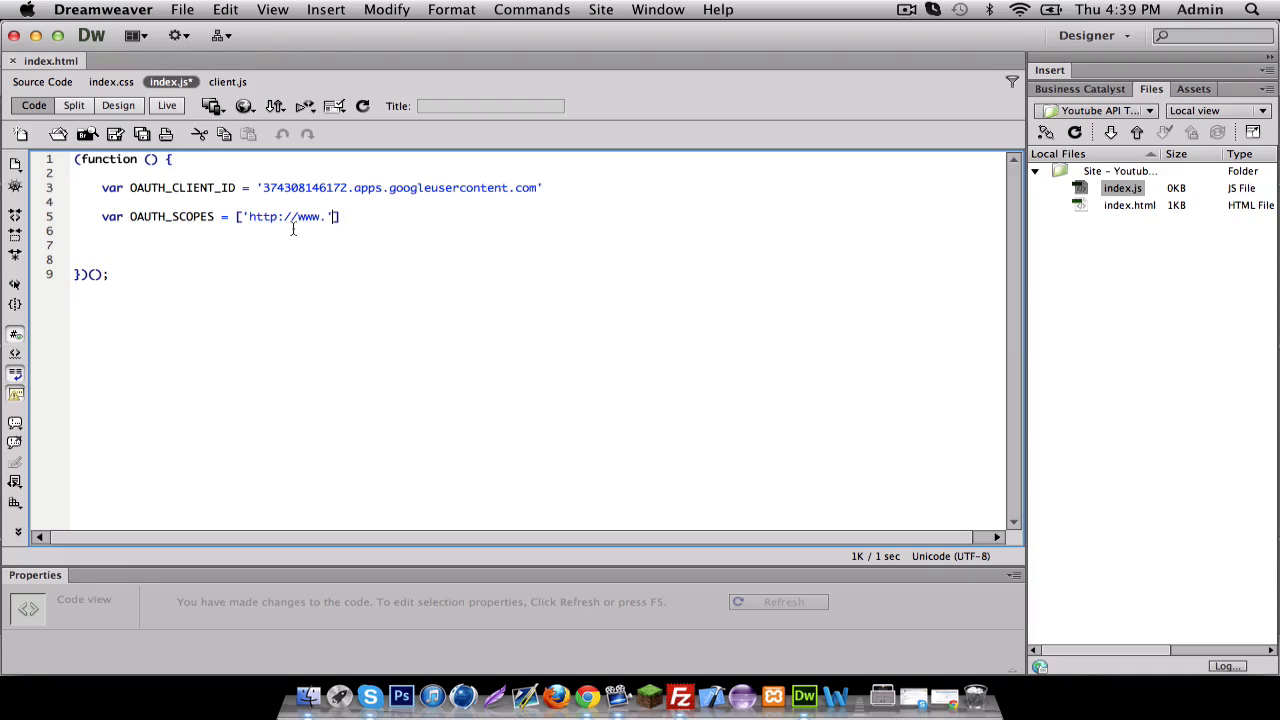
text(googleapis.com)
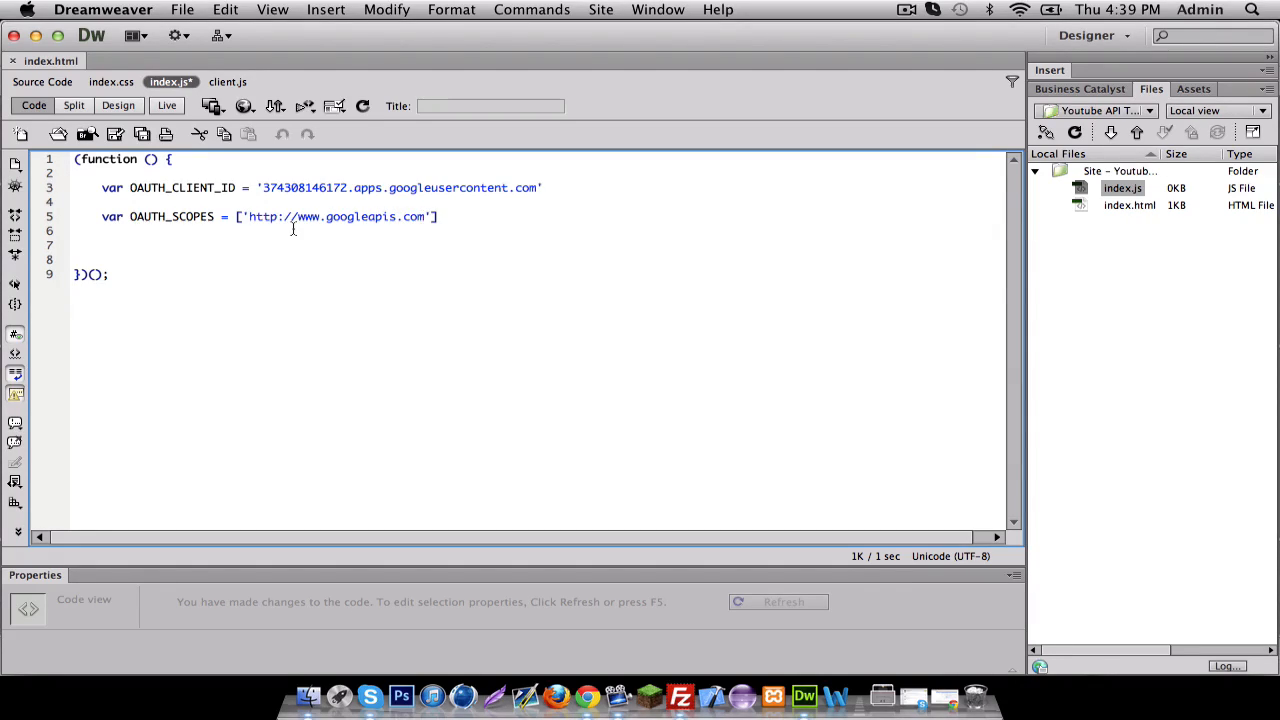
text(auth/y)
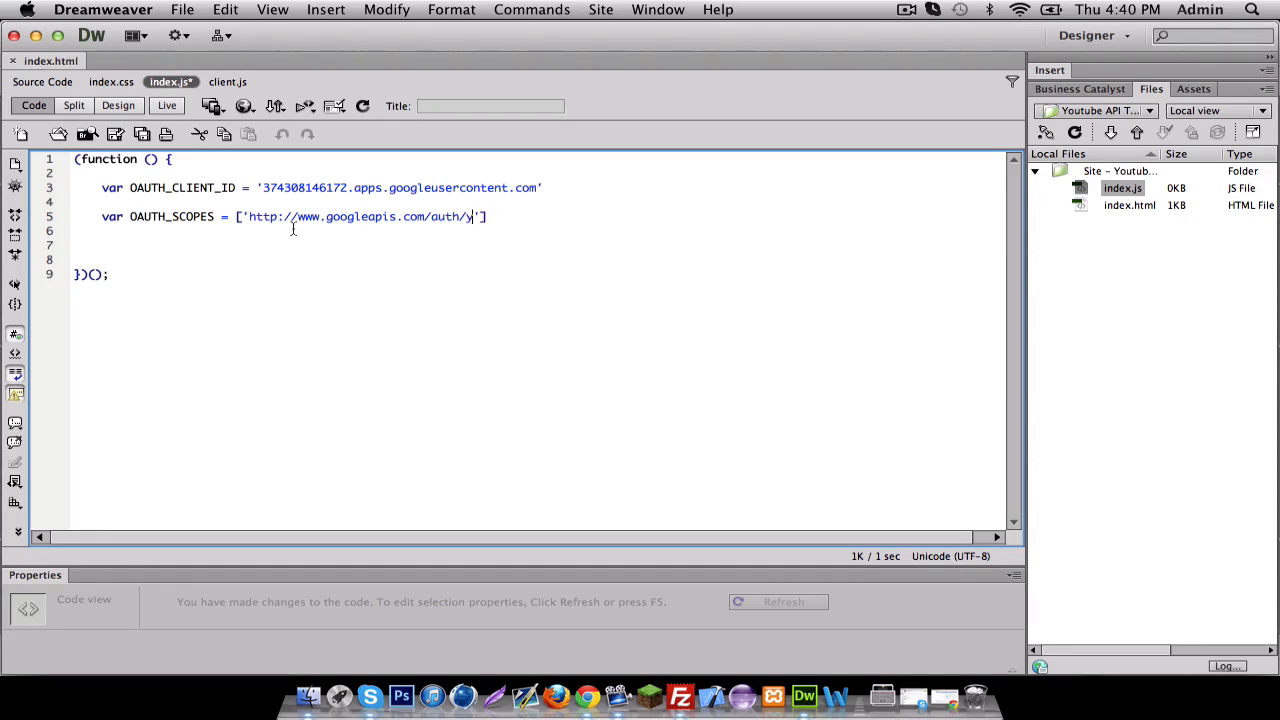
text(t-)
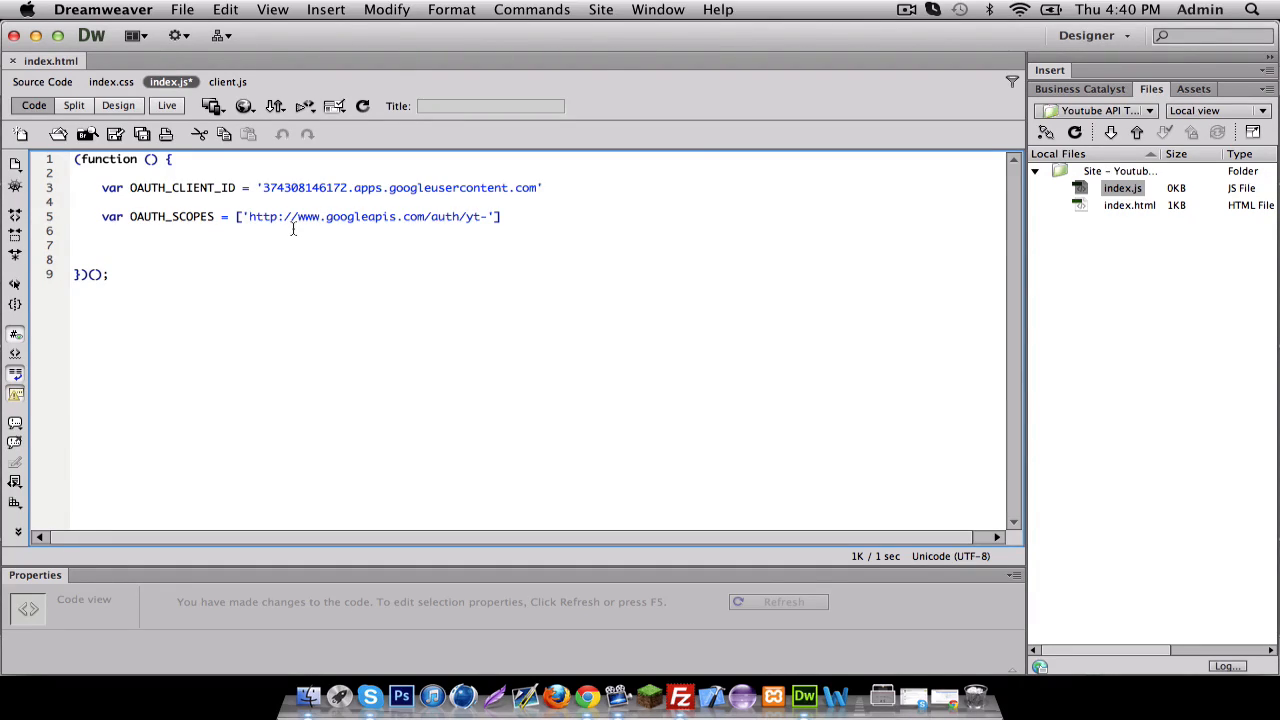
text(and)
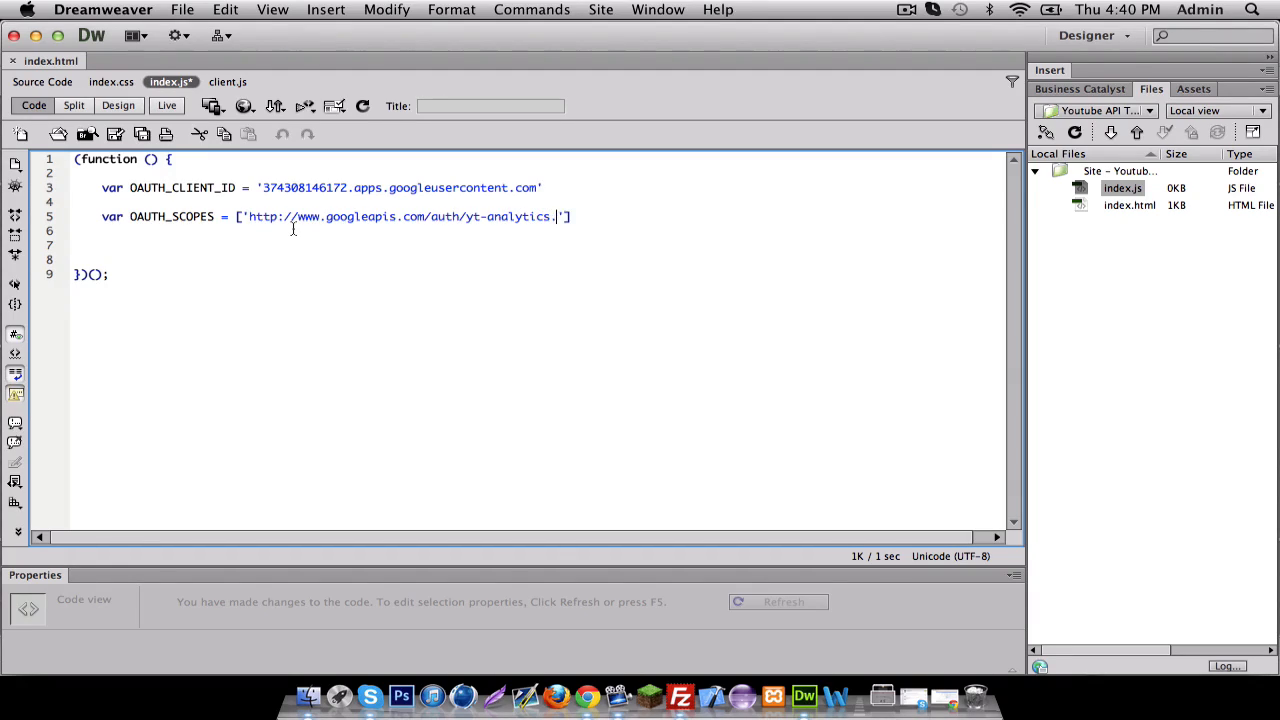
text(readonly)
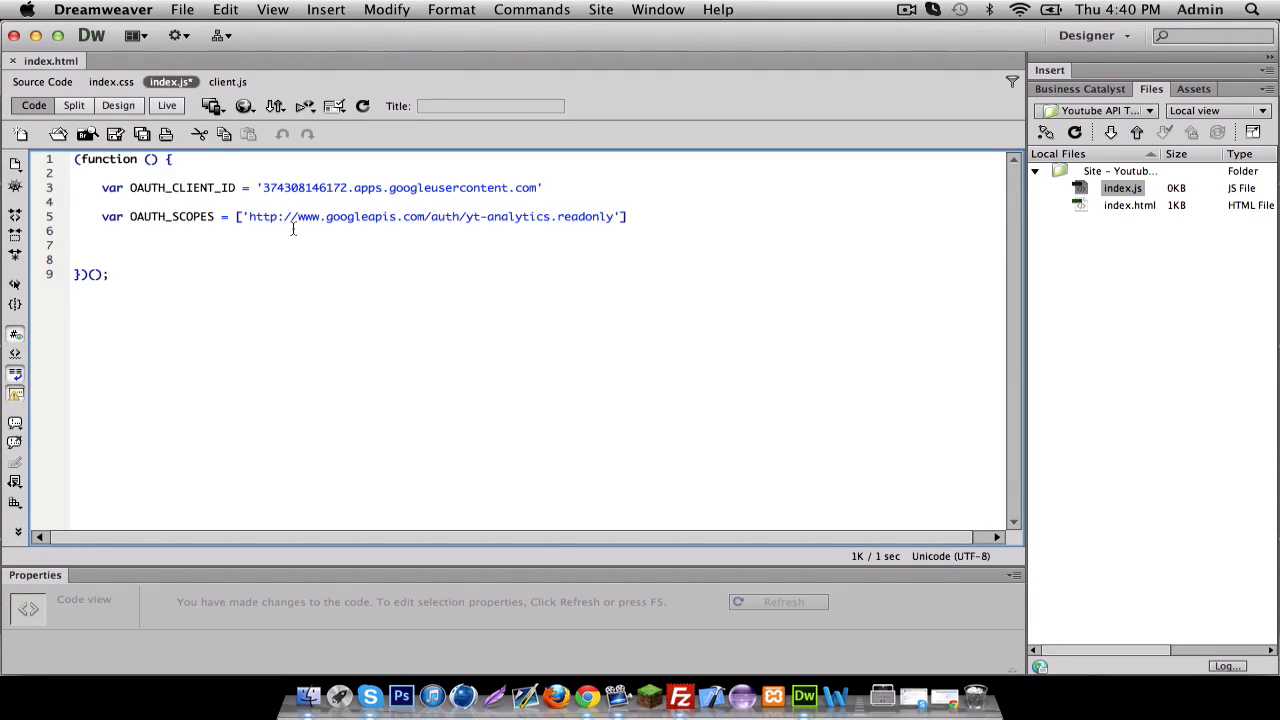
Step: Add a comma and a second scope string for auth/youtube.readonly
click(620, 216)
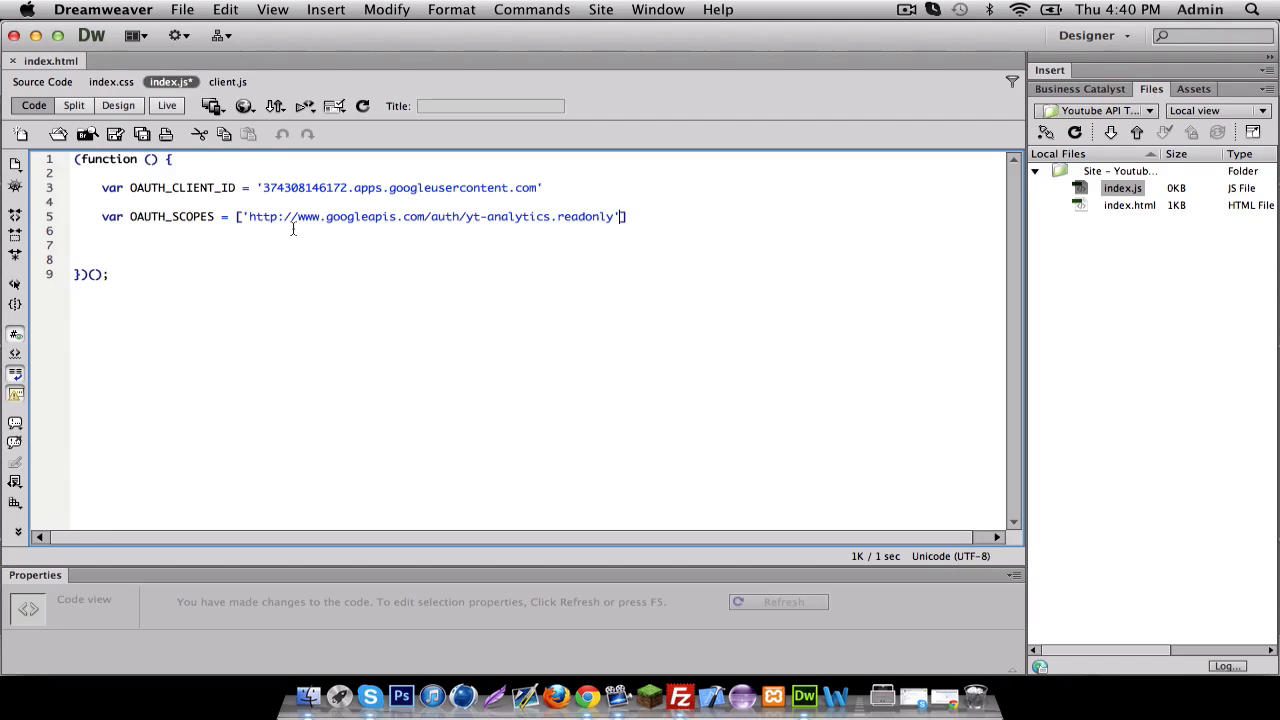
text(,)
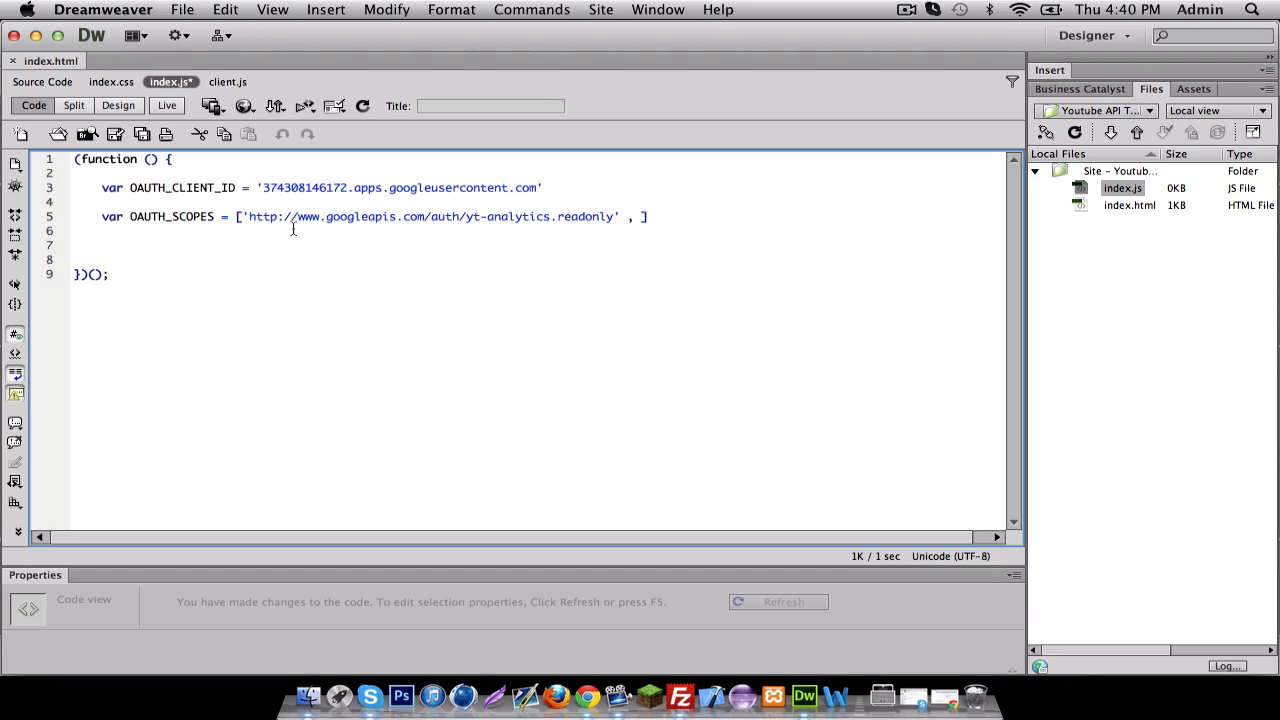
text('')
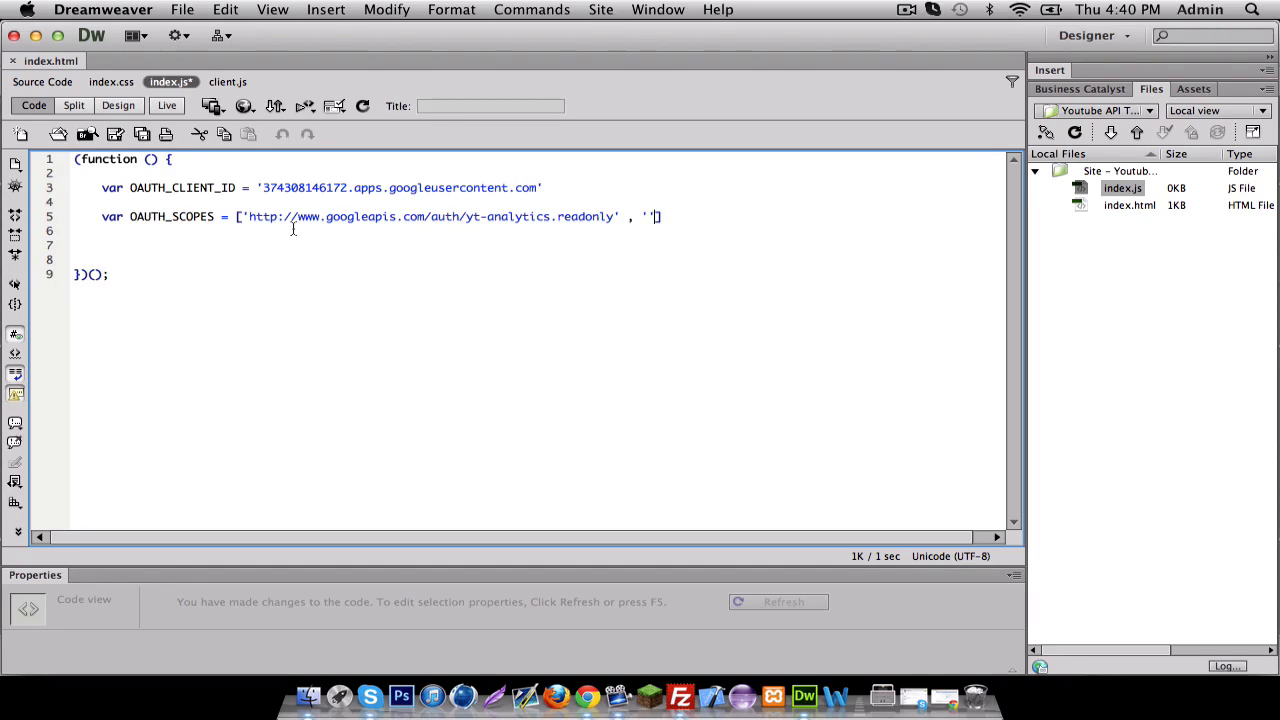
text(http)
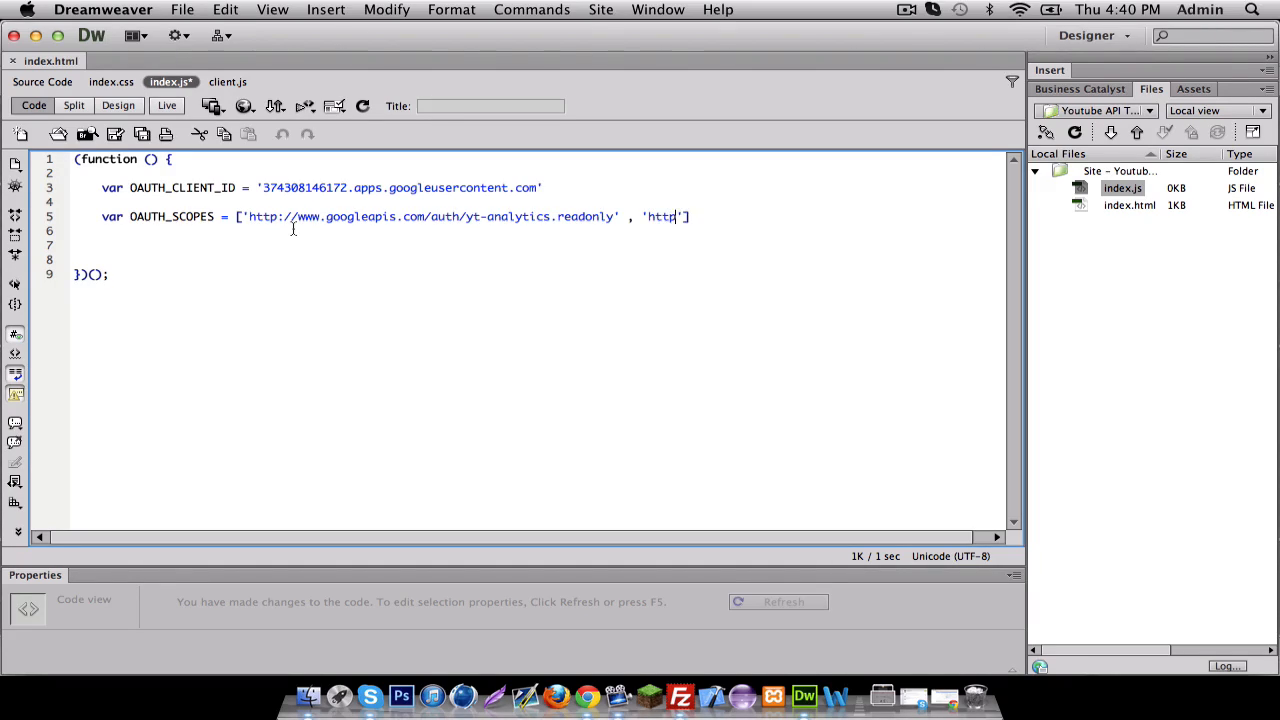
text(://)
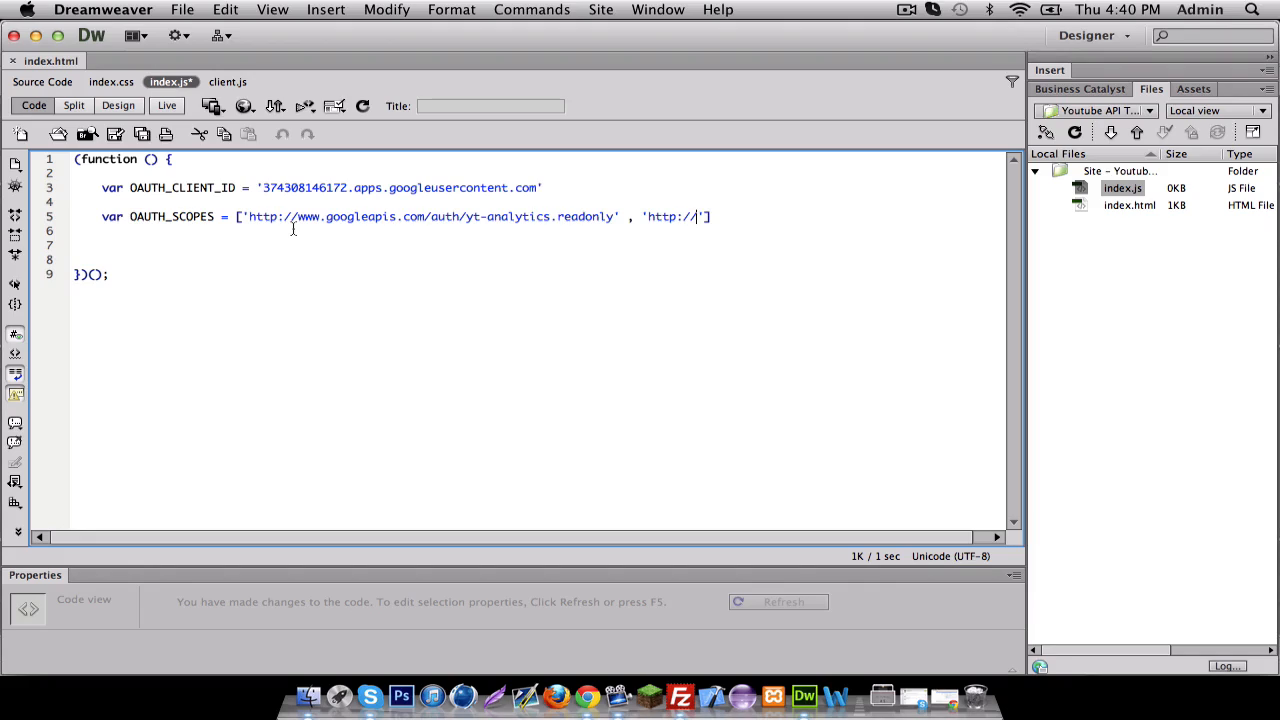
text(www)
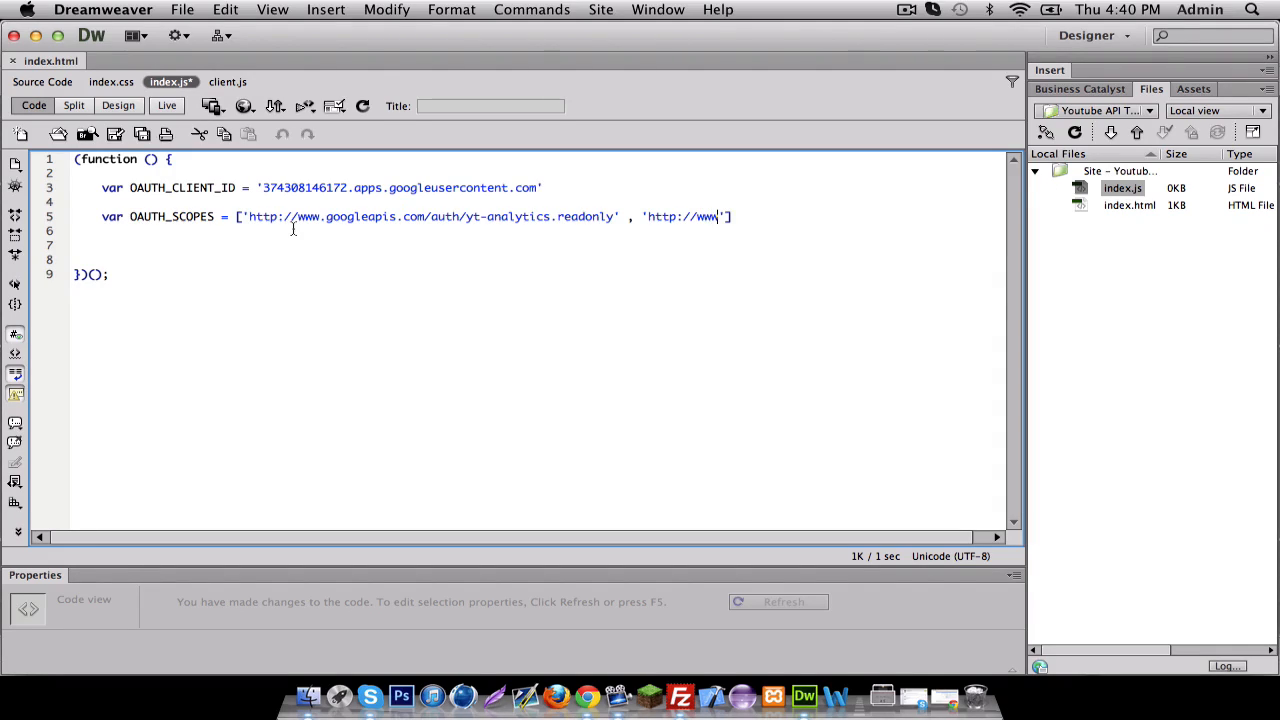
text(.googled)
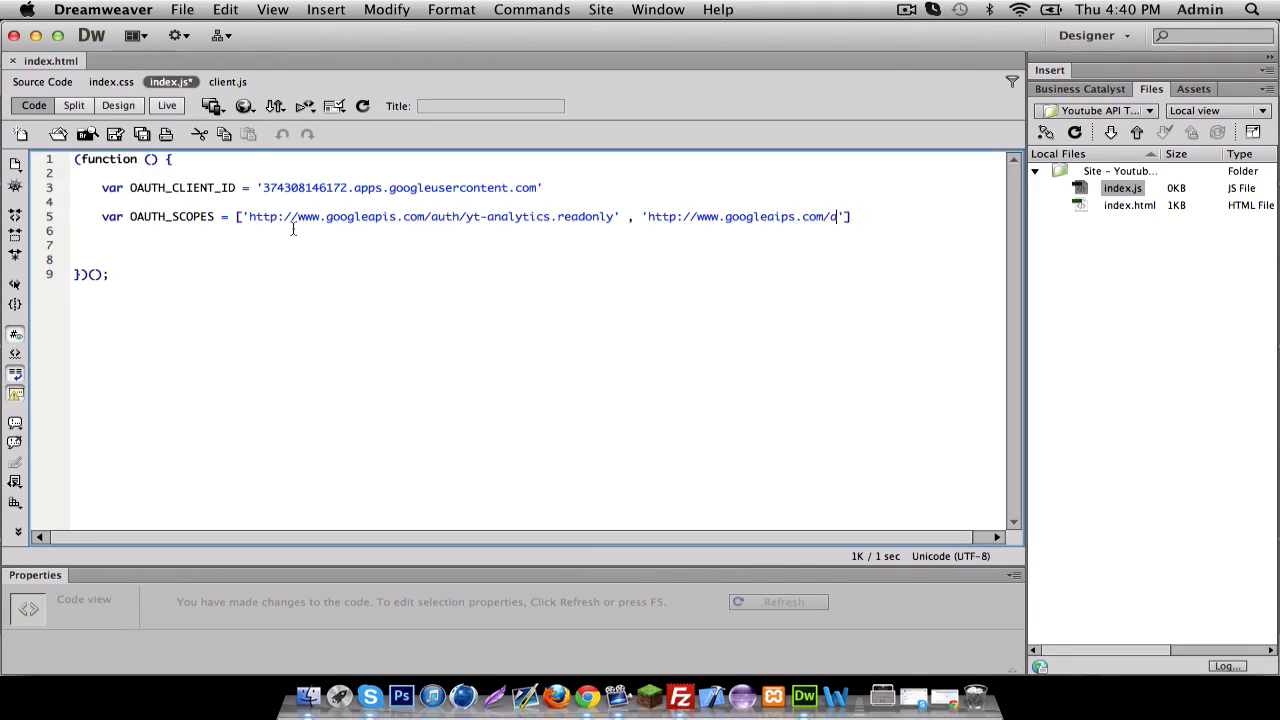
text(auth'])
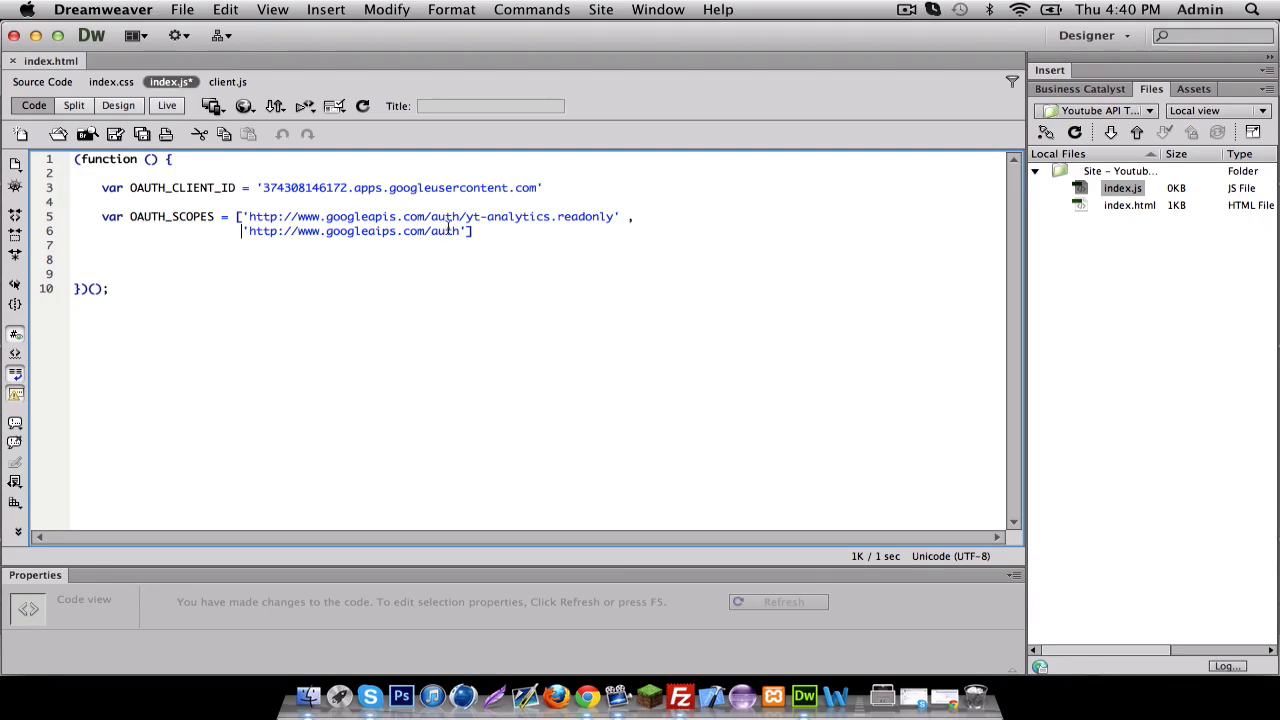
text(/)
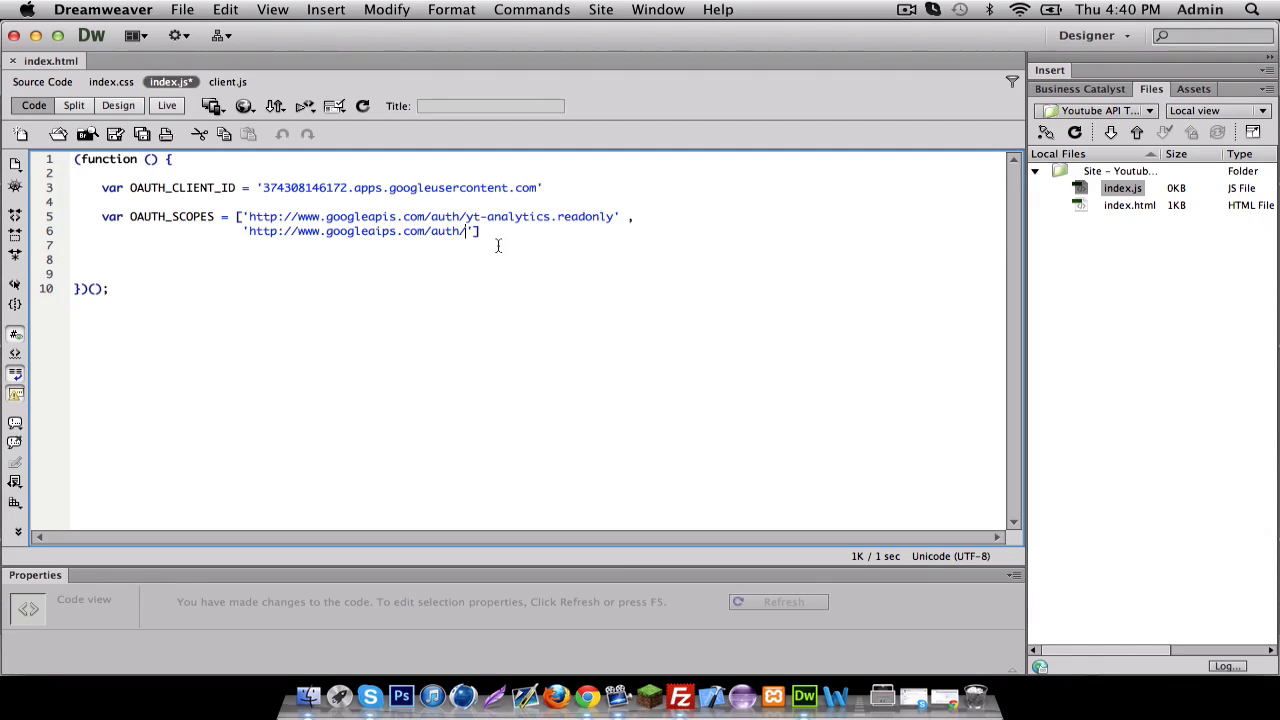
text(you)
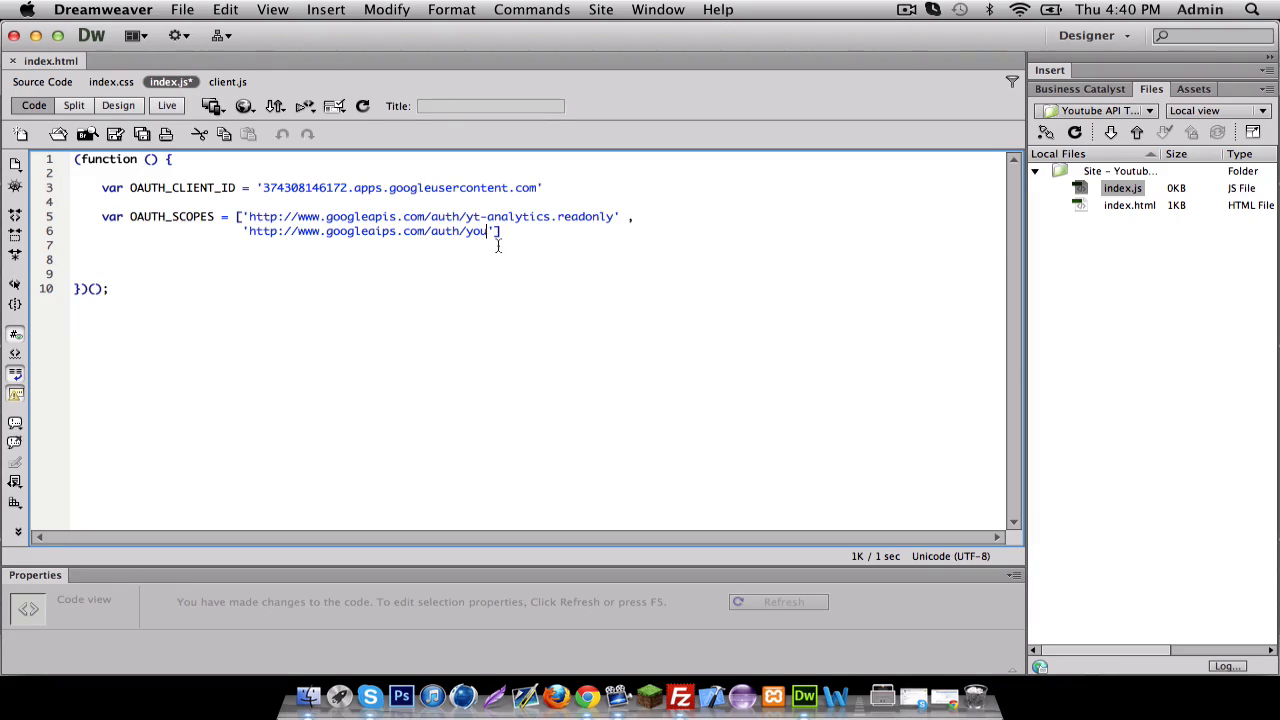
text(tube)
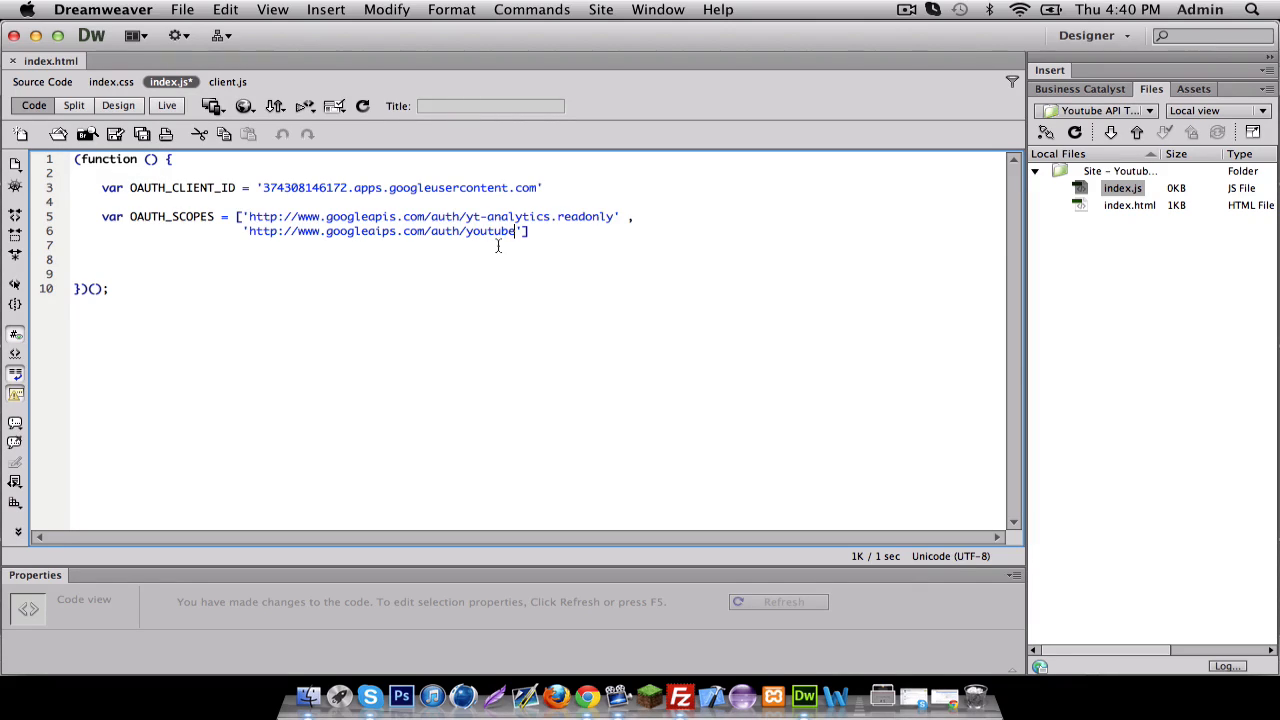
text(.readonly)
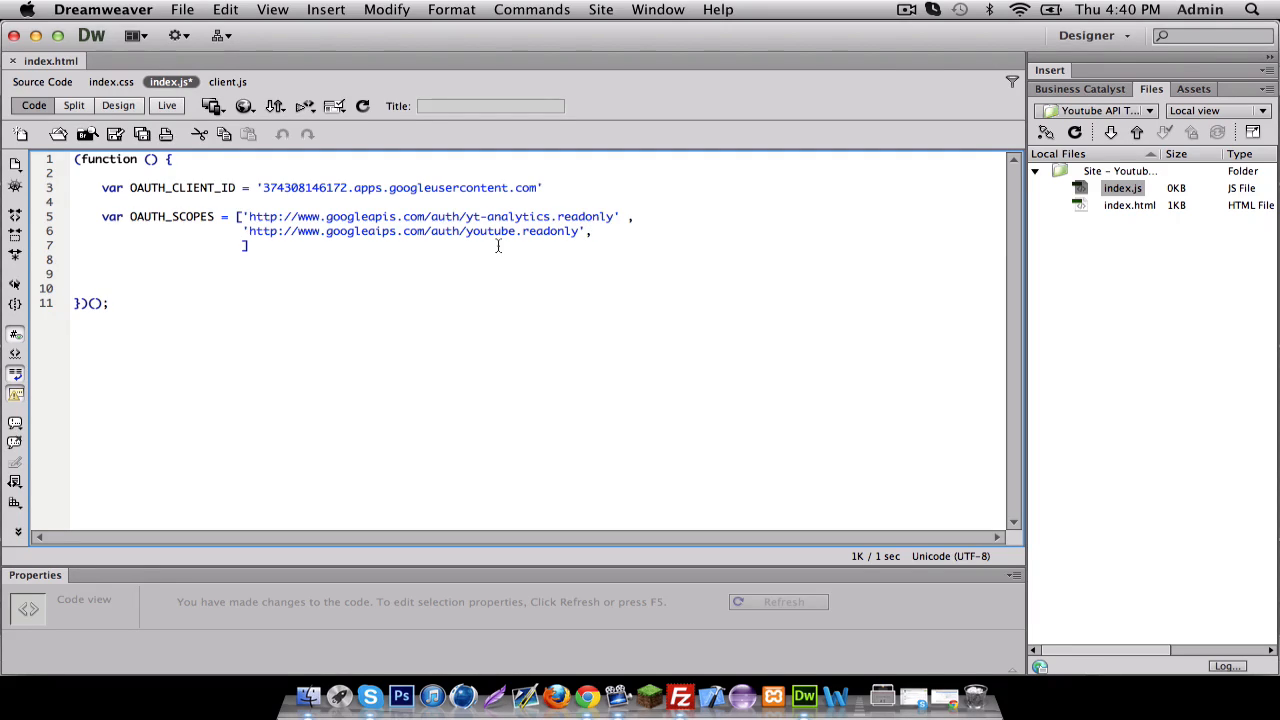
text(')
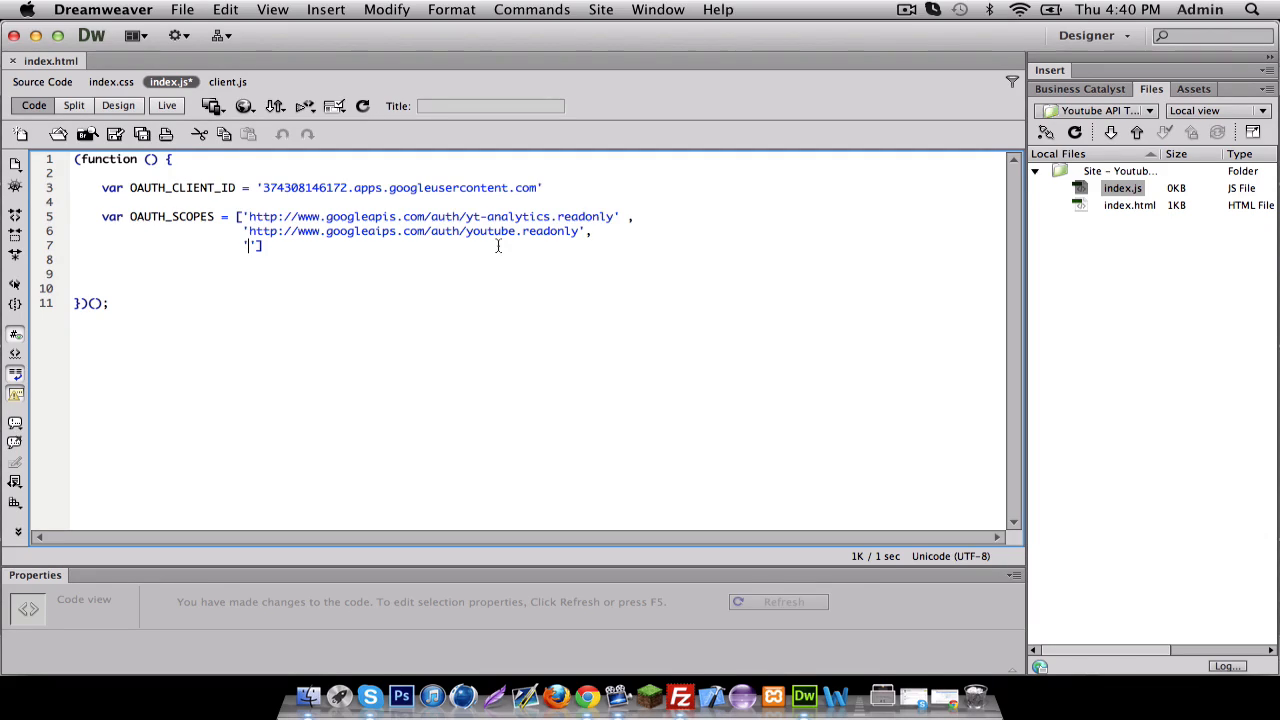
Step: Add the third scope URL for yt-analytics-monetary.readonly
text(http://)
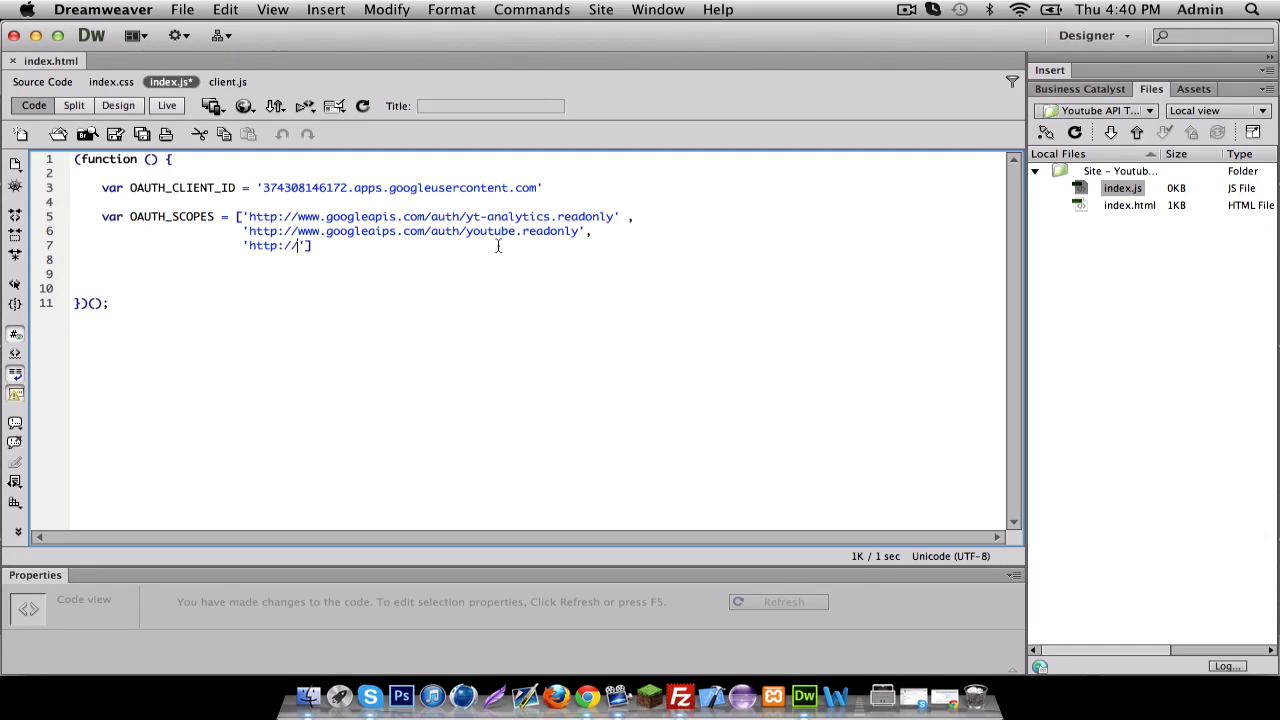
text(www.googleaips.com/auth)
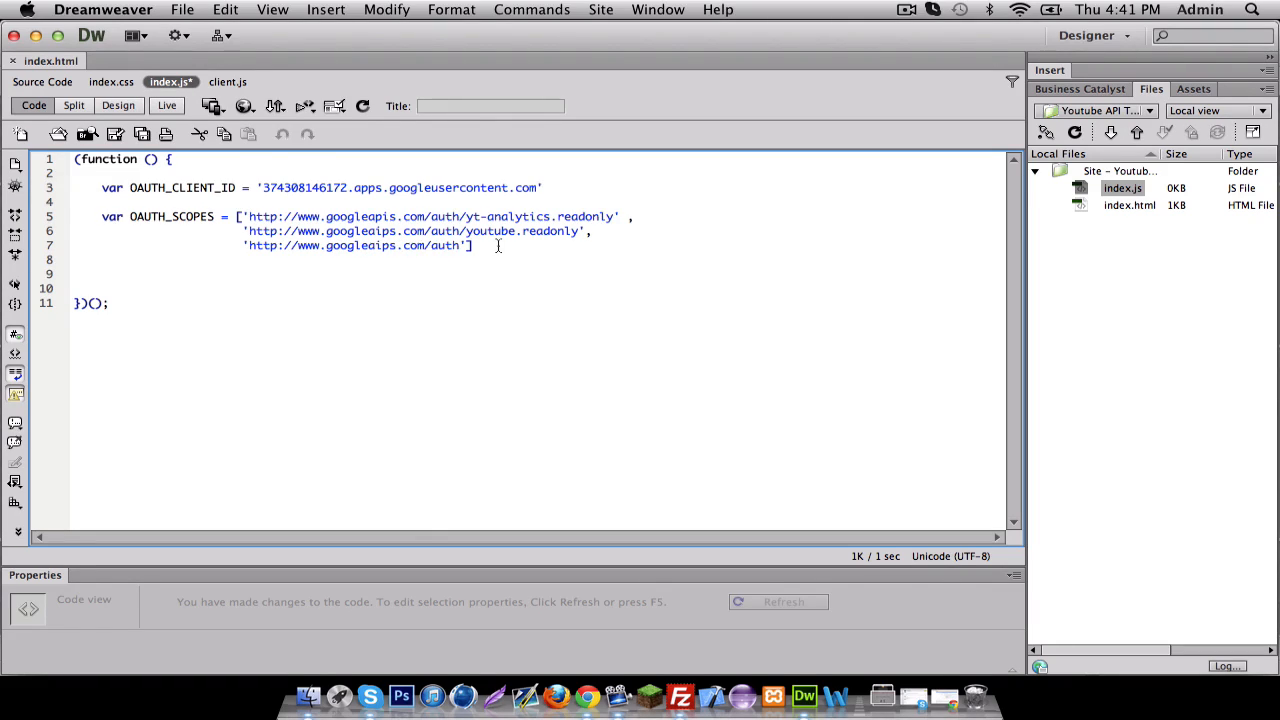
text(/yt-analytics-mon)
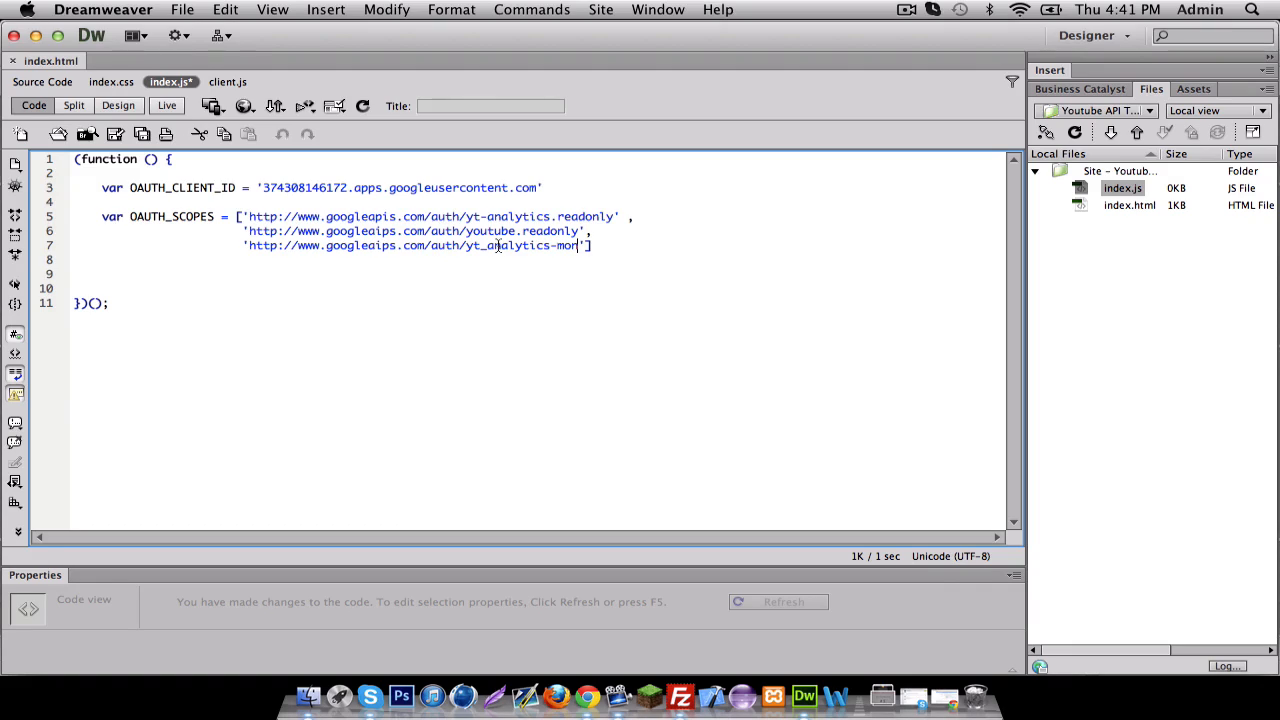
text(e)
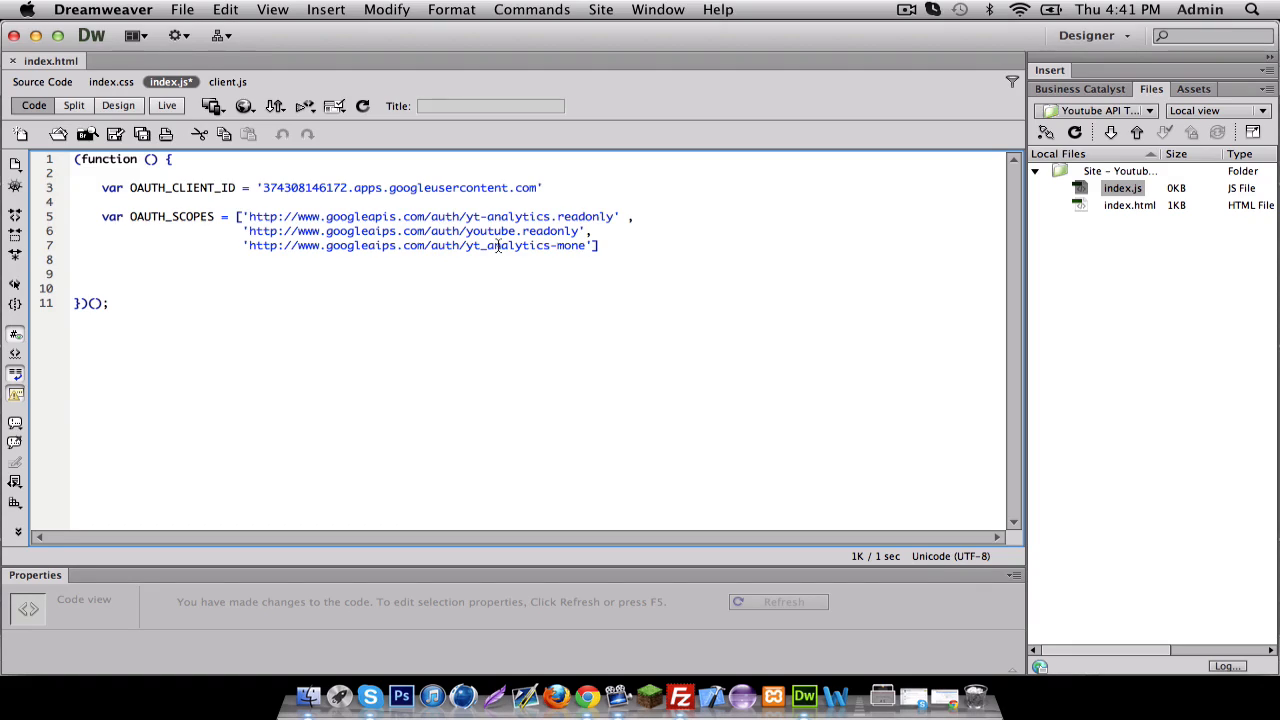
text(t)
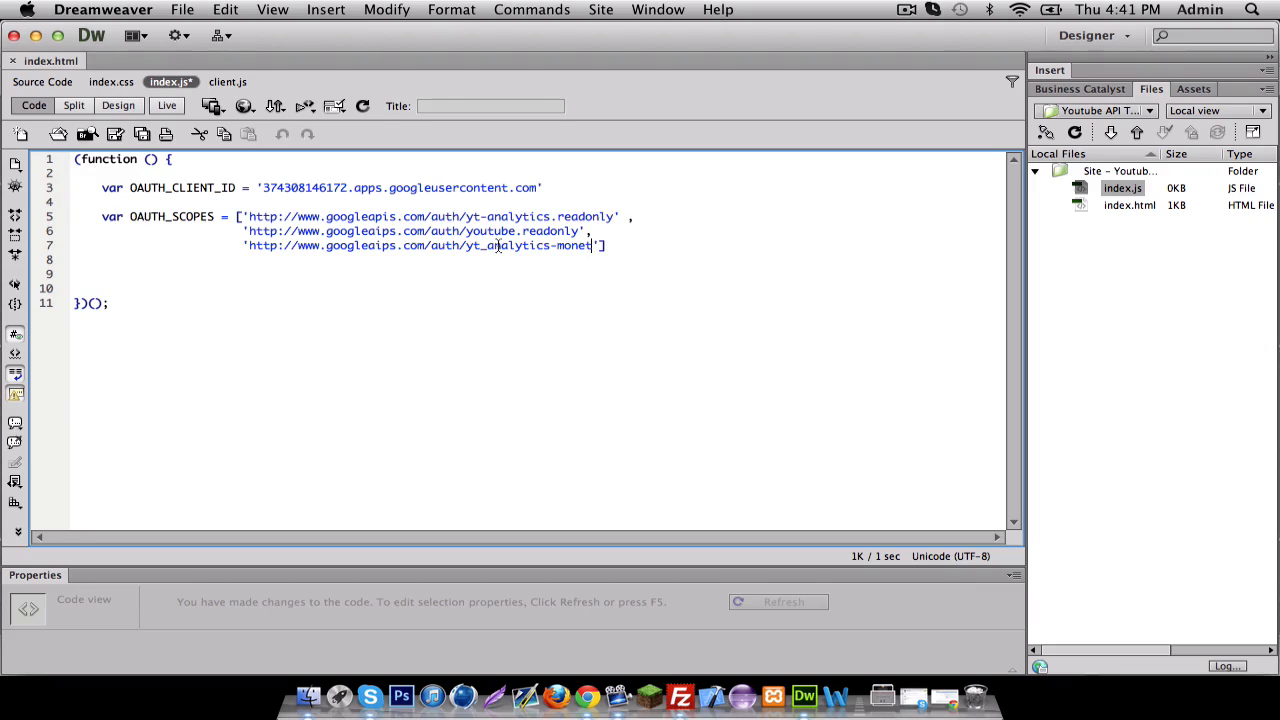
text(ary.r)
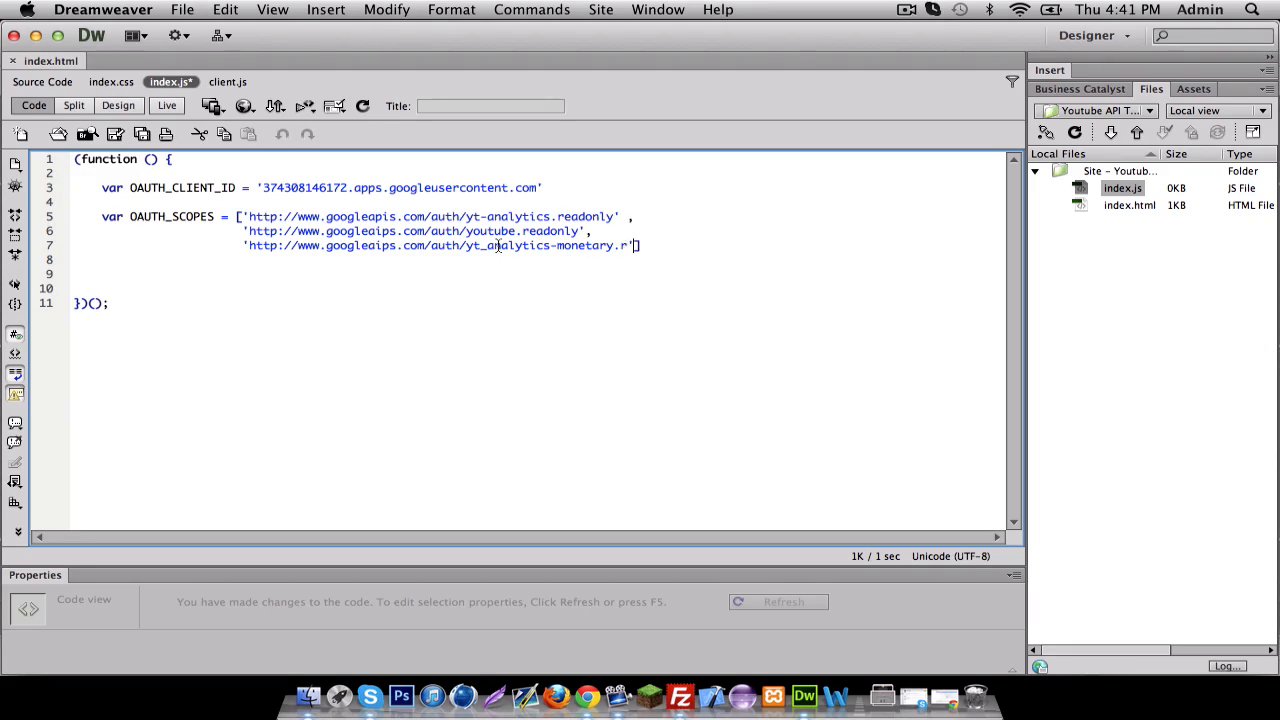
text(eadonly)
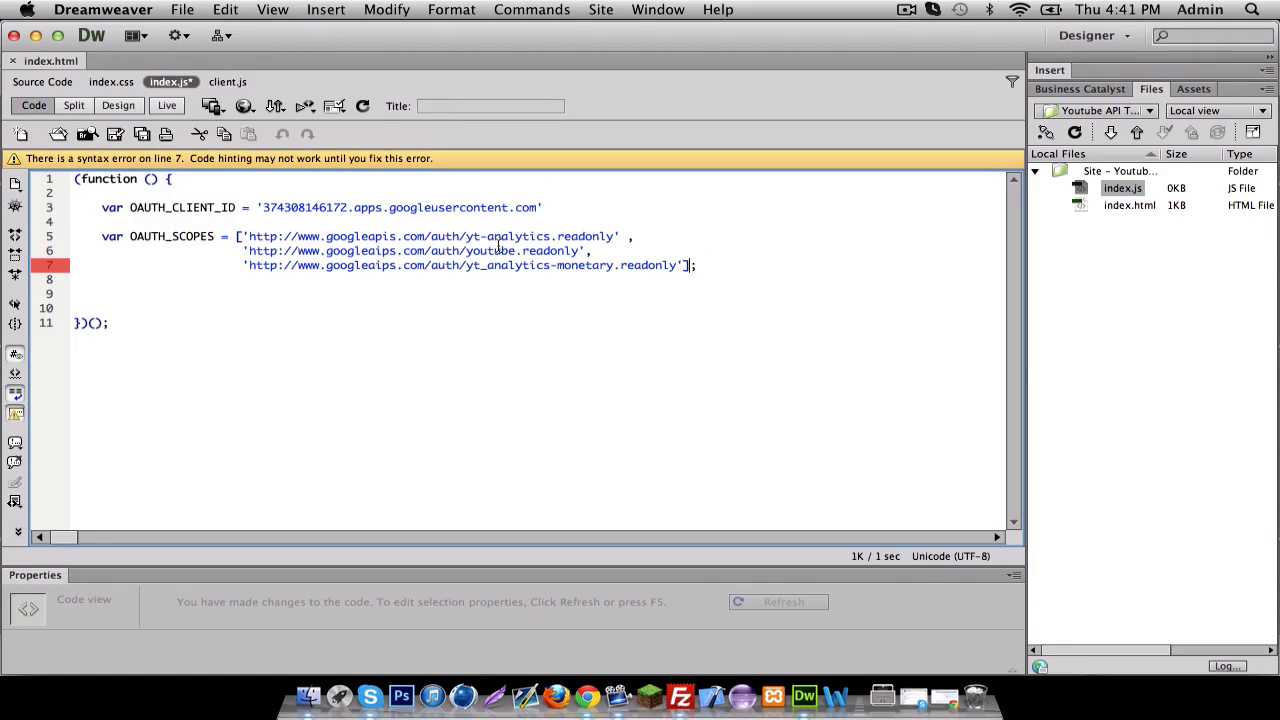
text(,)
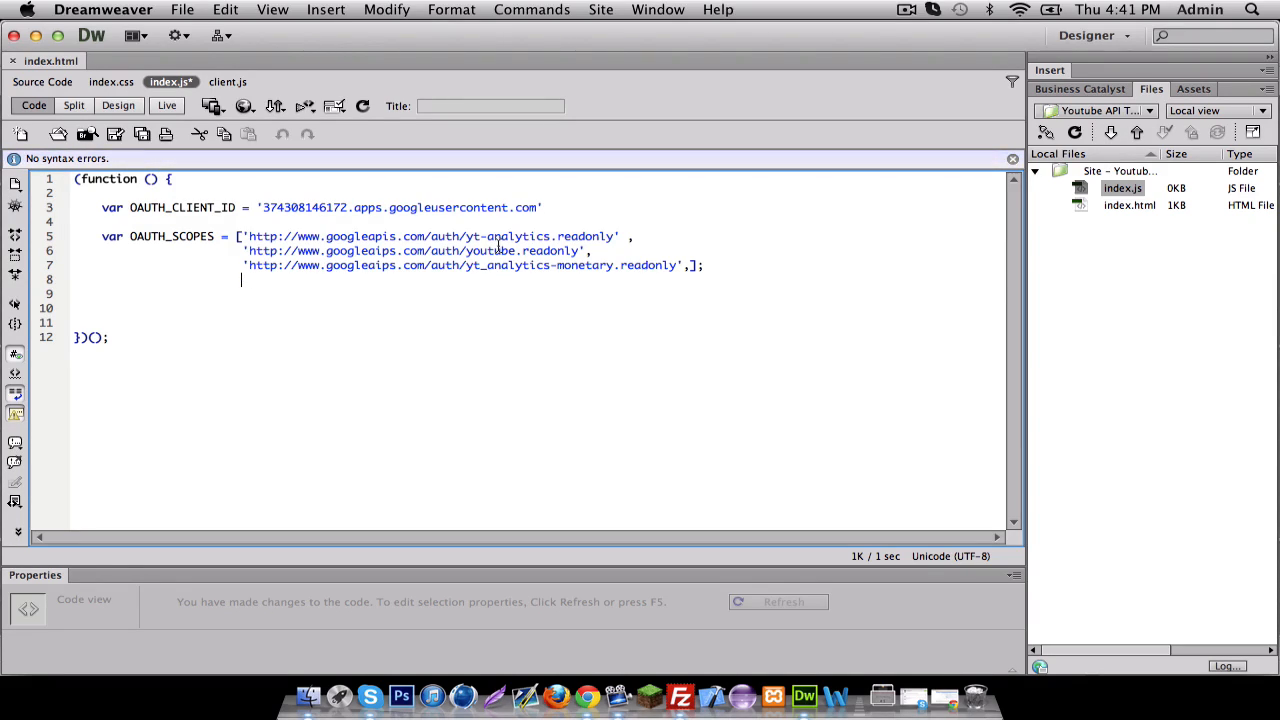
Step: Type var channelID; on the line below the OAUTH_SCOPES array
text(c)
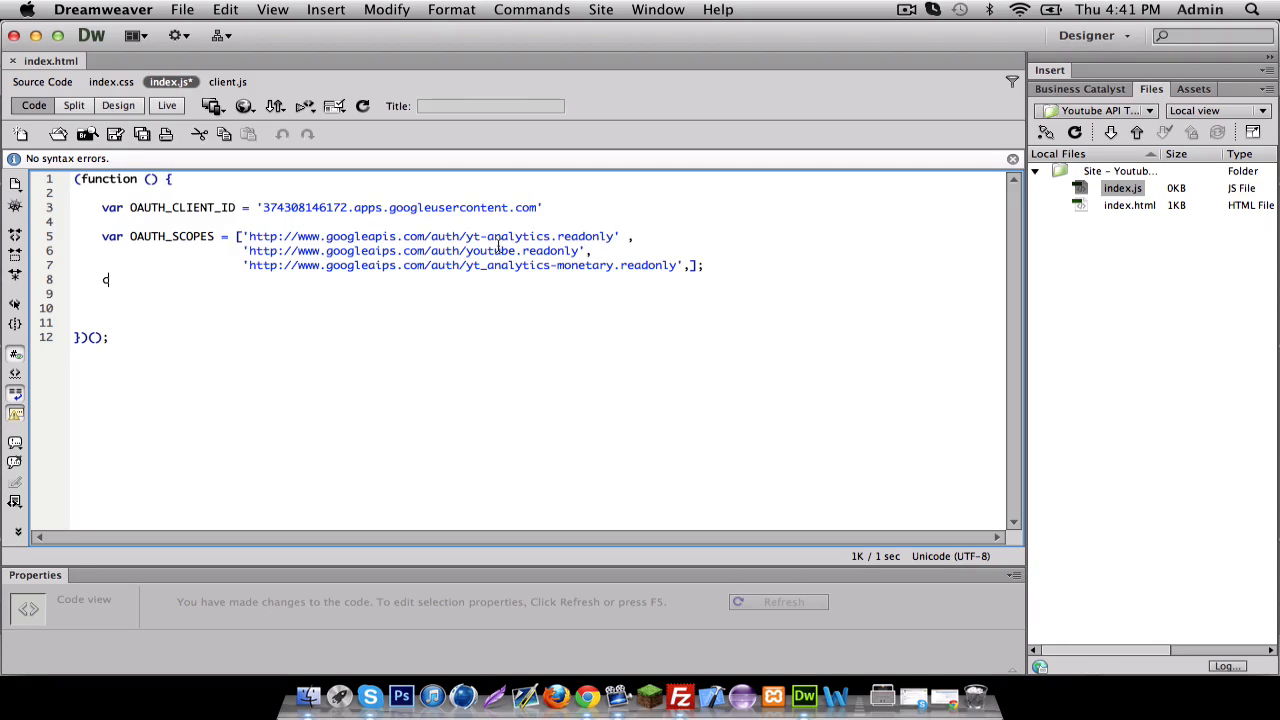
text(var channel)
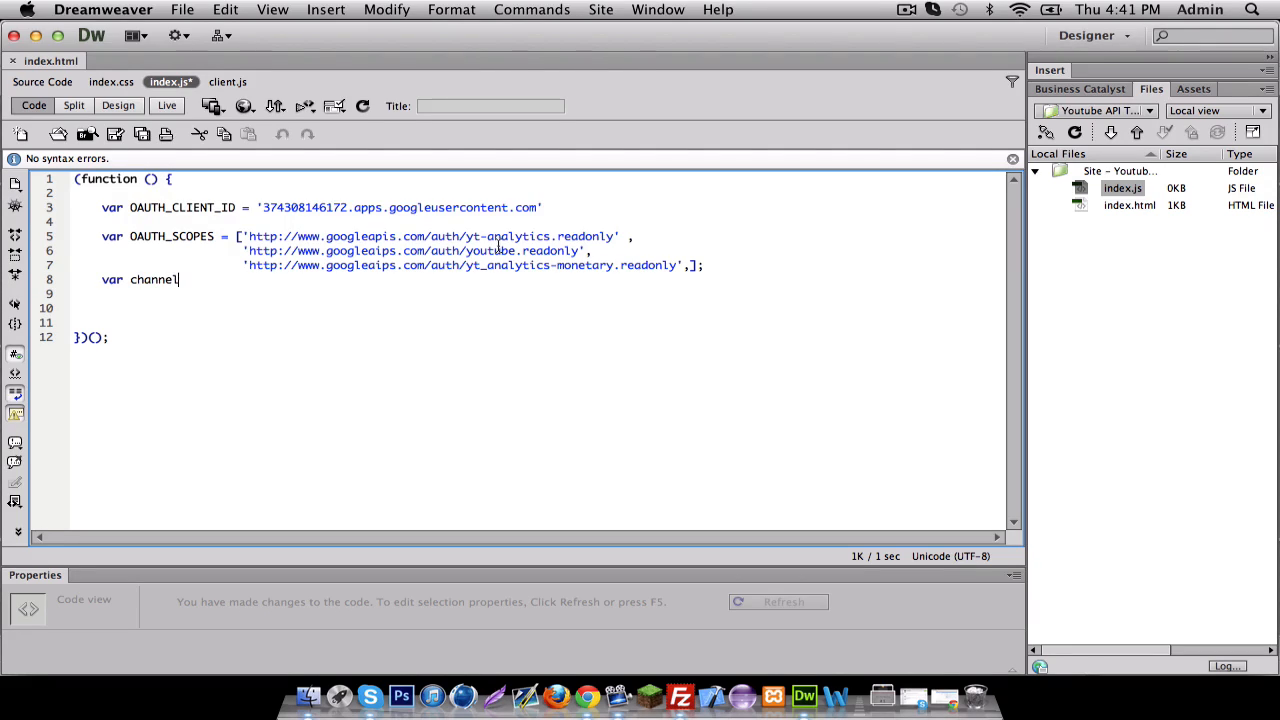
text(ID;)
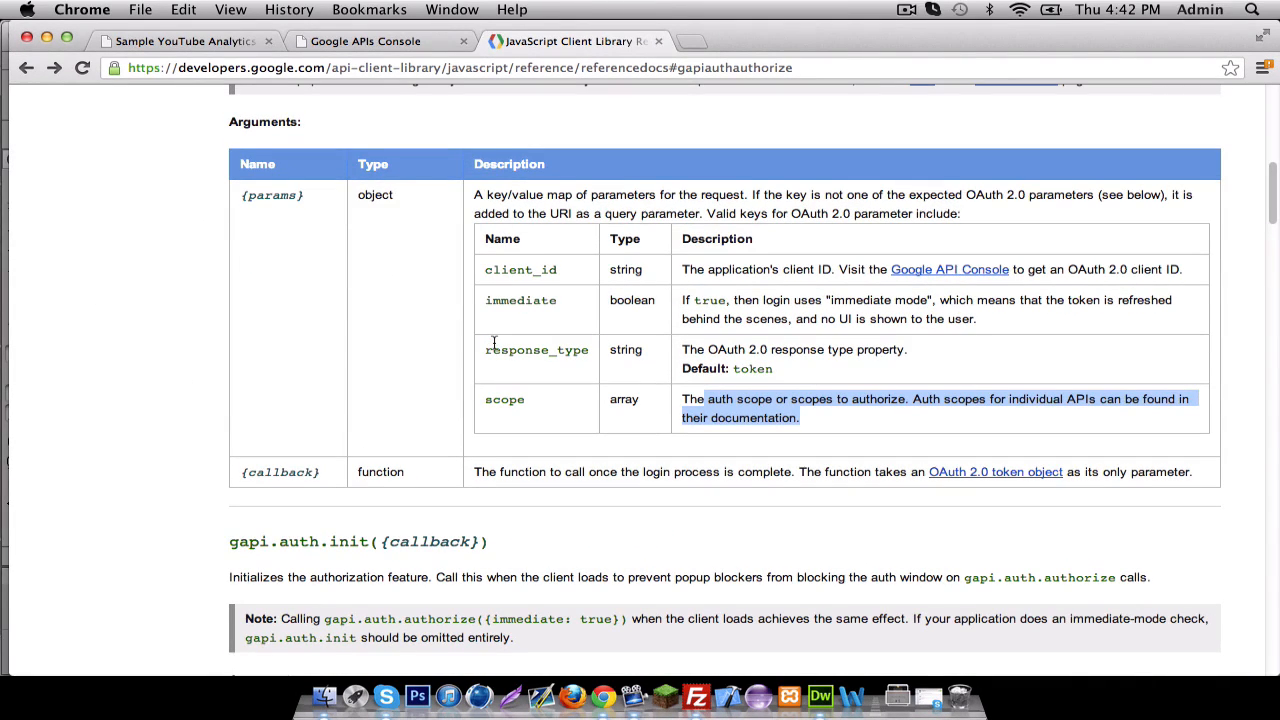
mouse_move(223, 118)
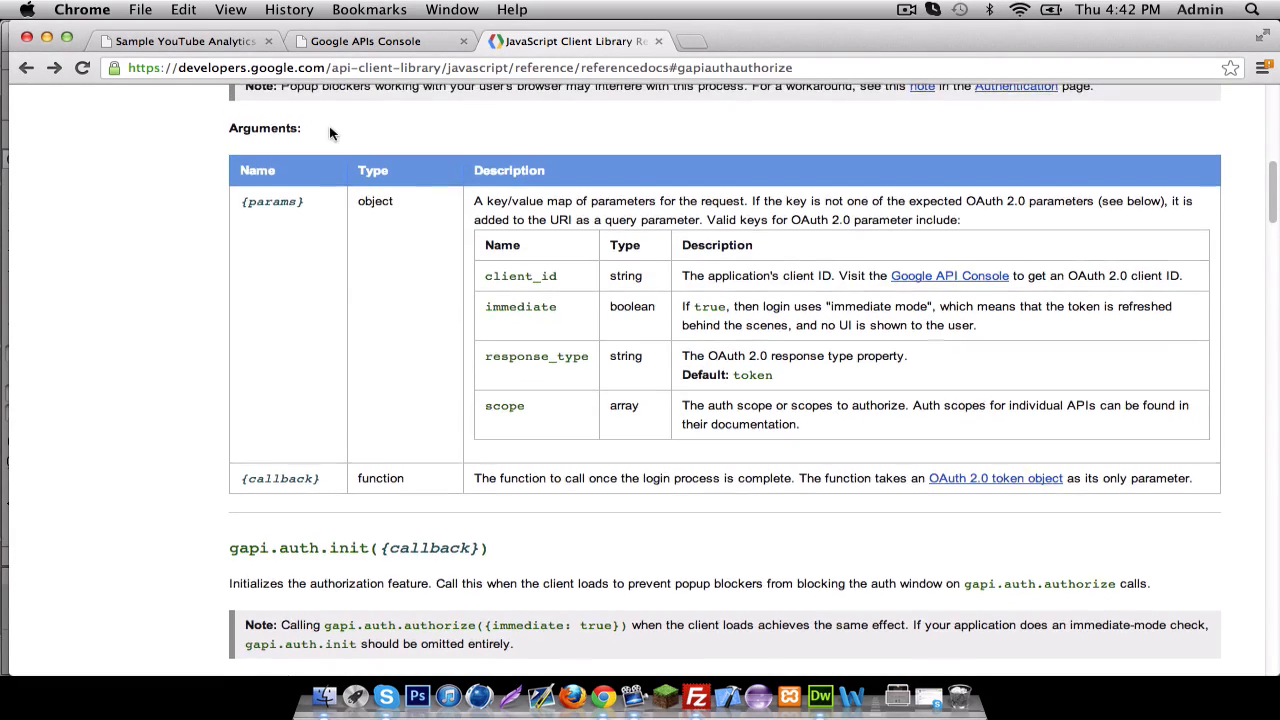
scroll(down, 3)
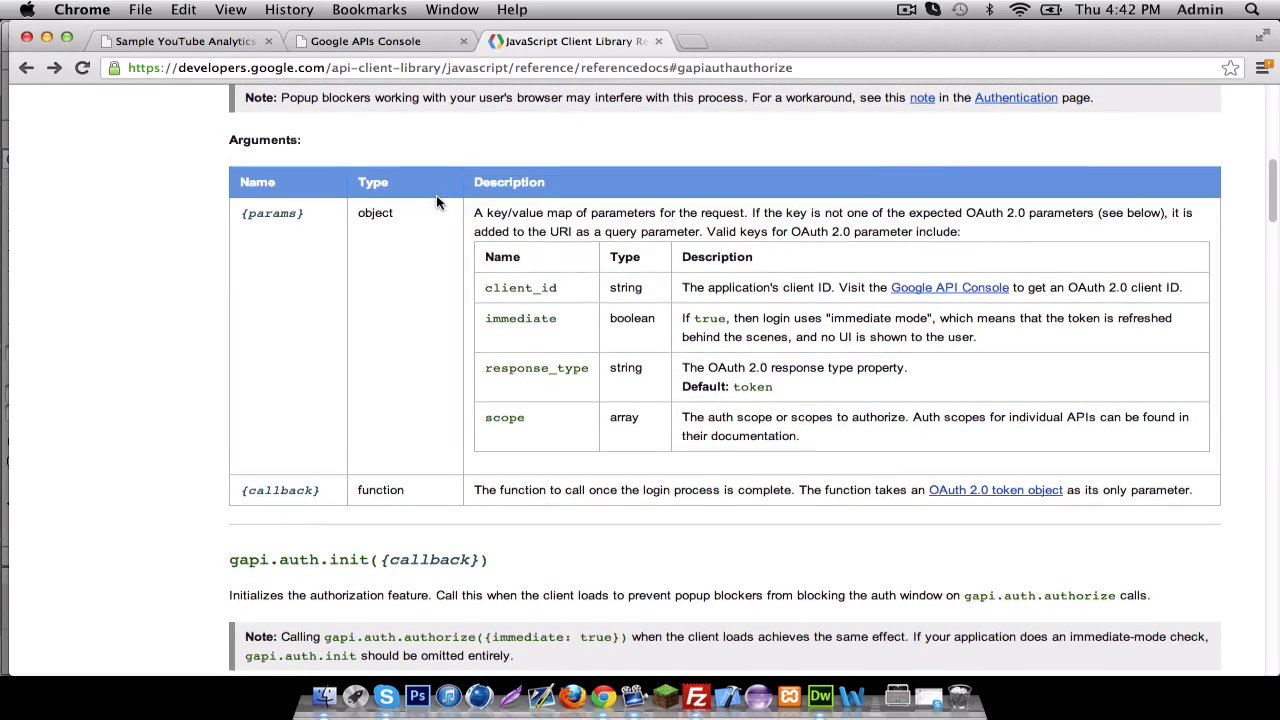
double_click(520, 287)
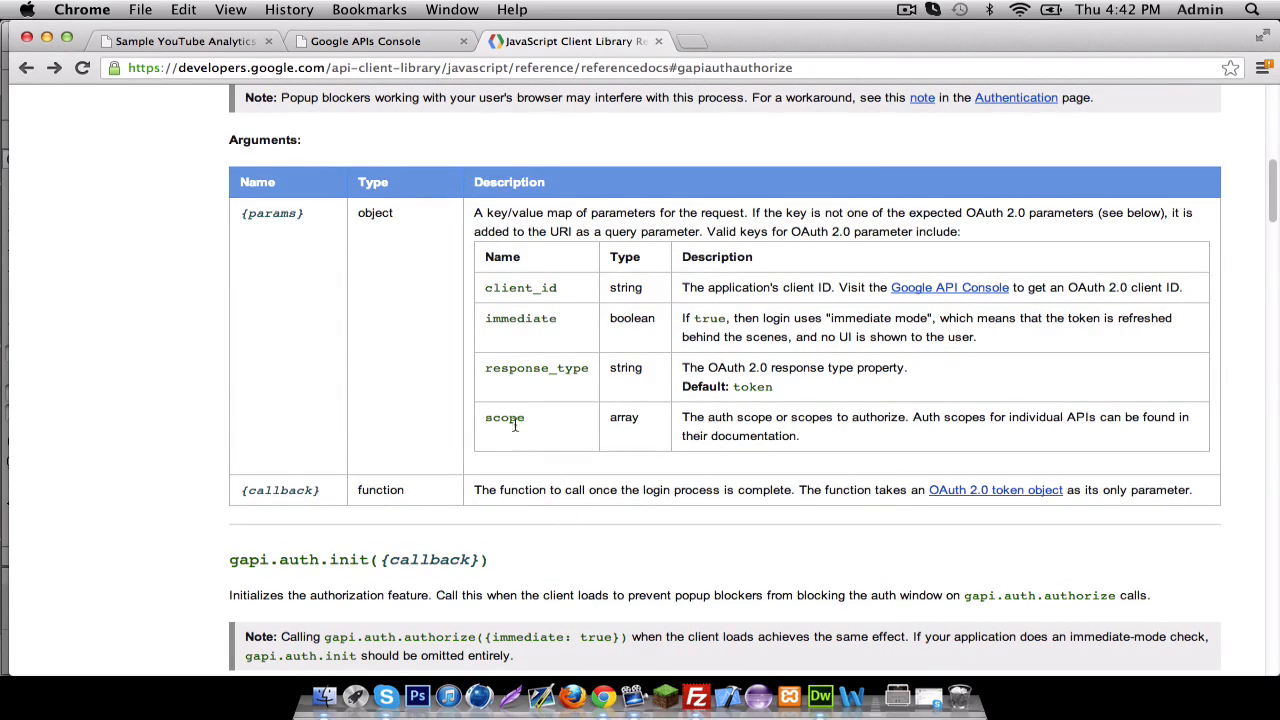
double_click(520, 318)
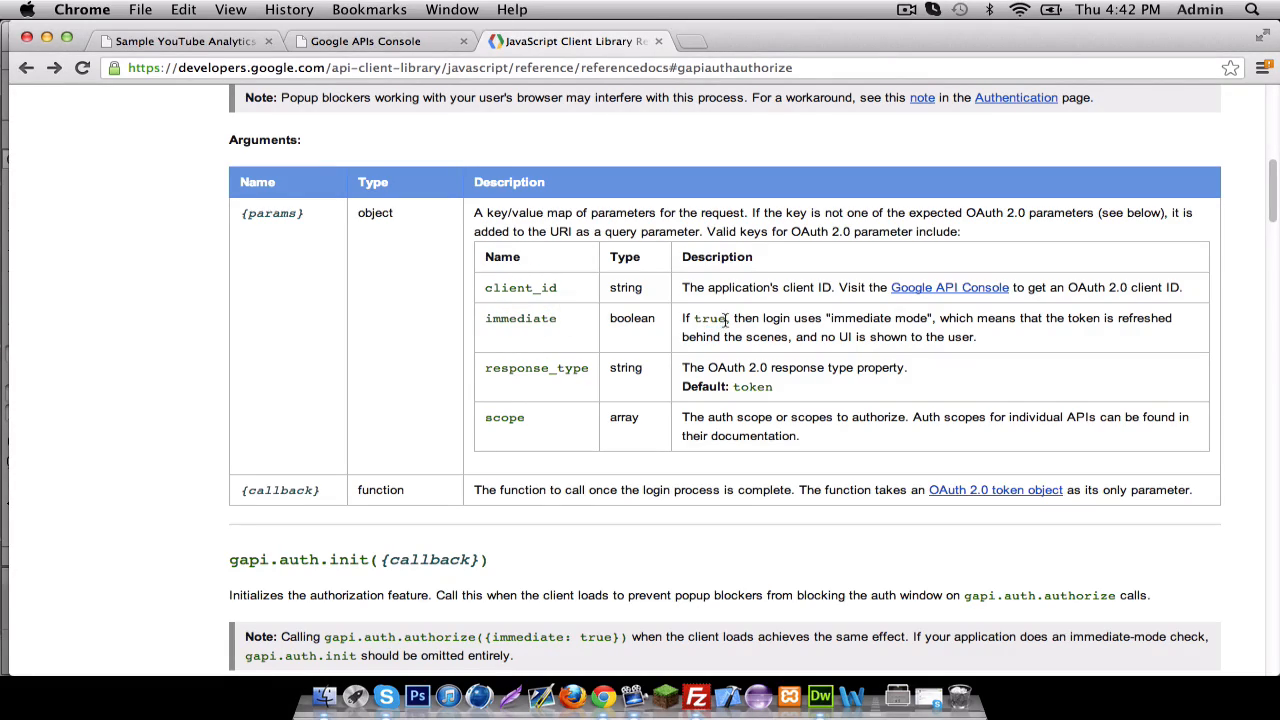
double_click(710, 318)
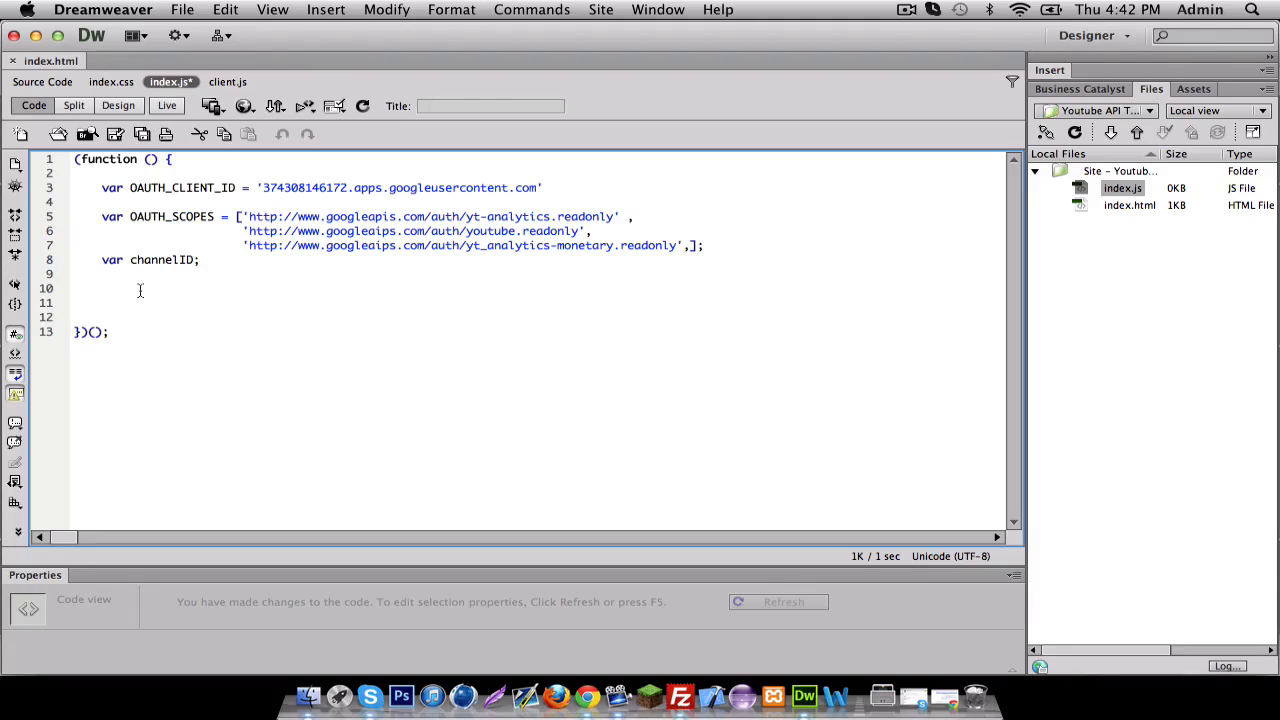
Step: Write window.onJSClientLoad = function(){ } below the channelID declaration
text(window.onj)
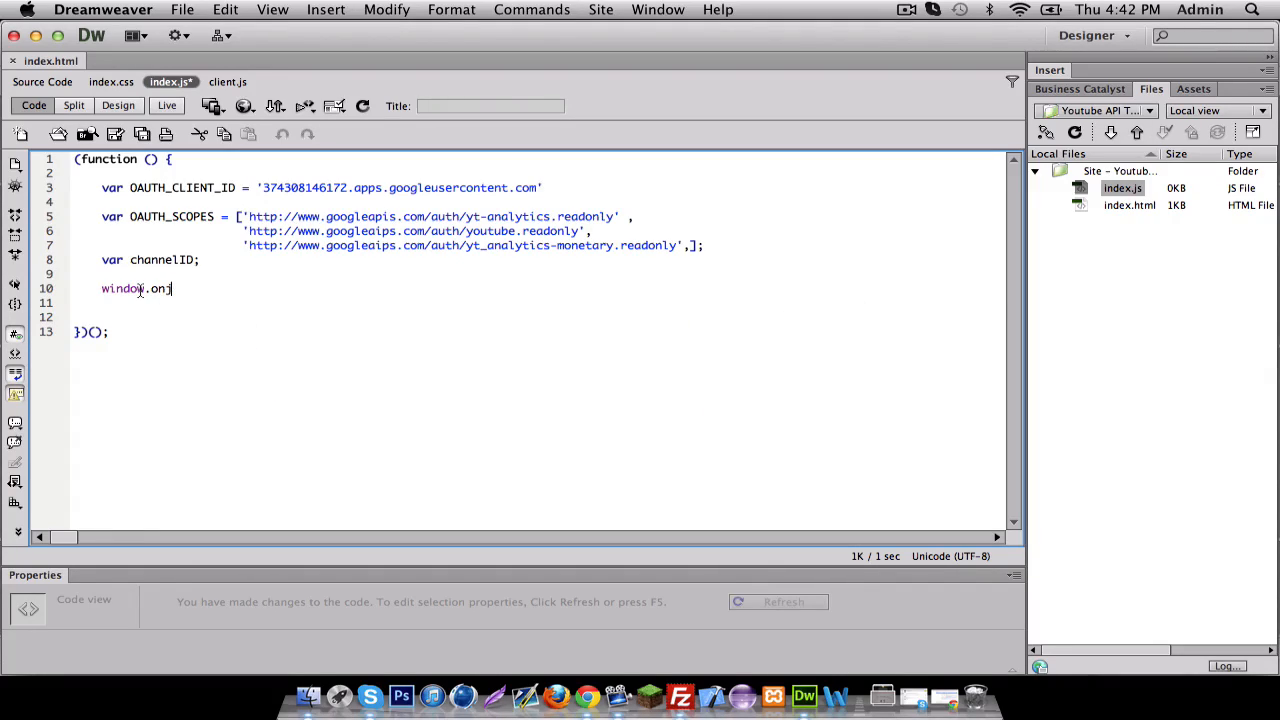
text(JS)
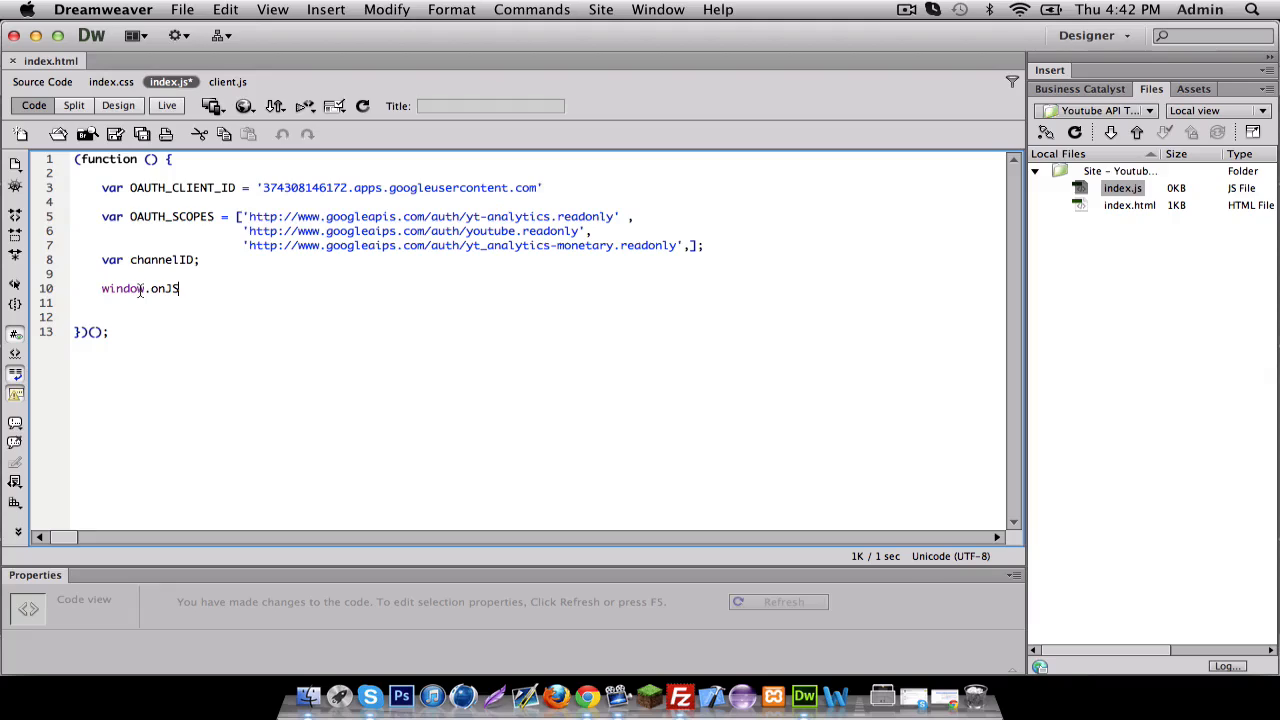
text(Clien)
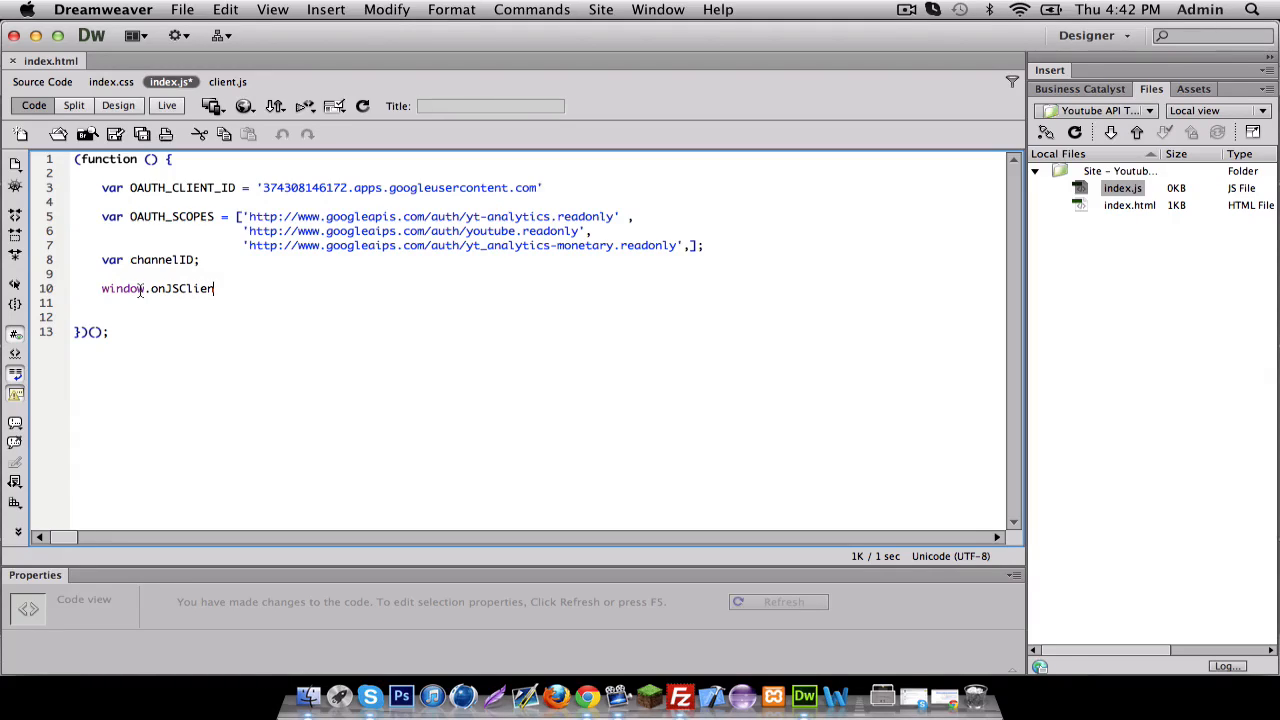
text(tLoad =)
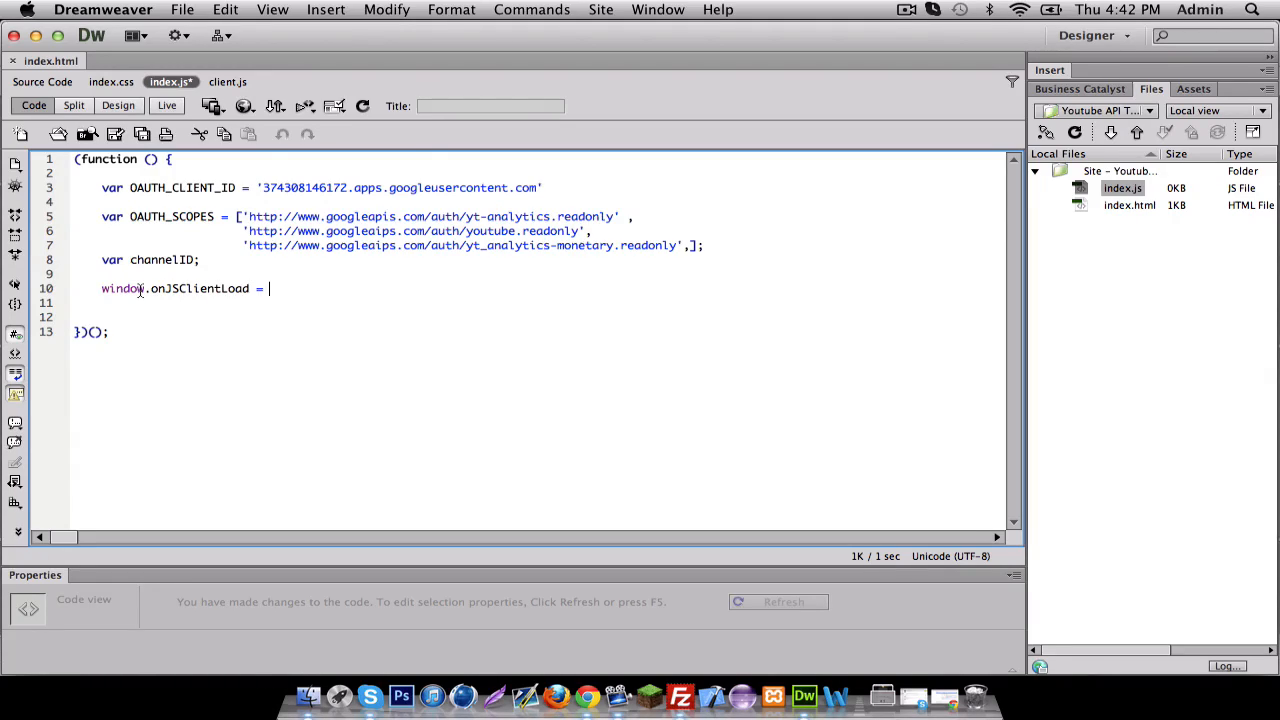
text("")
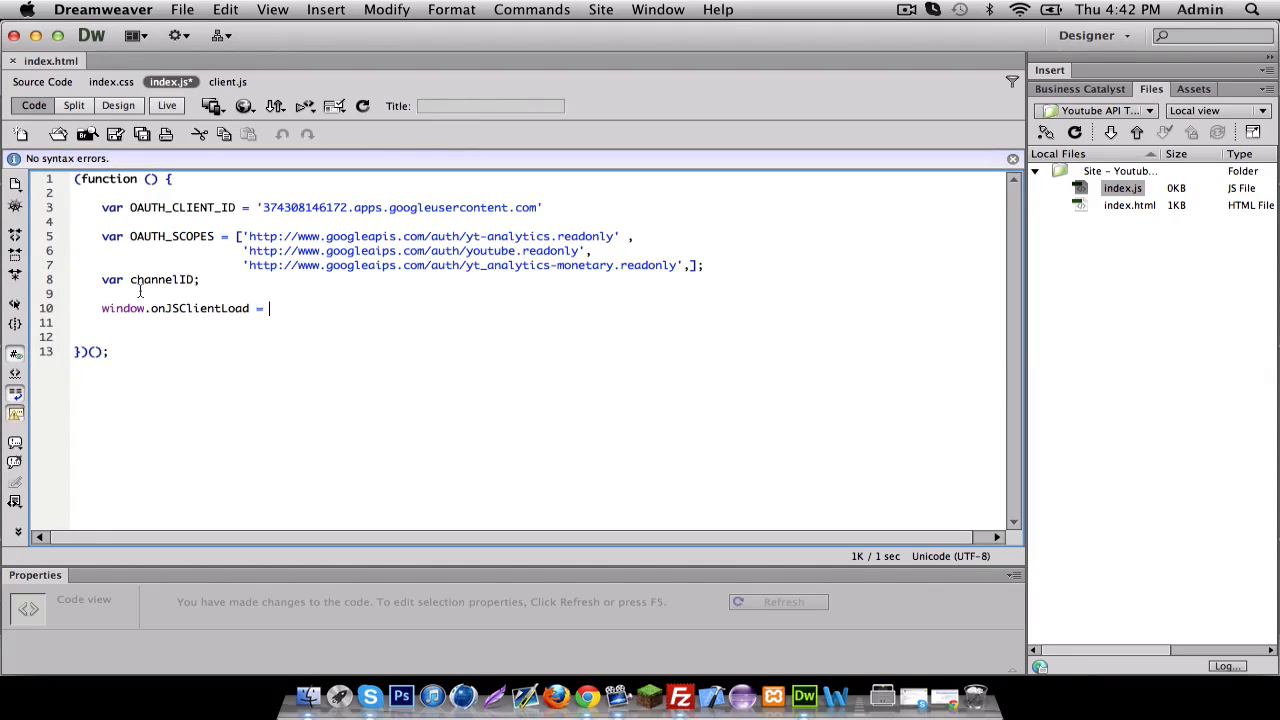
text(function)
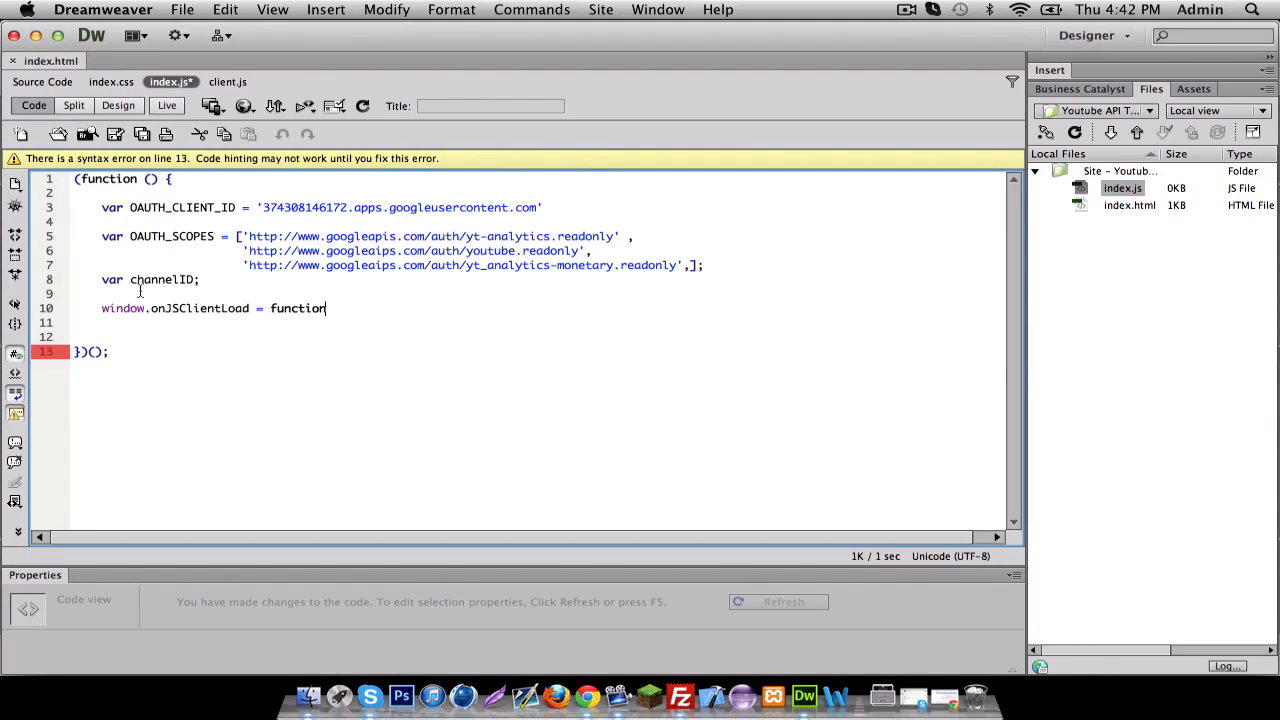
text((){)
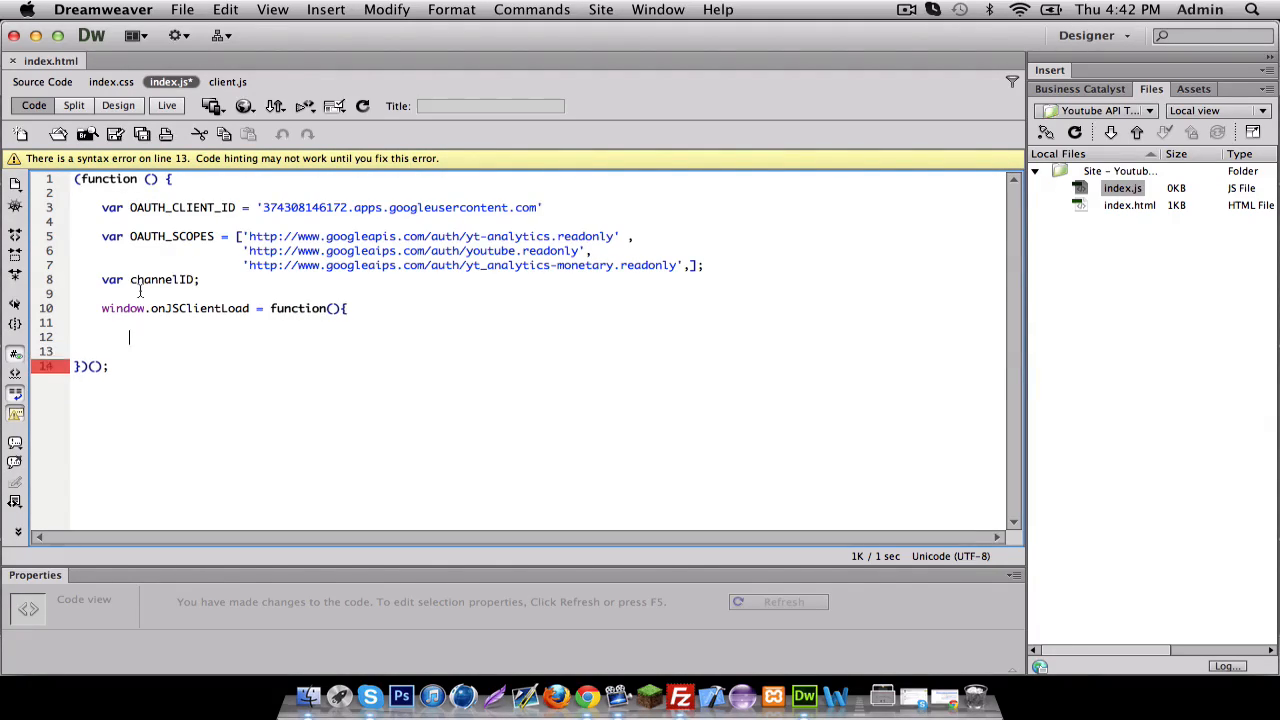
text(})
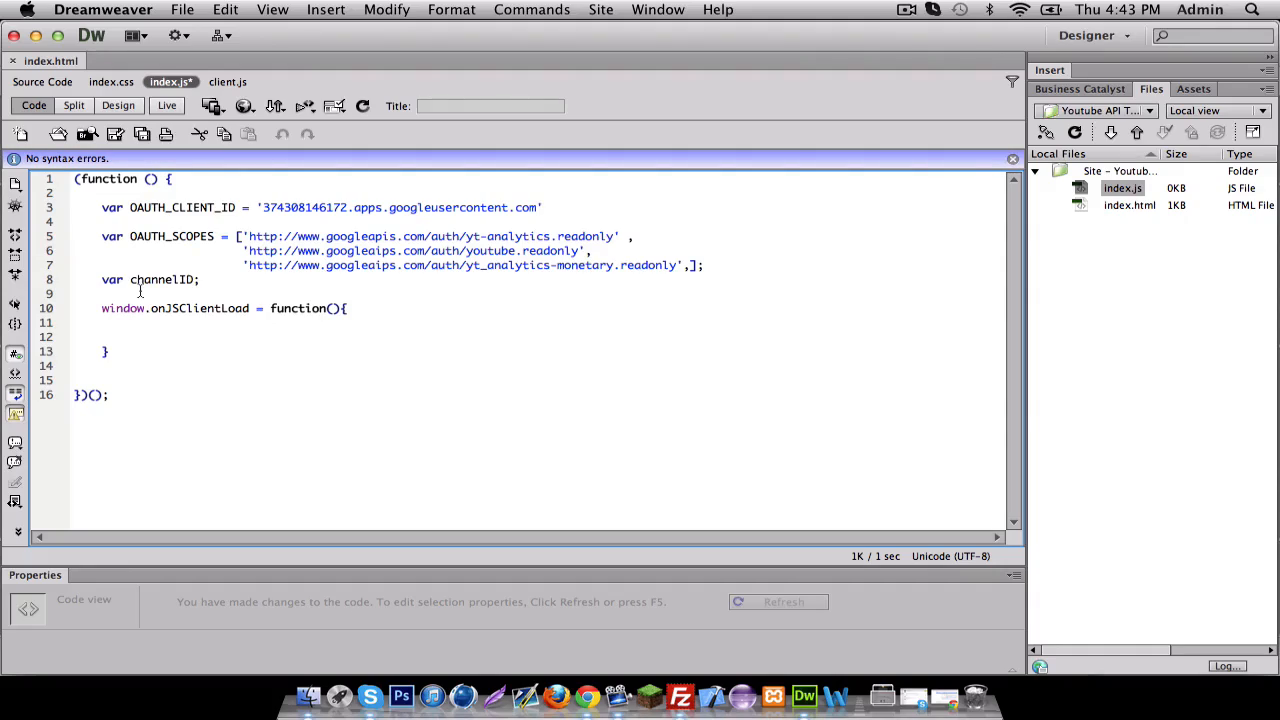
Step: Call gapi.auth.init with an anonymous callback function inside onJSClientLoad
text(d)
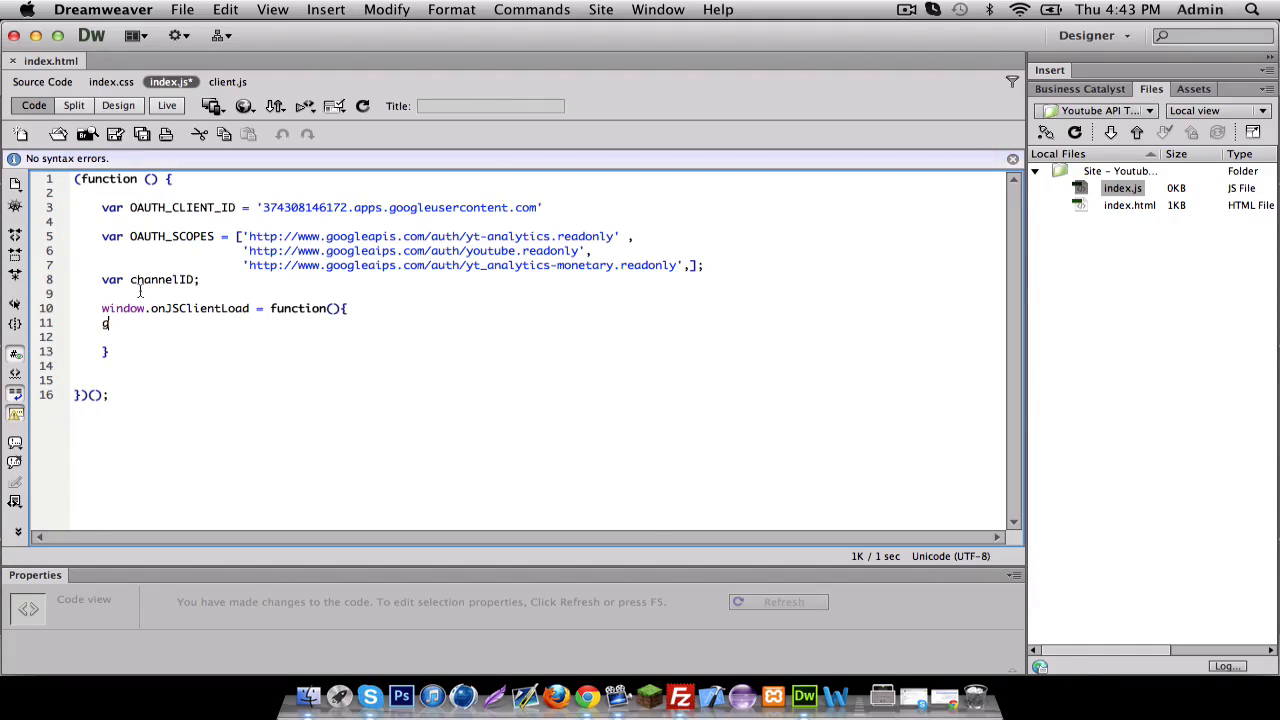
text(gapi.)
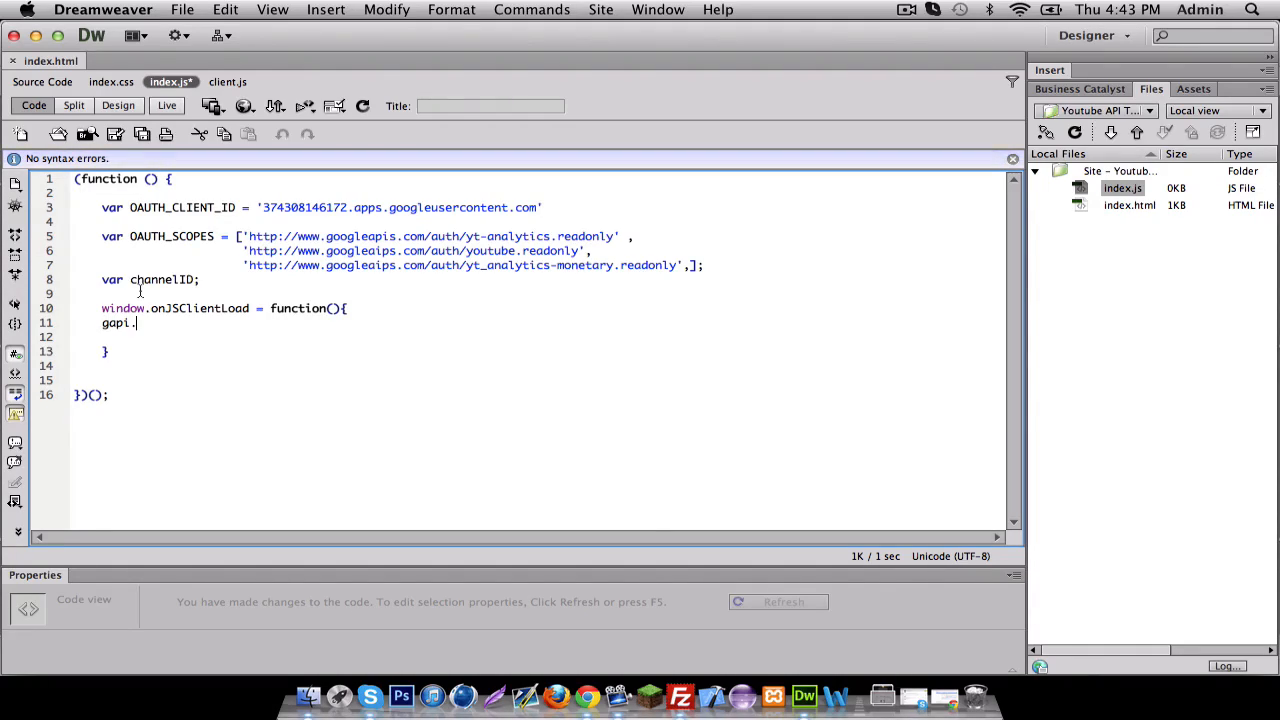
text(auth)
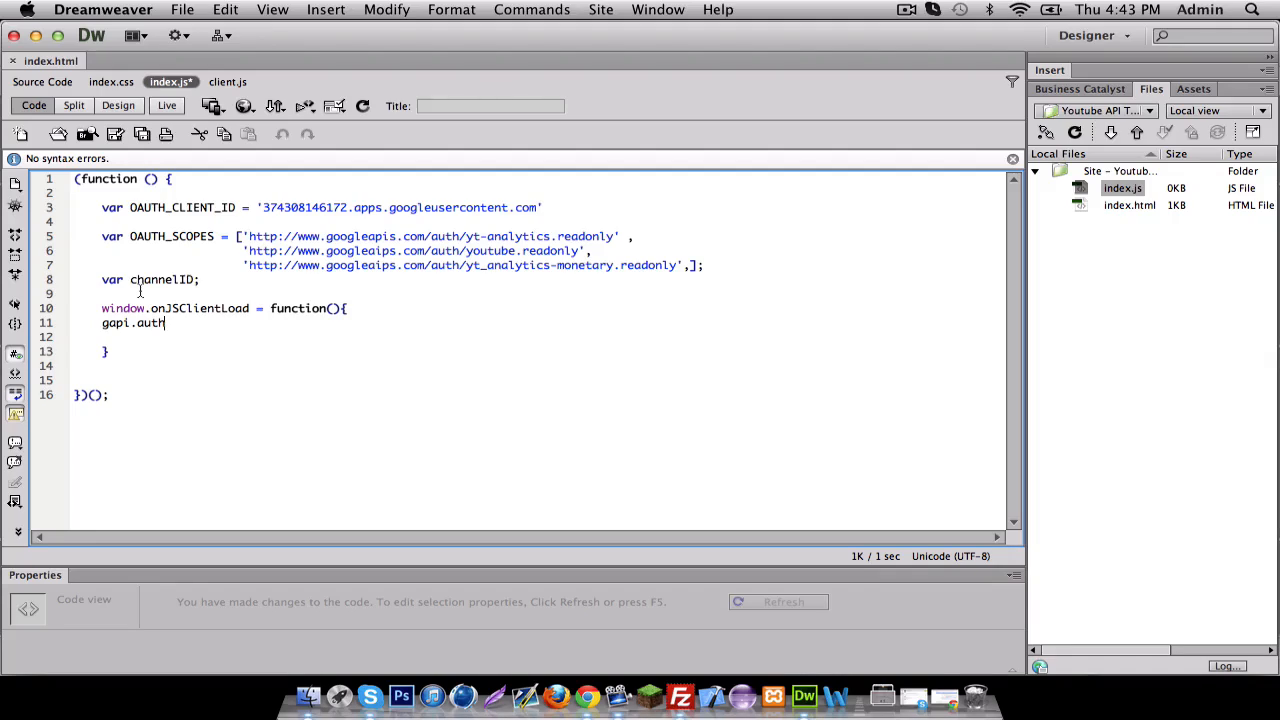
text(.init)
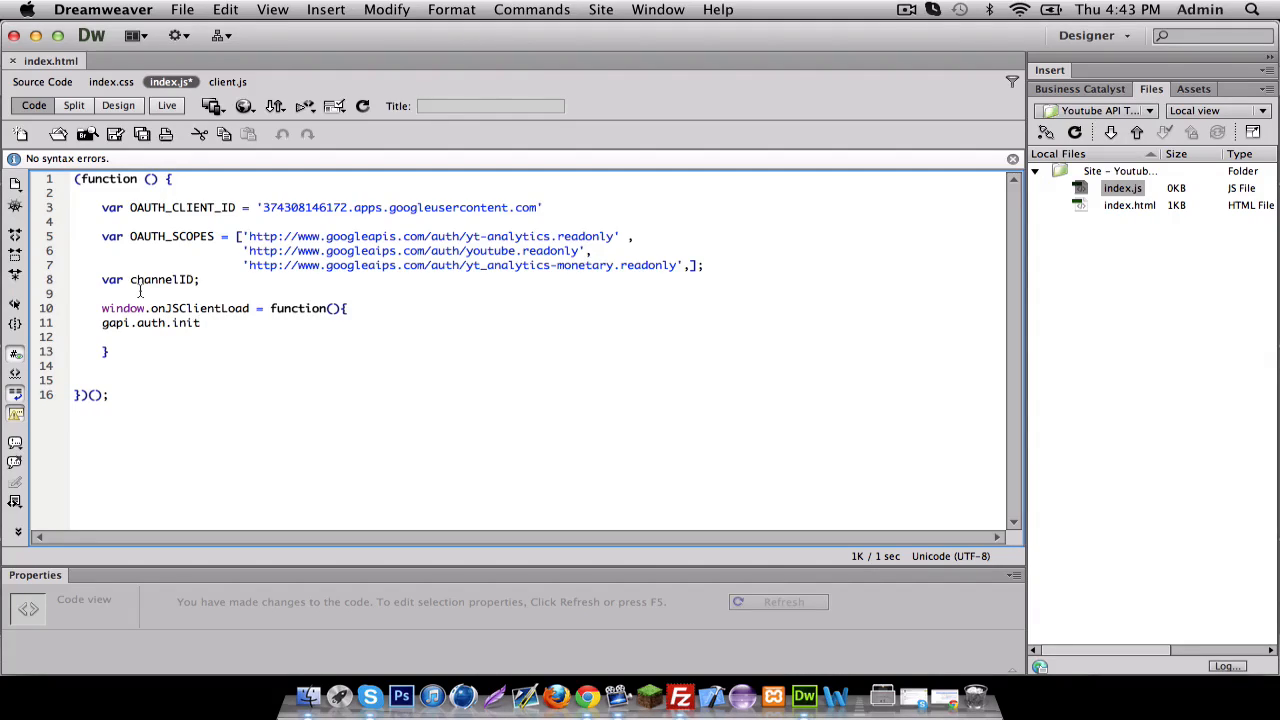
text(())
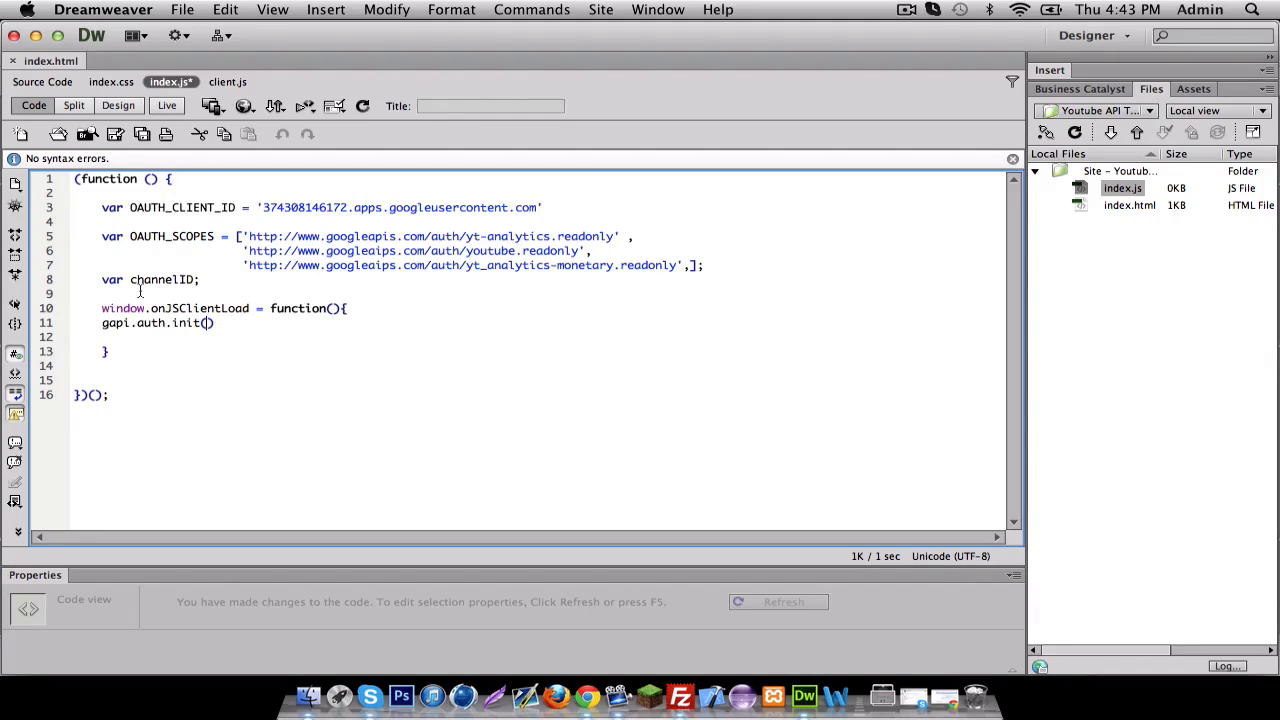
text(fun)
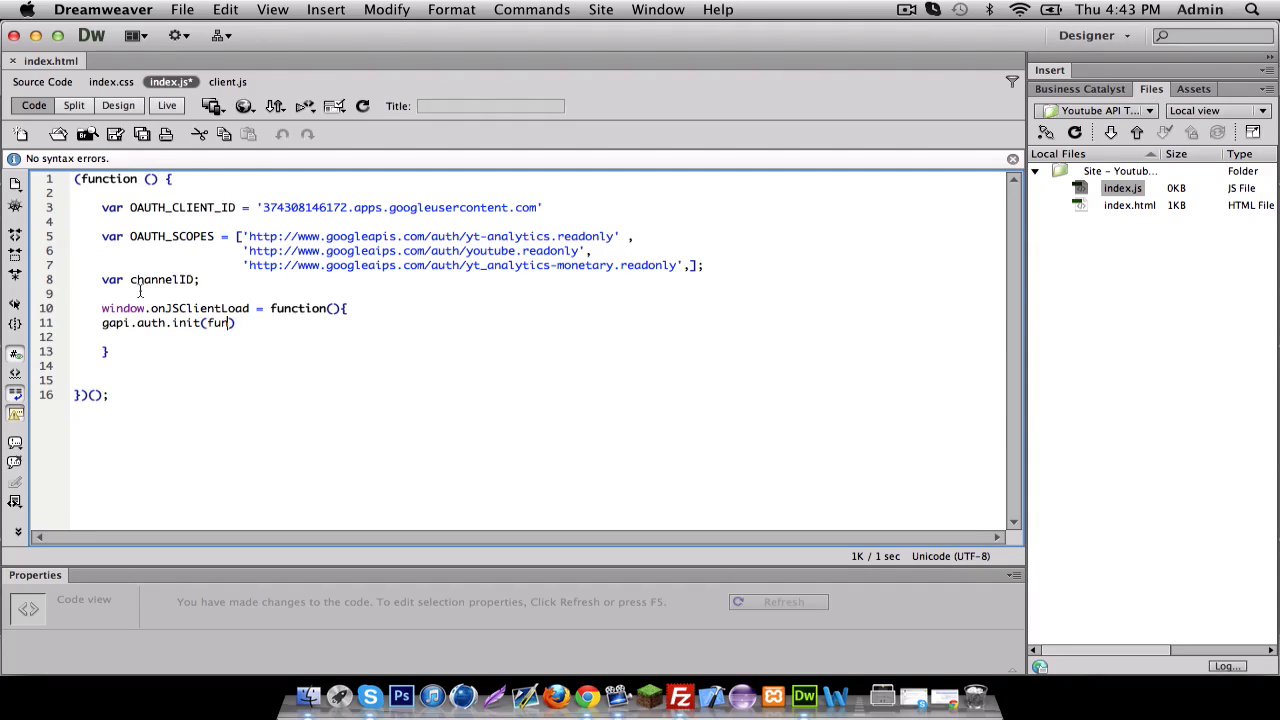
text(ction)
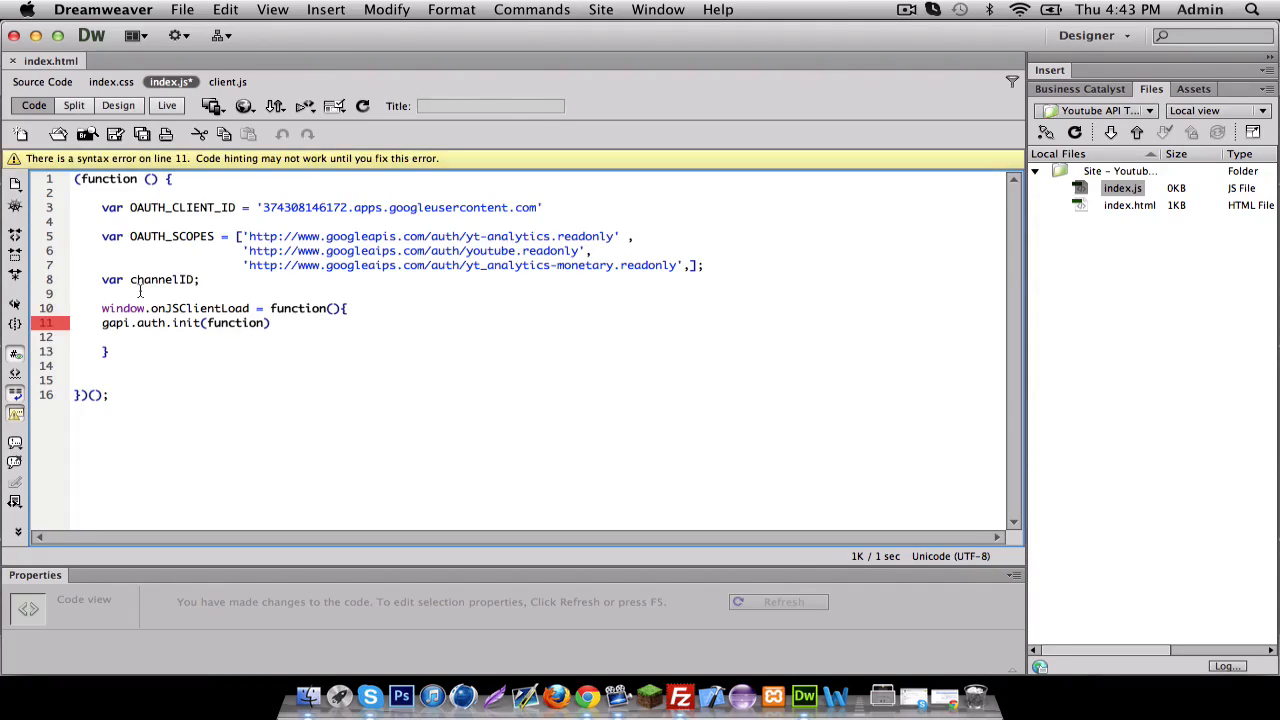
text(())
text(}))
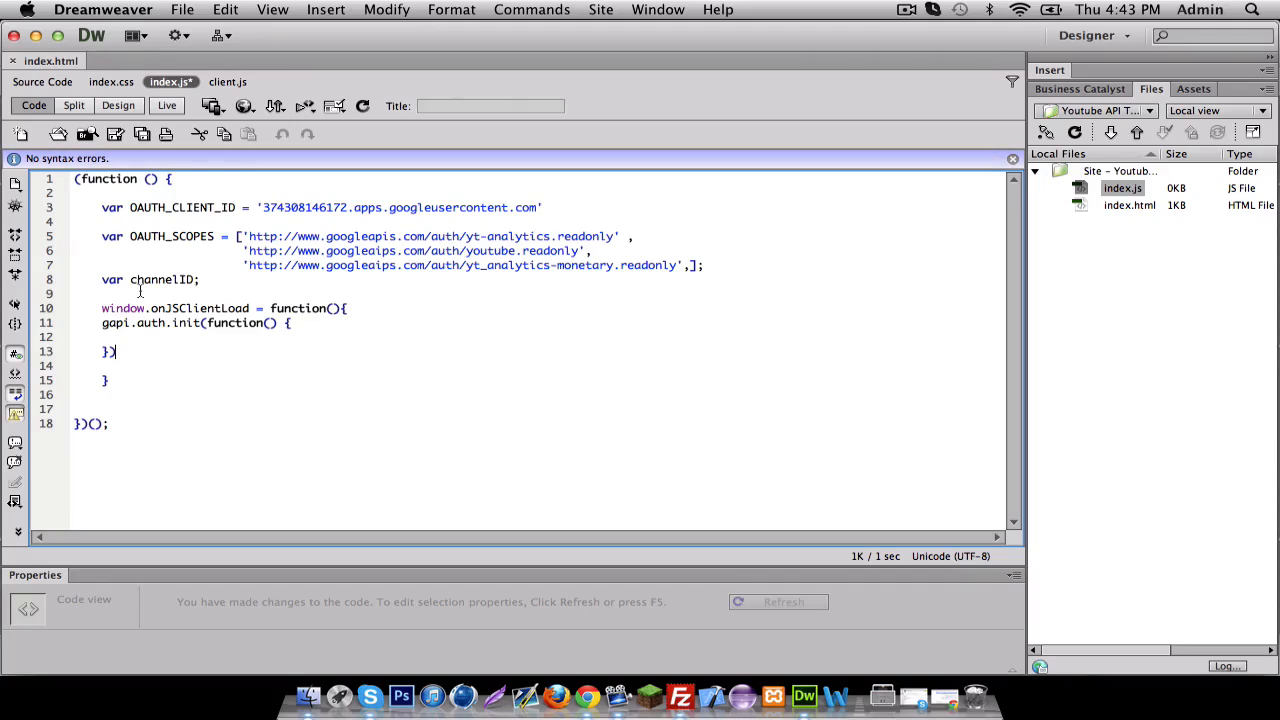
text(;)
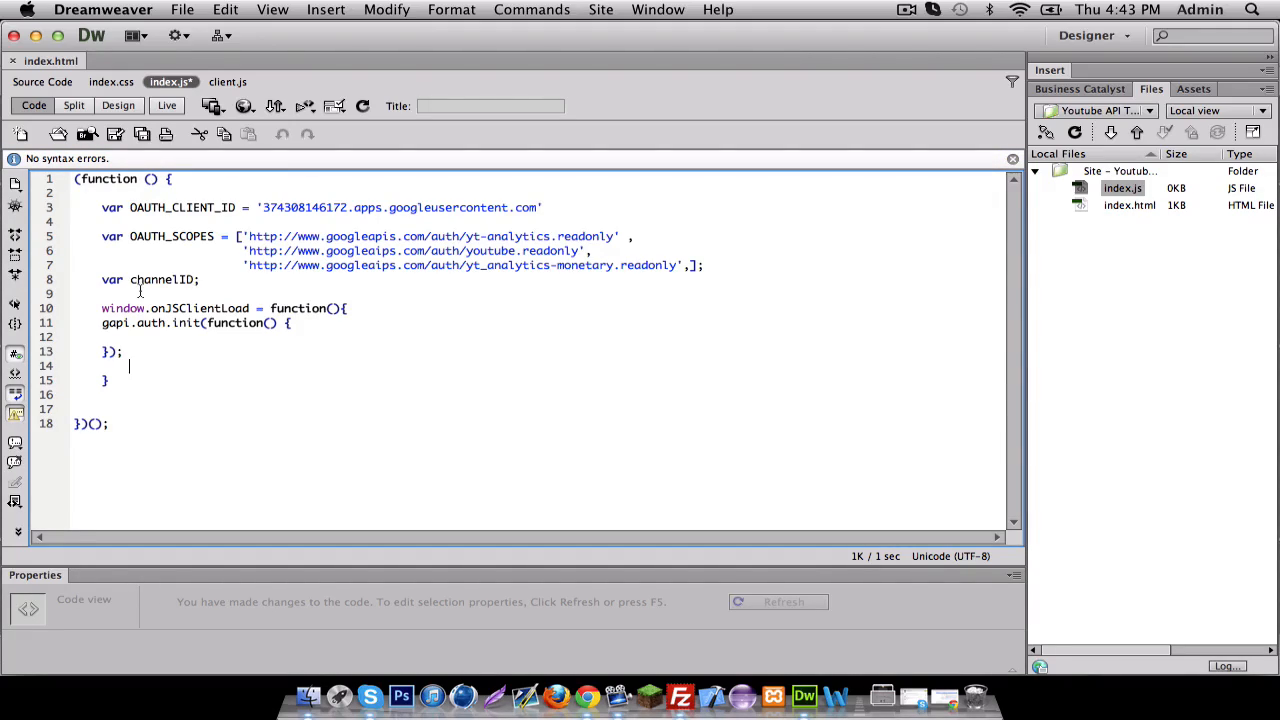
text(;)
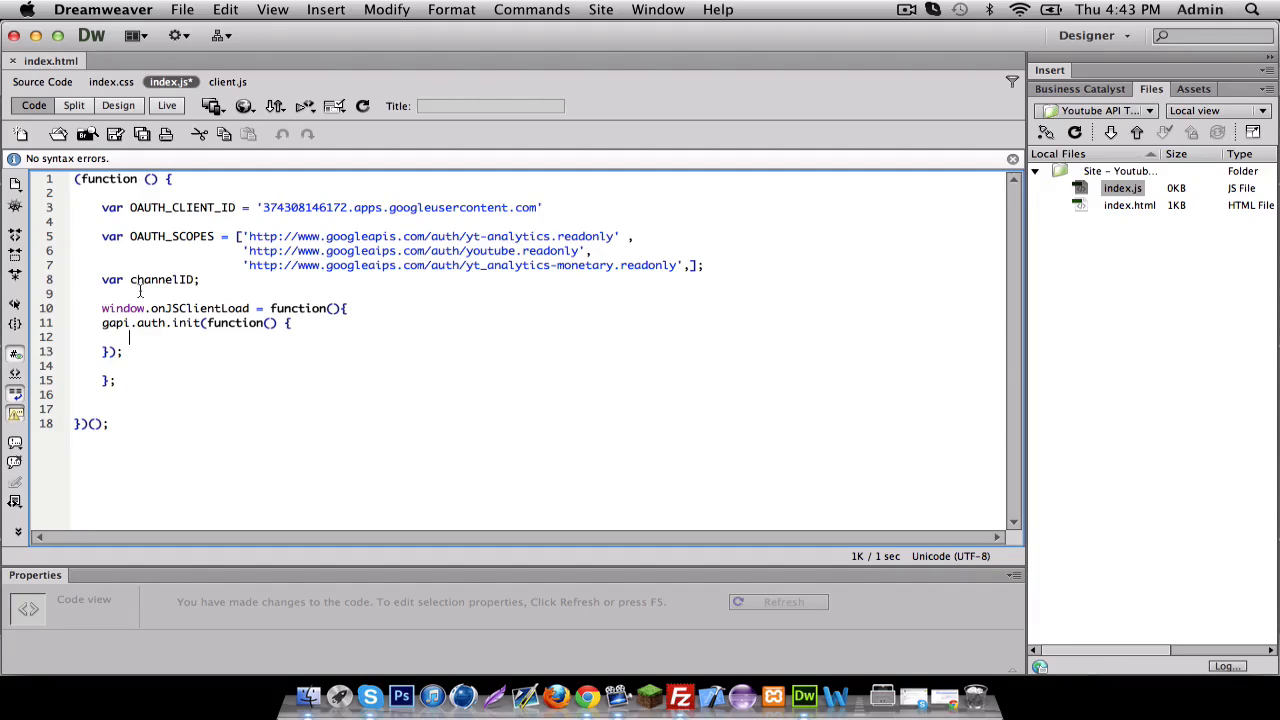
Step: Make the callback run window.setTimeout(checkAuth, 1);
text(window)
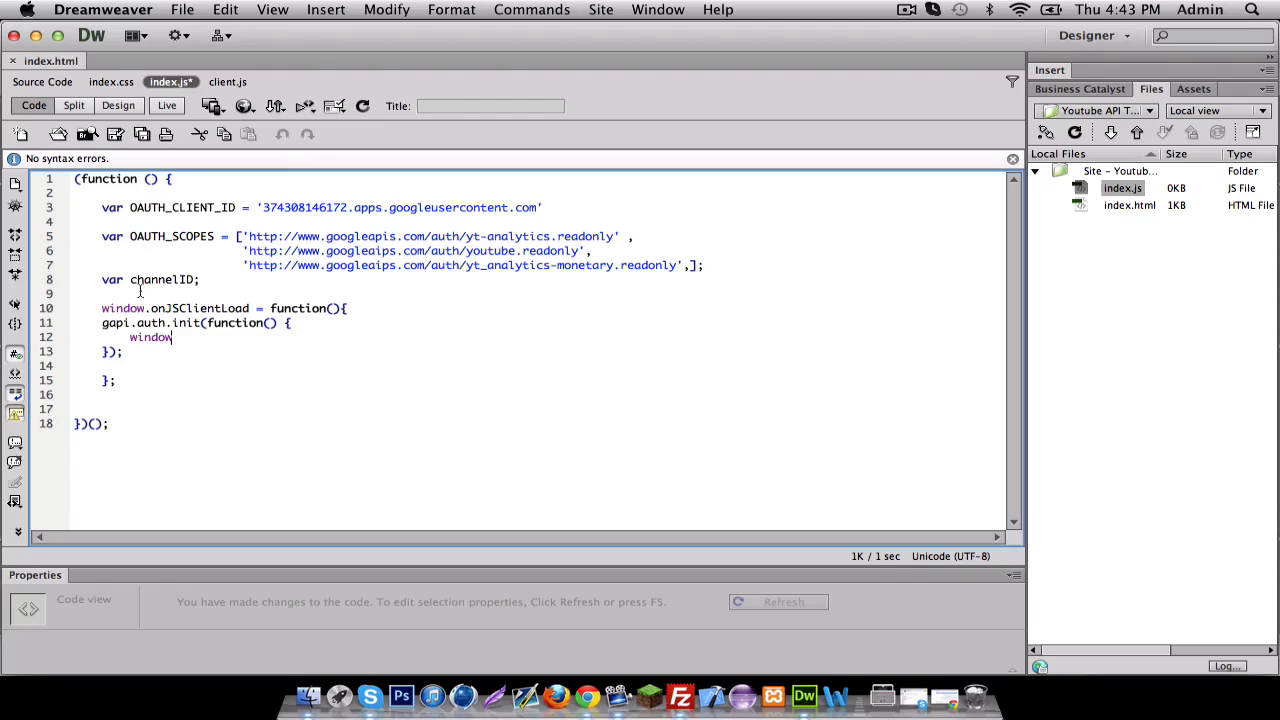
text(.setTimeout()
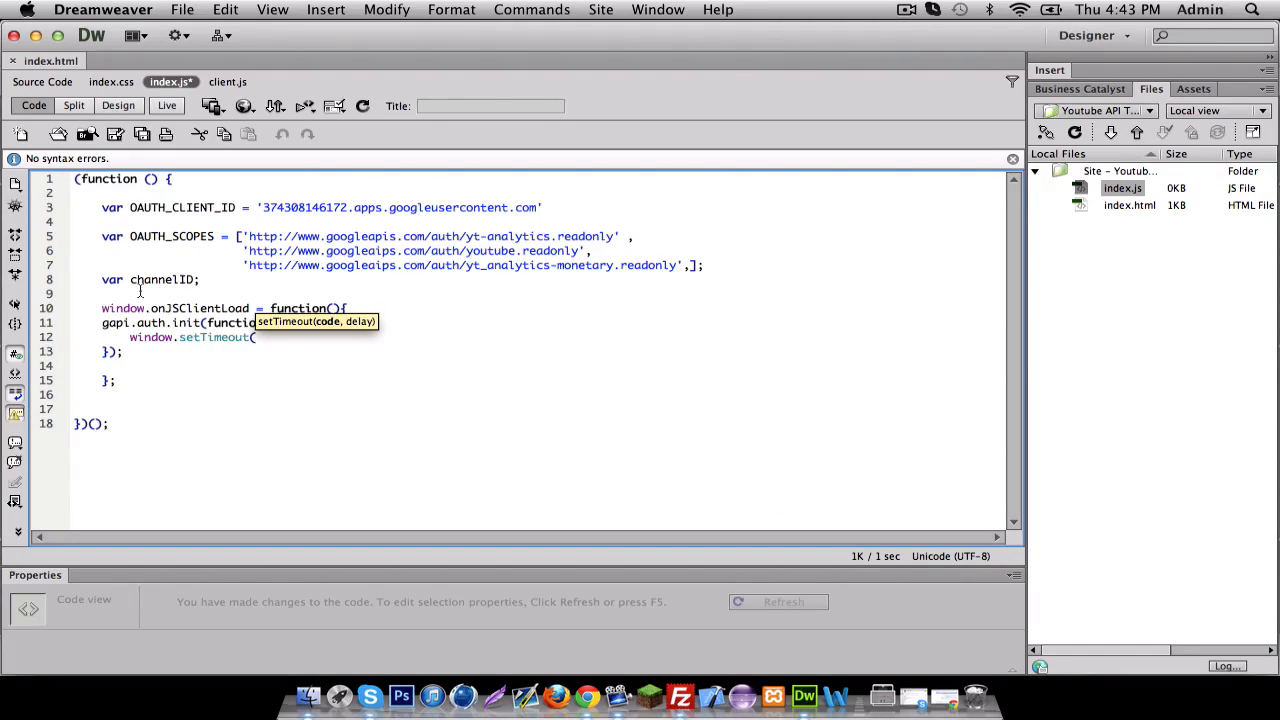
text(check)
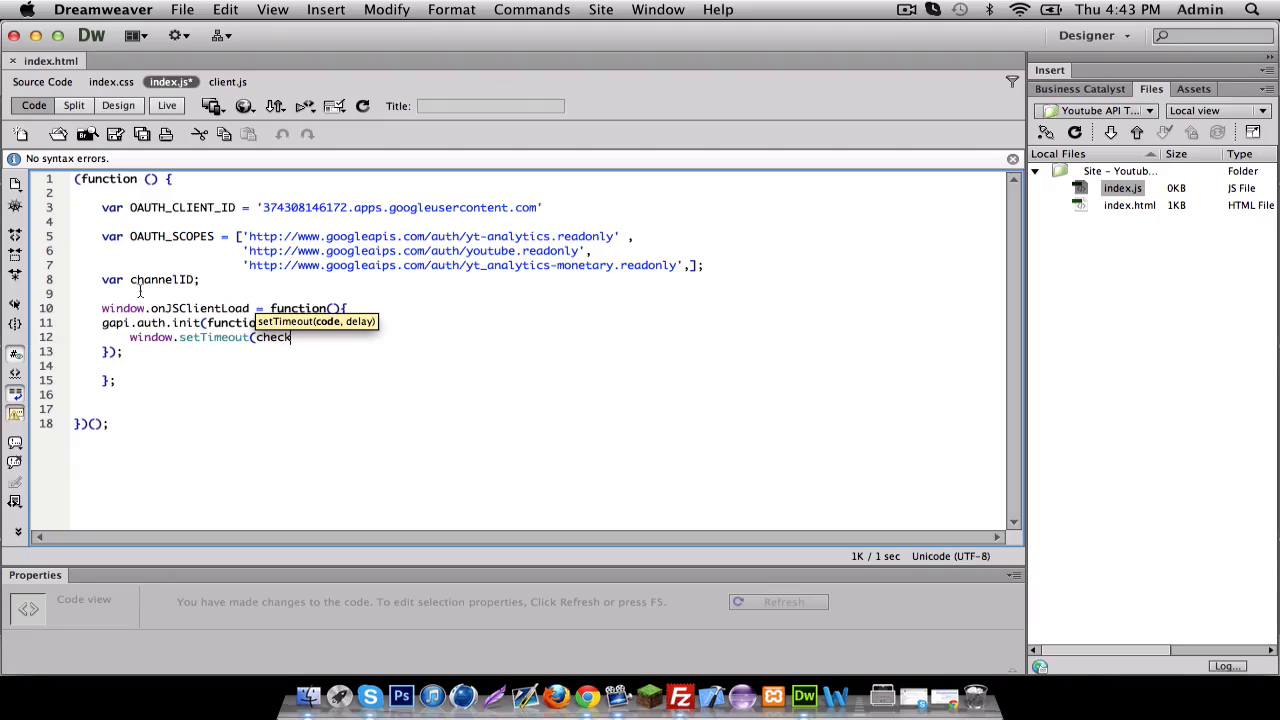
text(Auth)
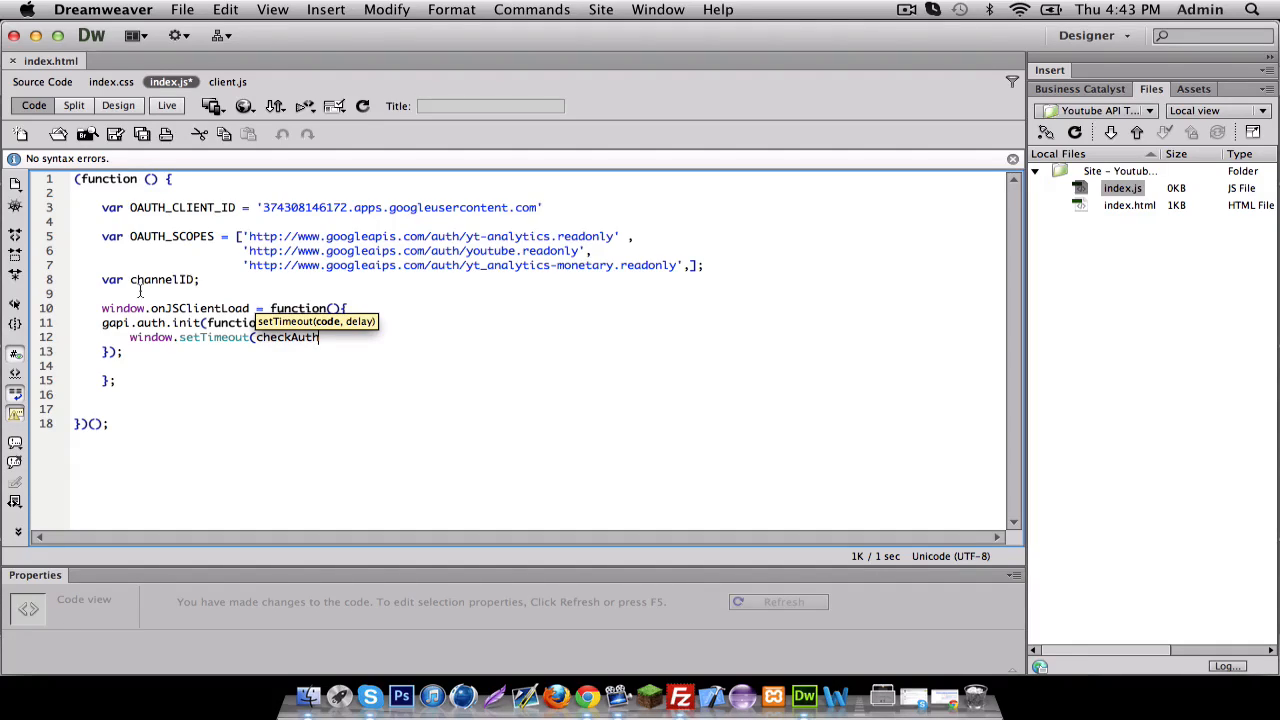
text(, 1))
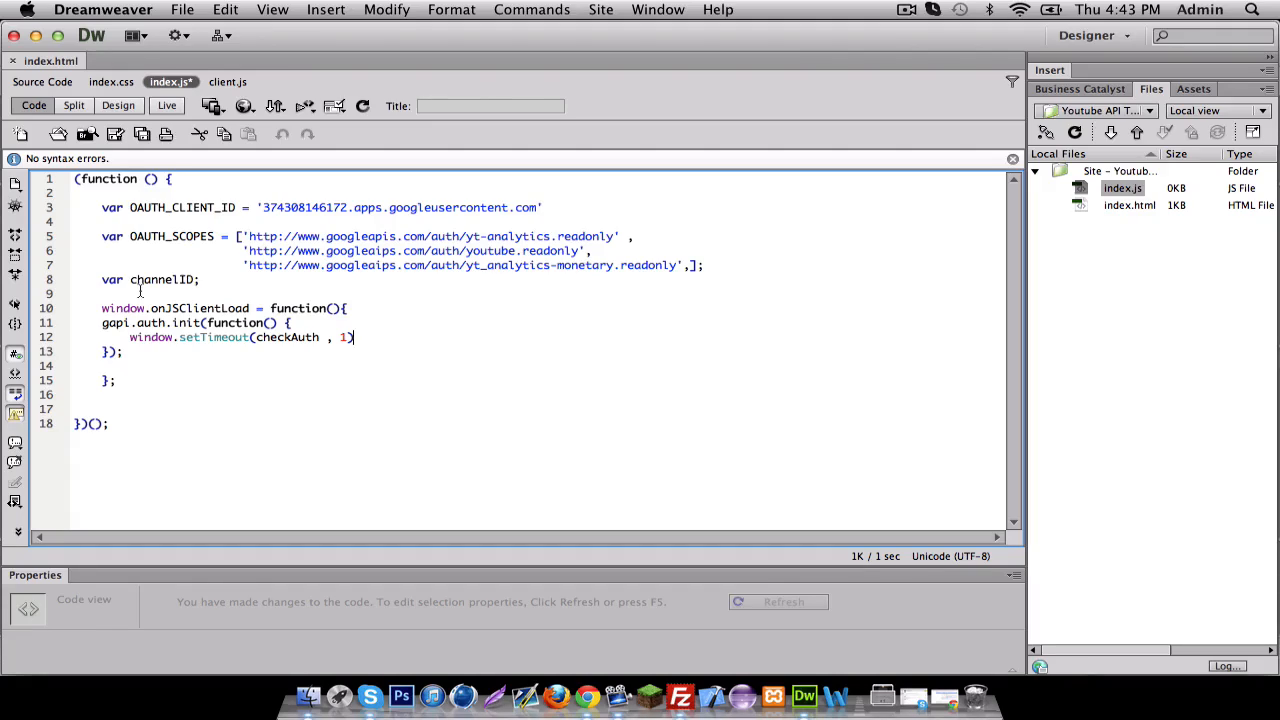
text(;)
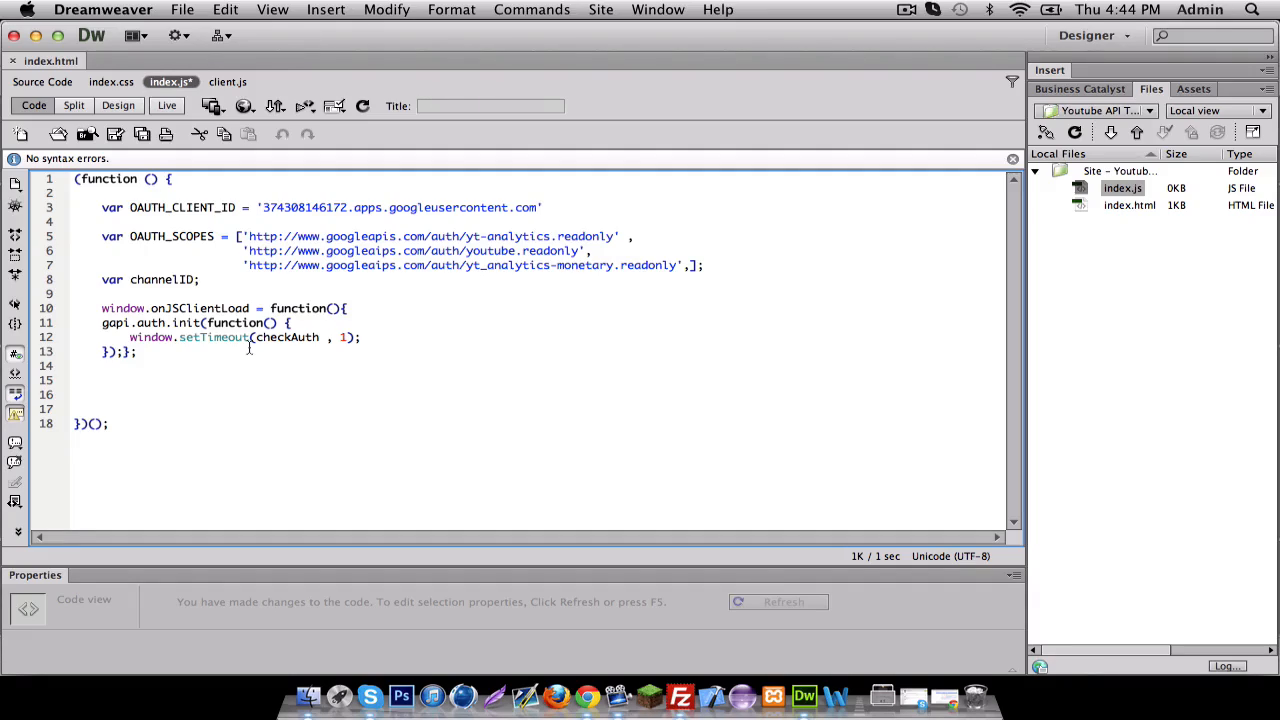
Step: Add function checkAuth(){ } on a new line below onJSClientLoad
click(102, 379)
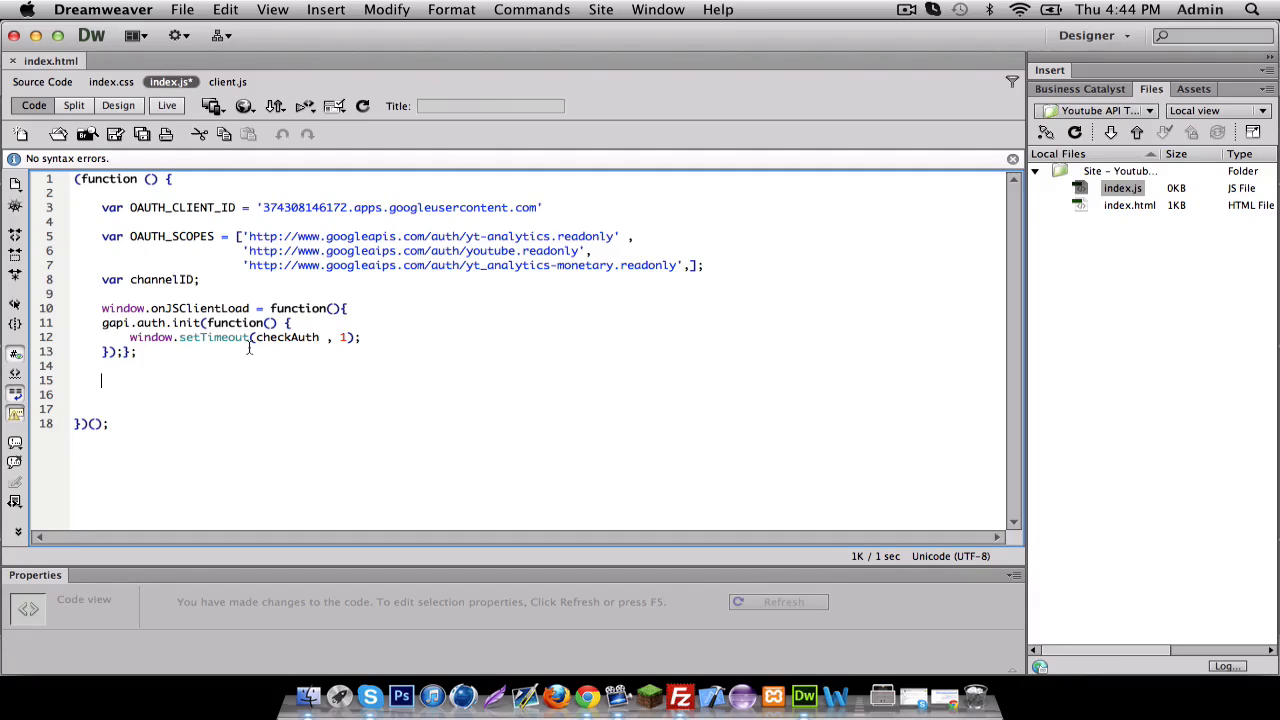
double_click(270, 337)
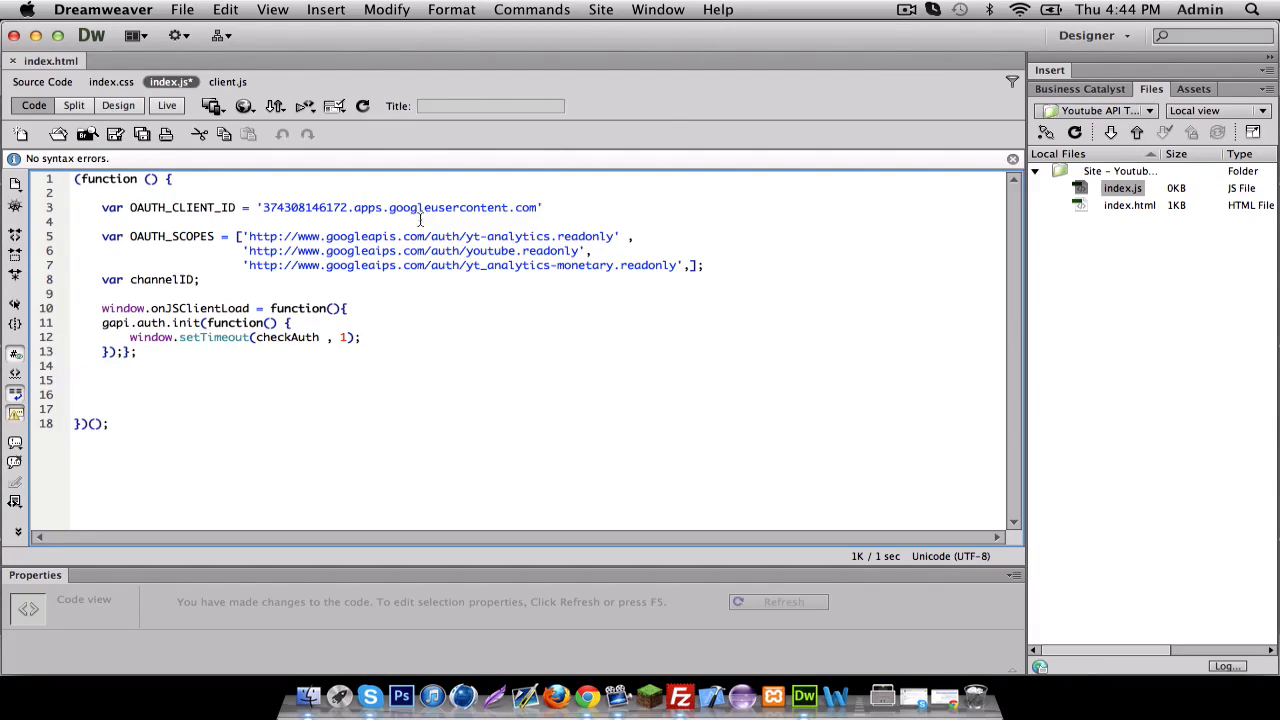
mouse_move(398, 337)
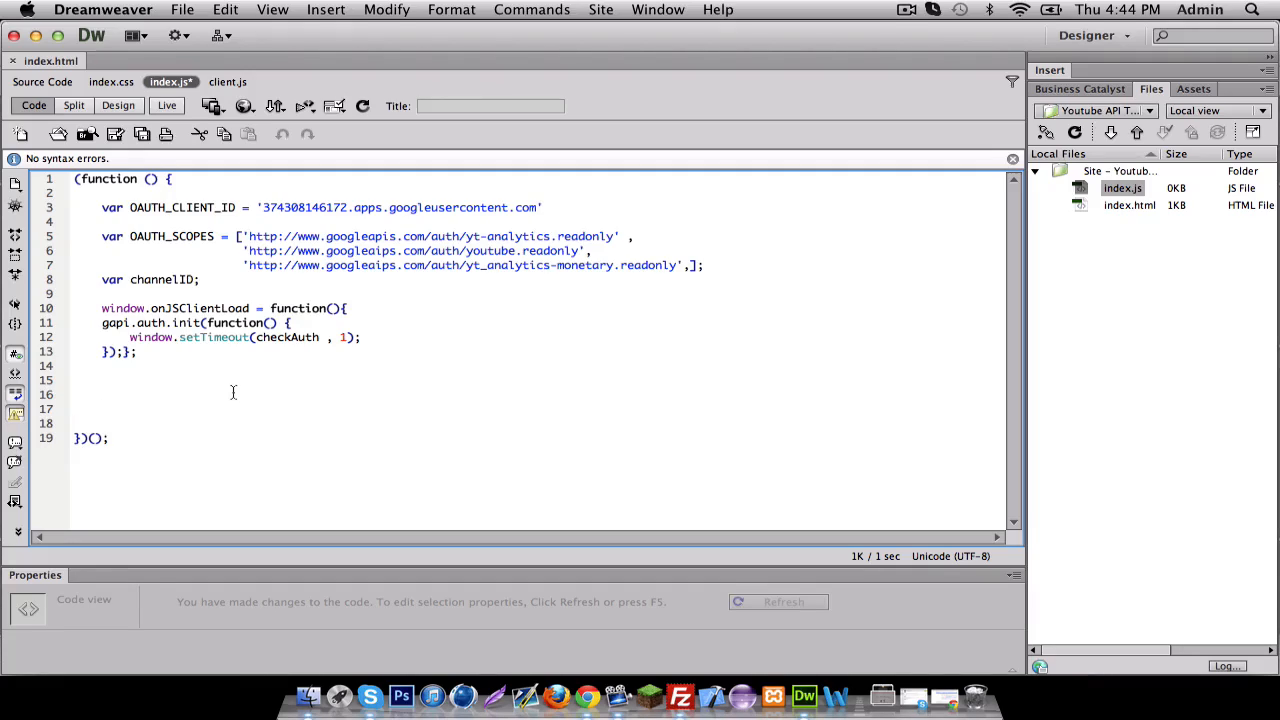
text(functio)
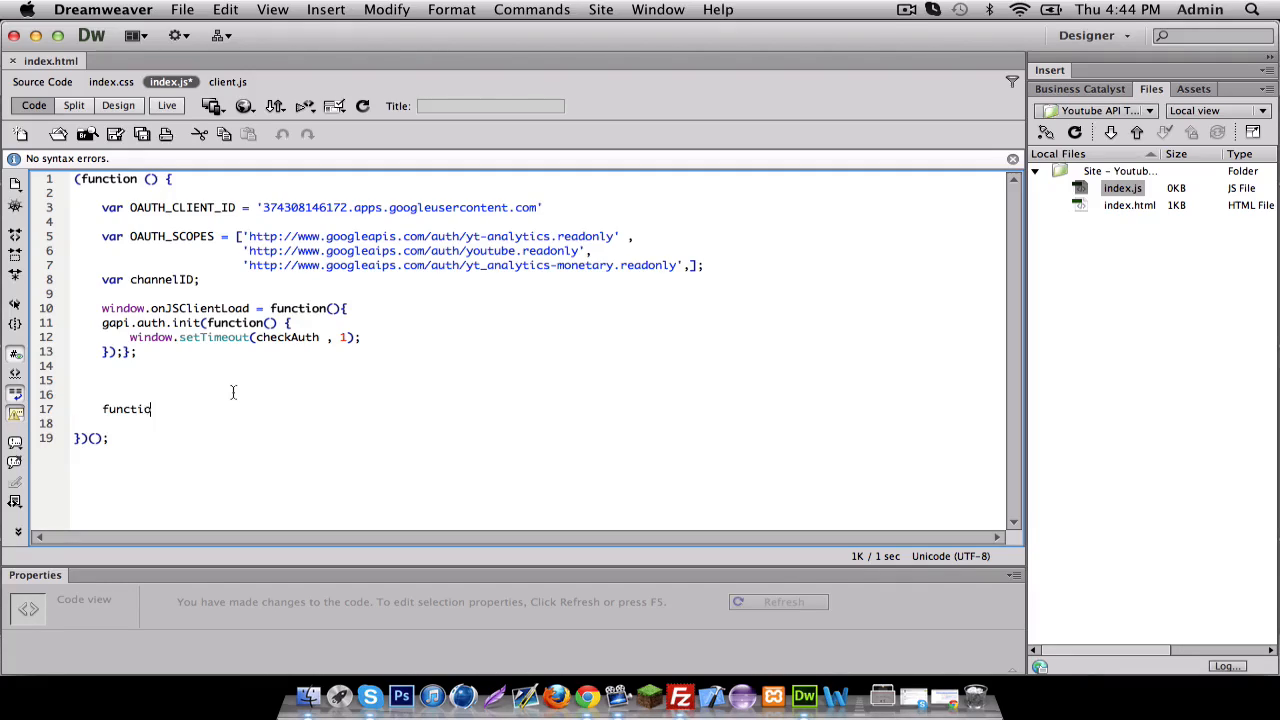
text(n check)
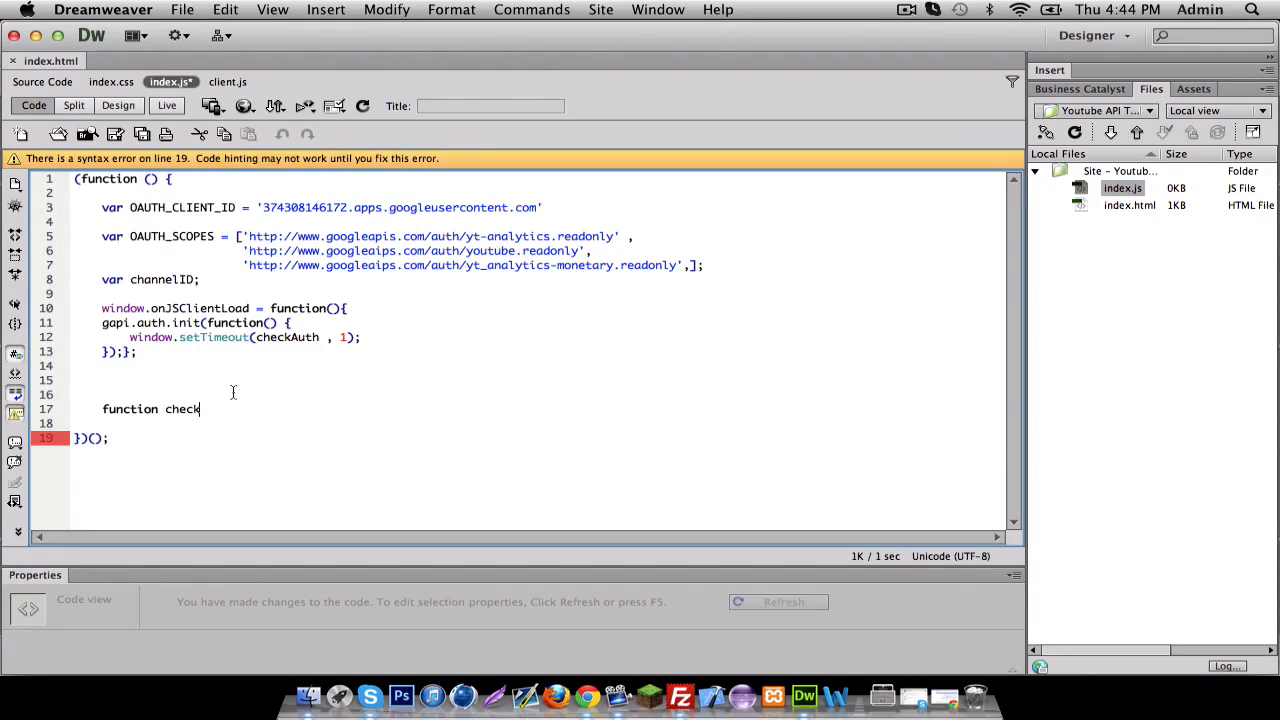
text(Auth())
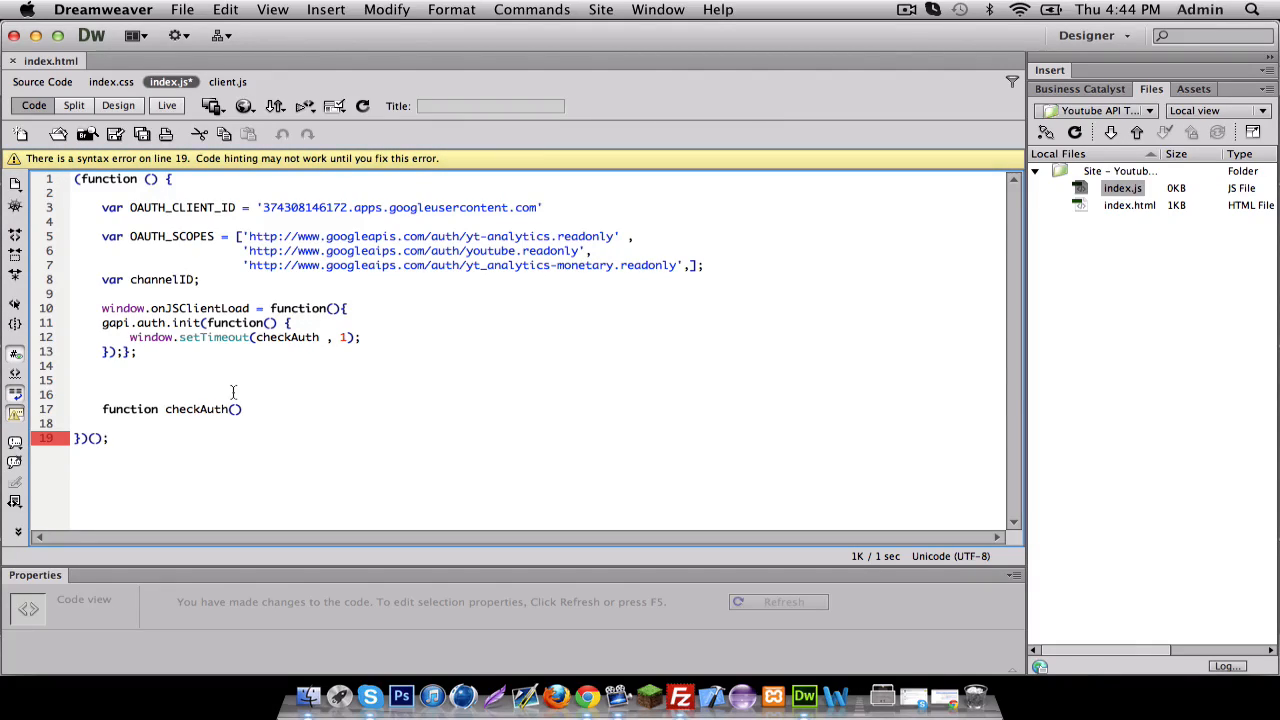
text({)
text(})
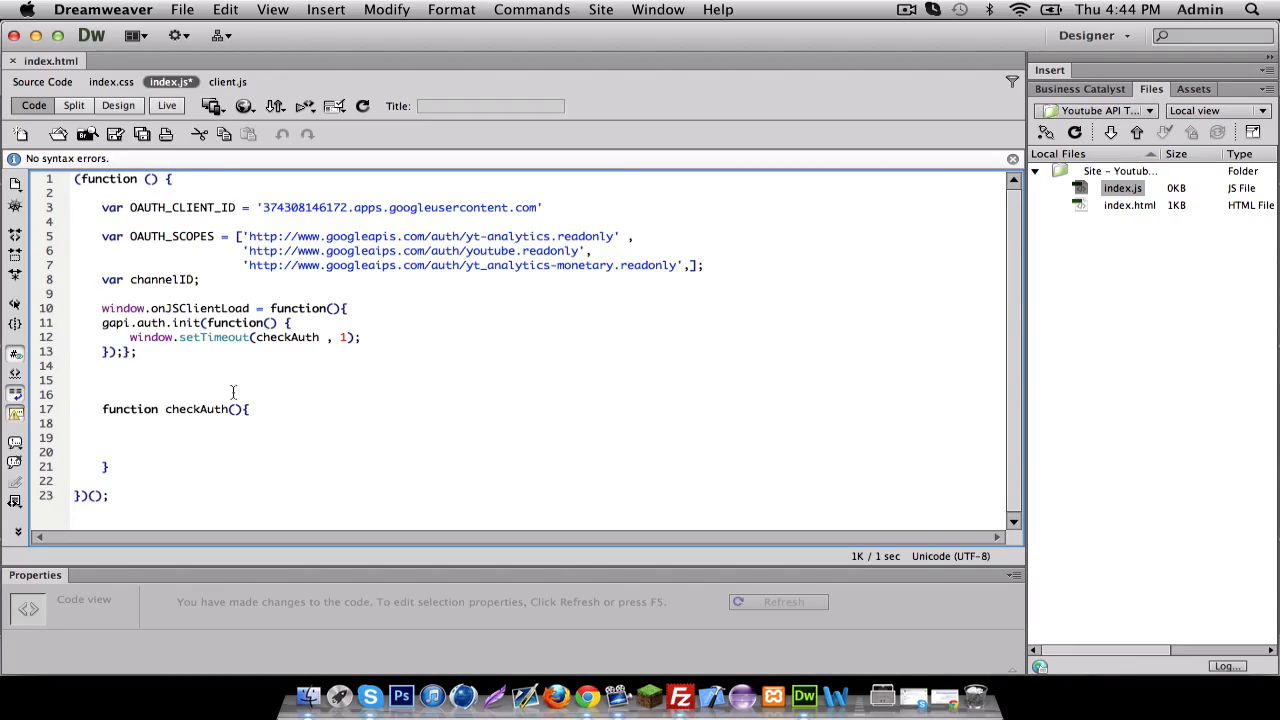
Step: Start a gapi.auth.authorize({ }) call inside checkAuth using code hinting
text(g)
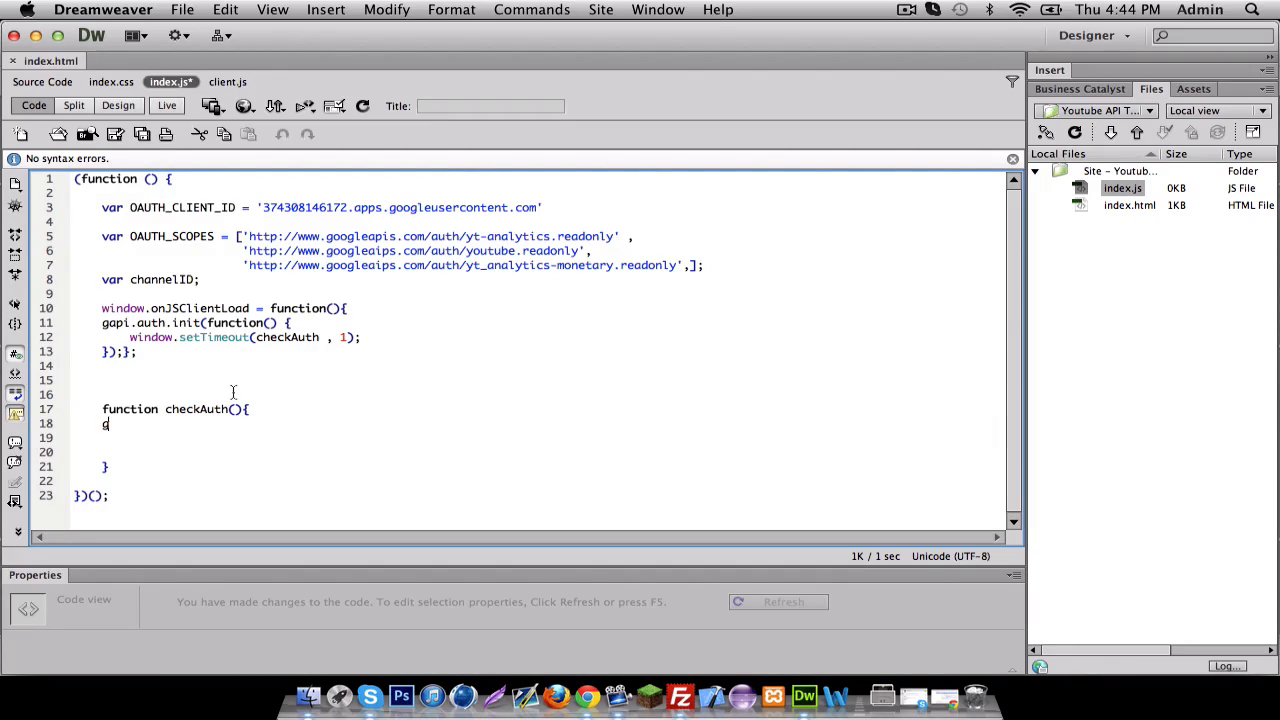
text(api.)
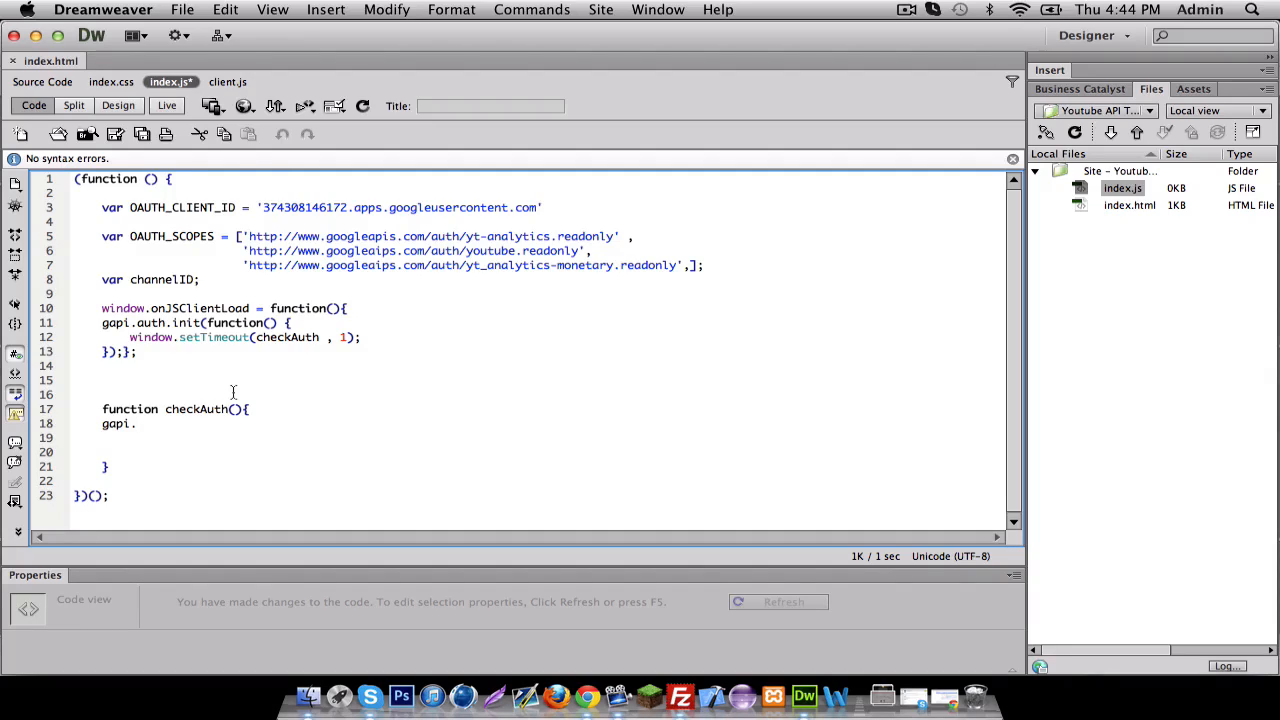
text(auth.)
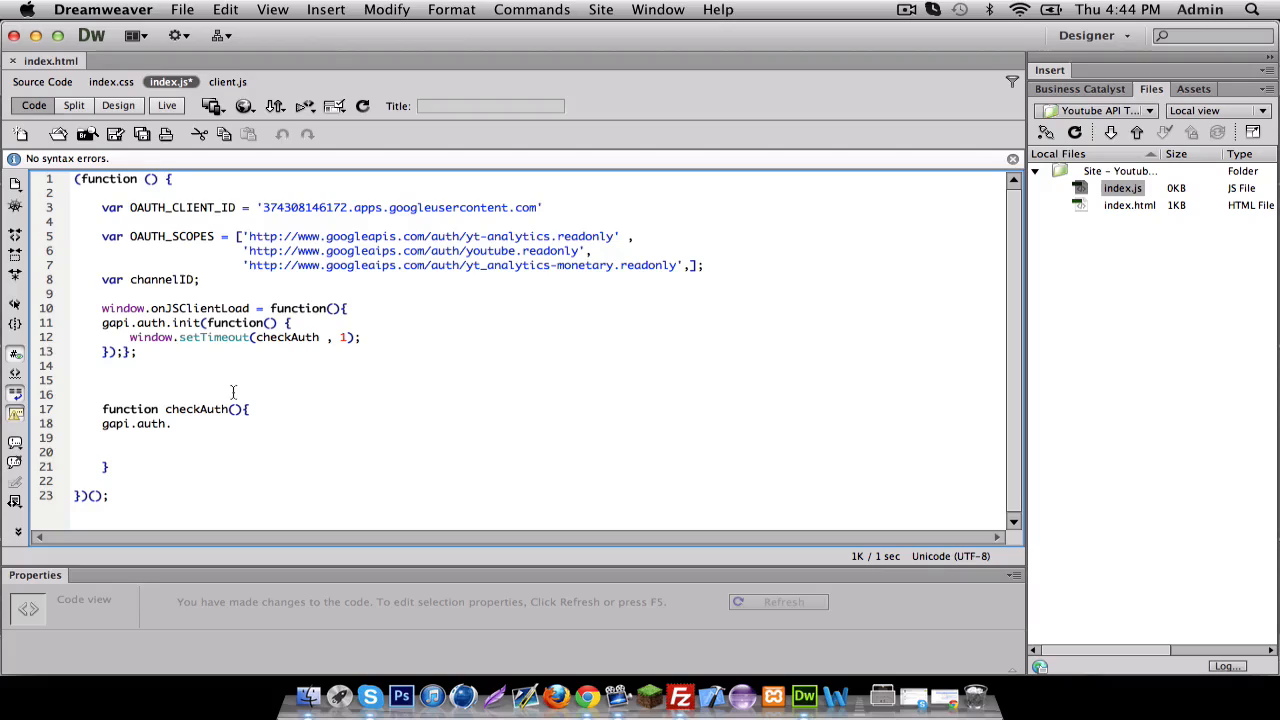
text(authori)
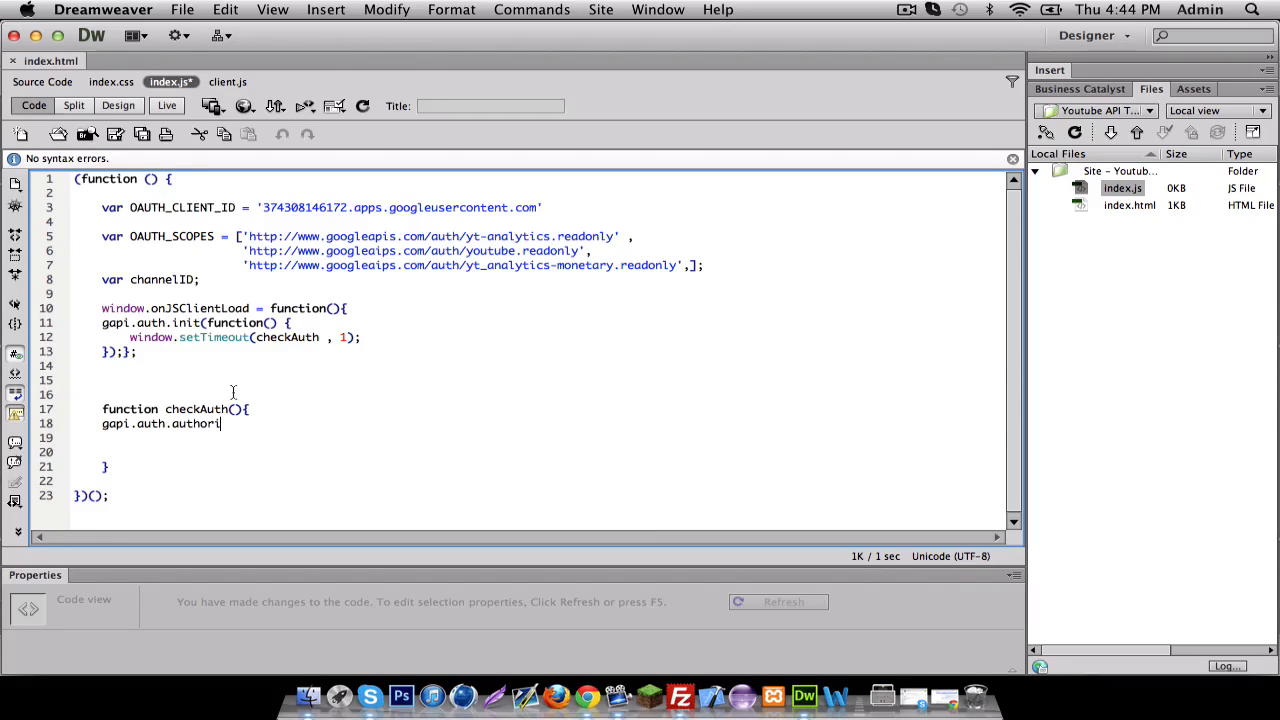
text(ze)
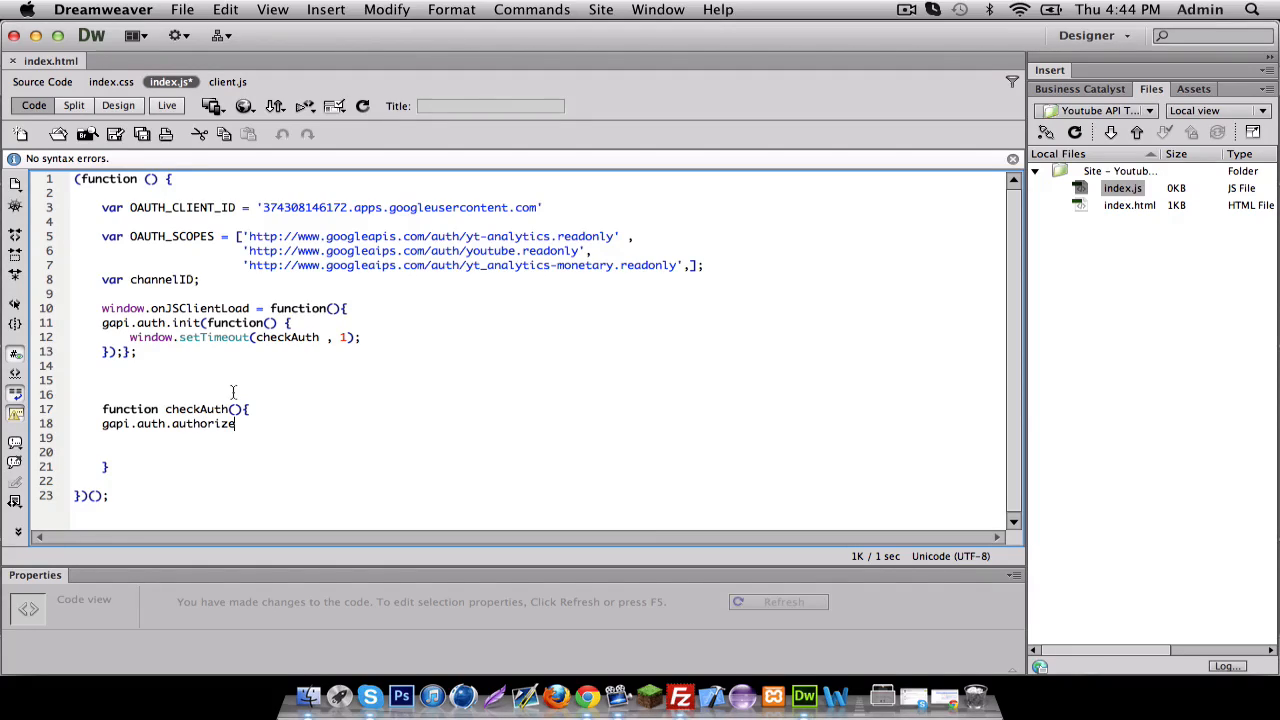
text((){)
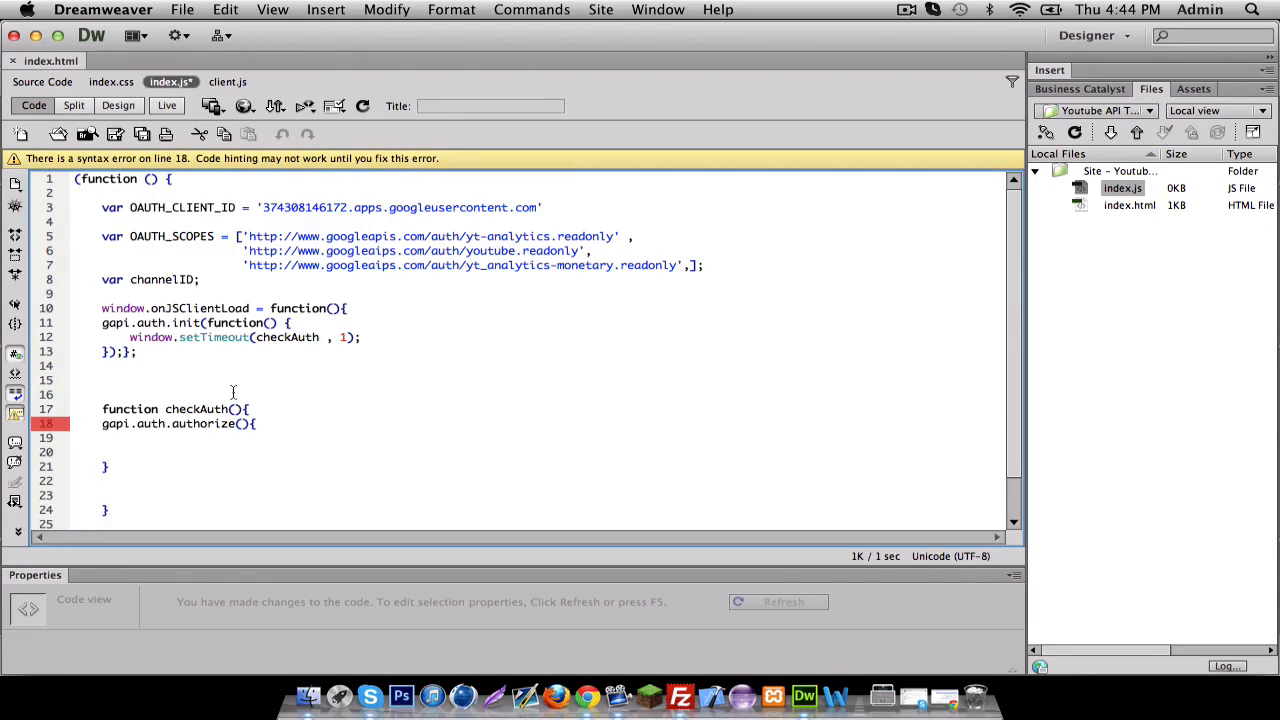
Step: Pass handleAuthResult as the authorize callback and end the statement
text(,)
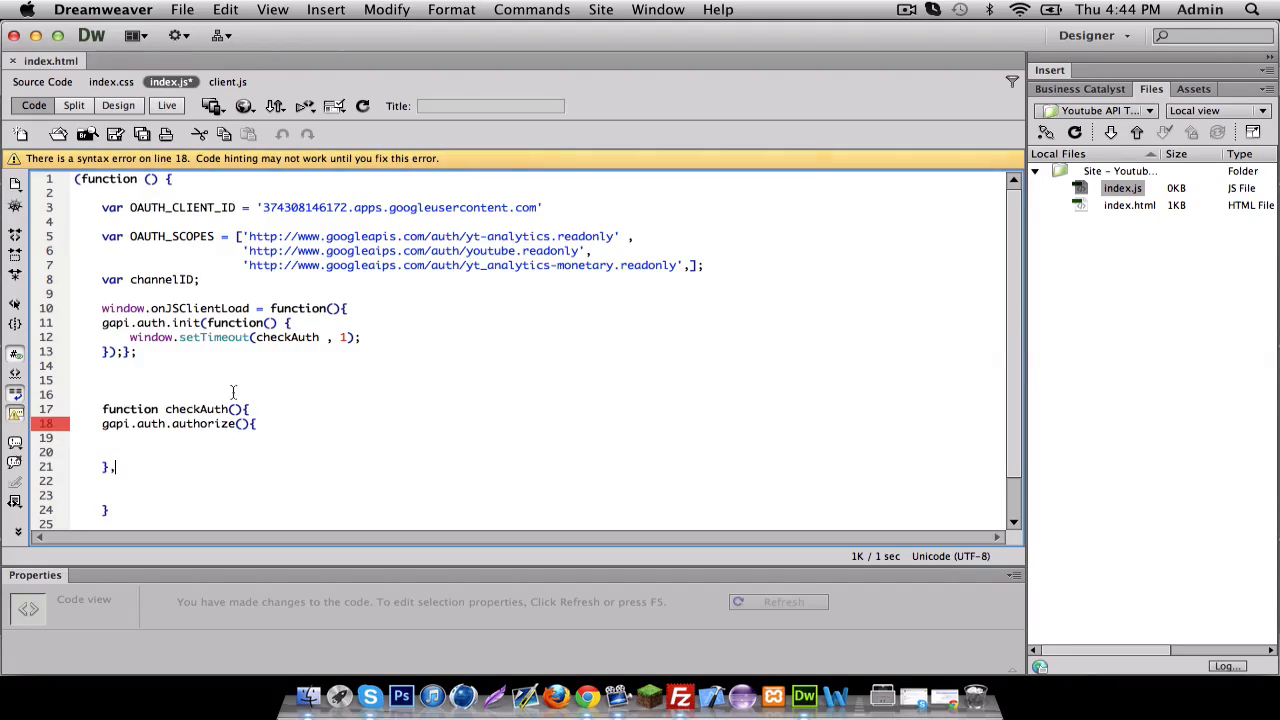
text(hd)
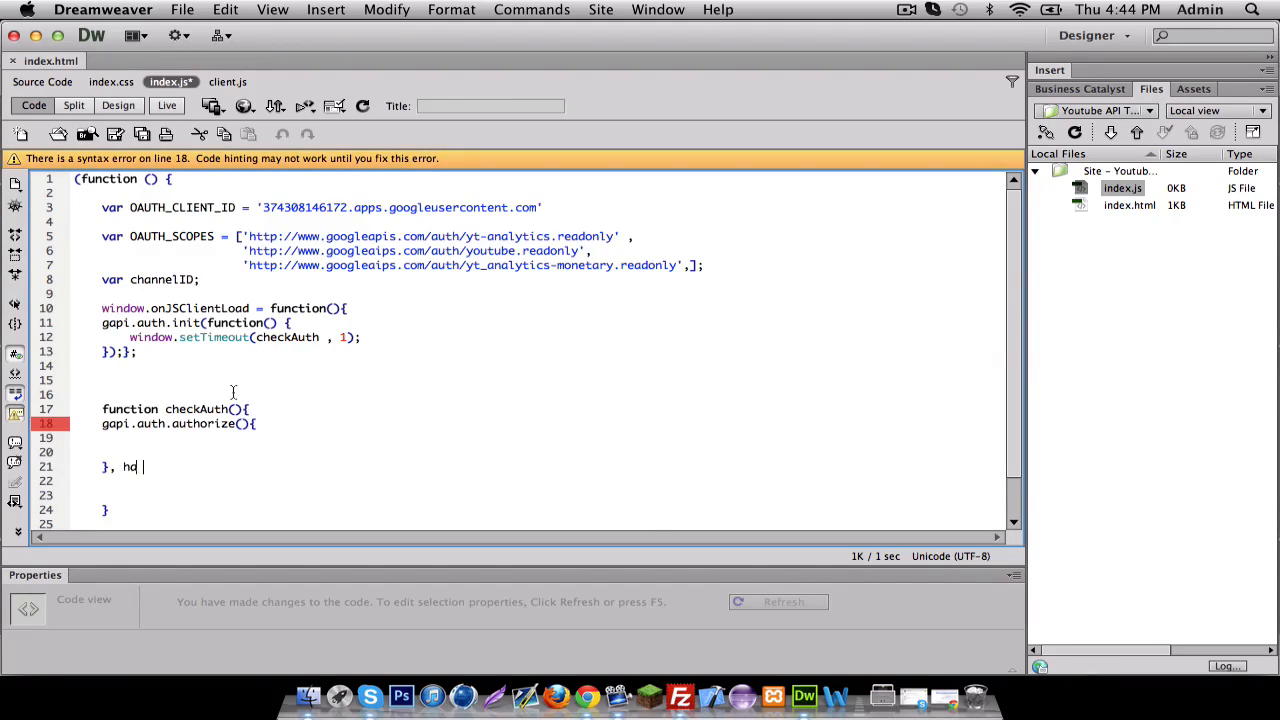
text(andle)
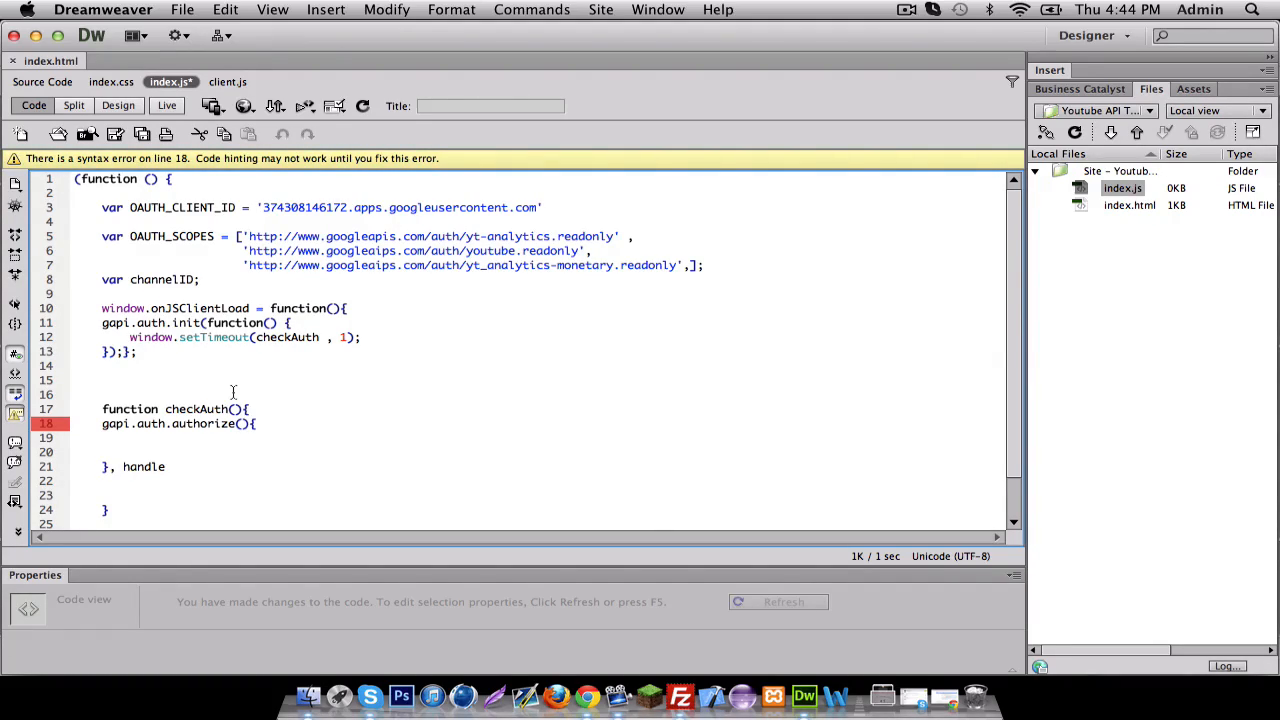
text(Auth)
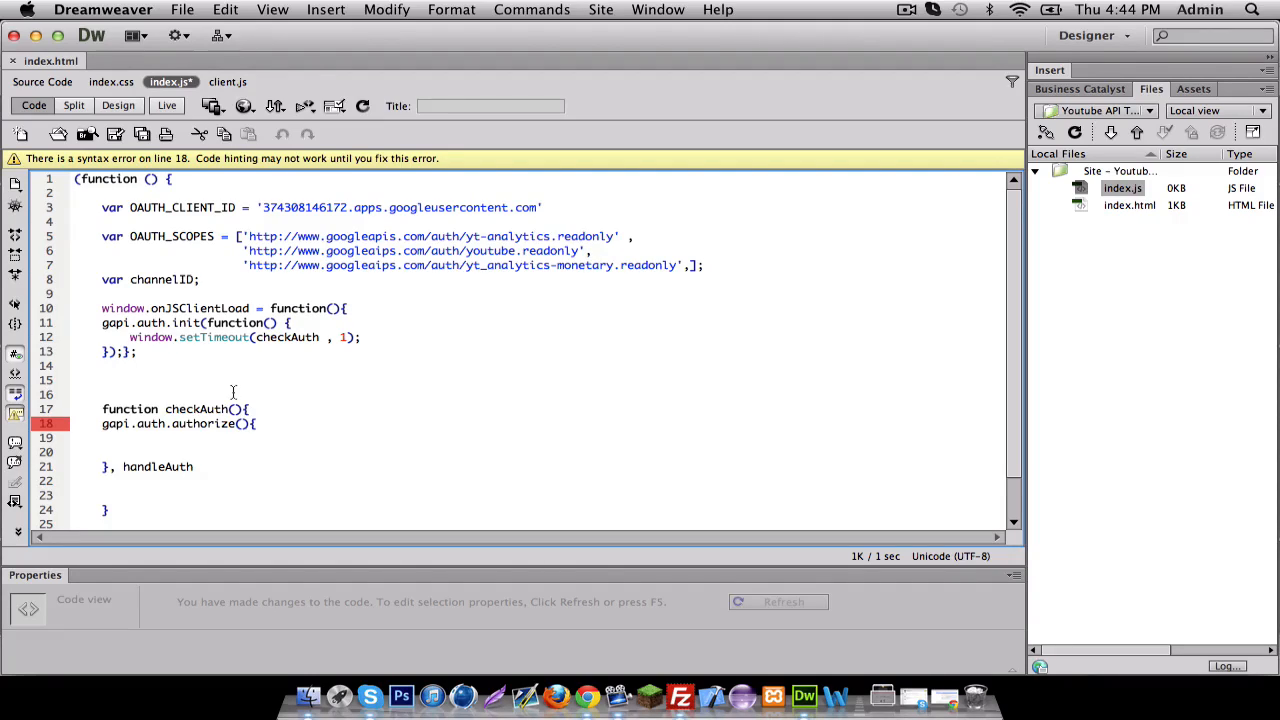
text(Result)
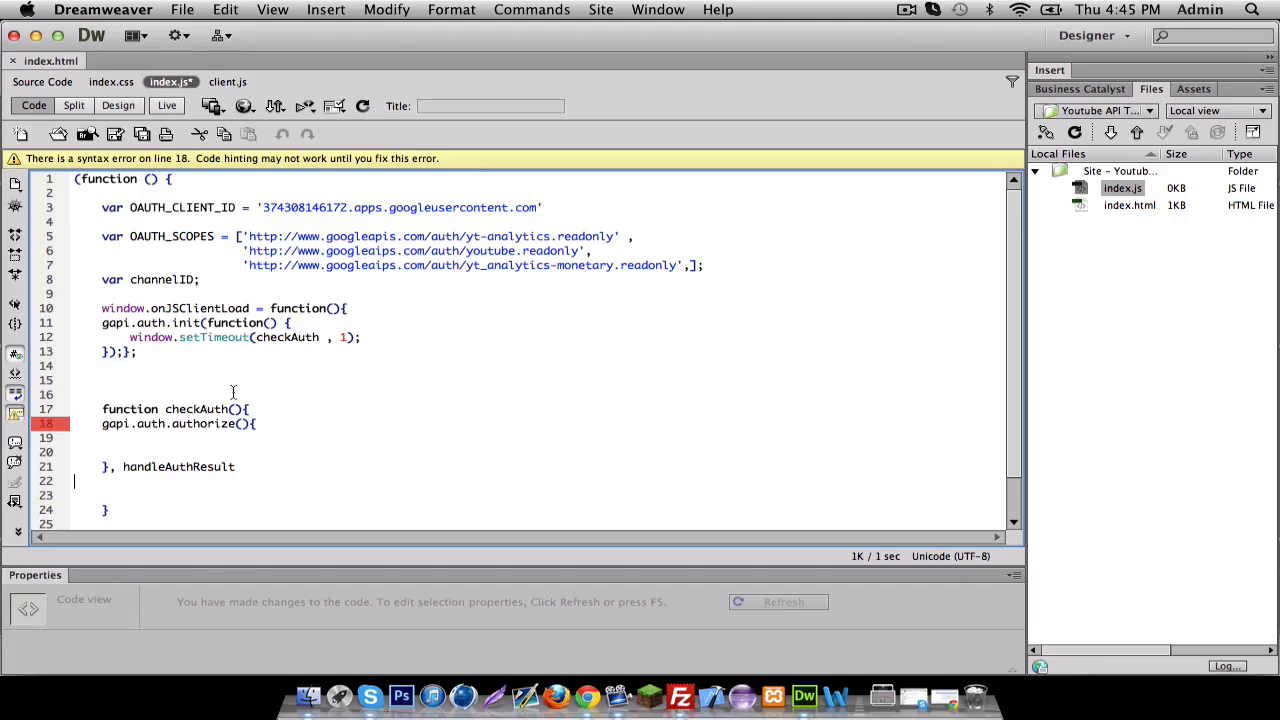
text())
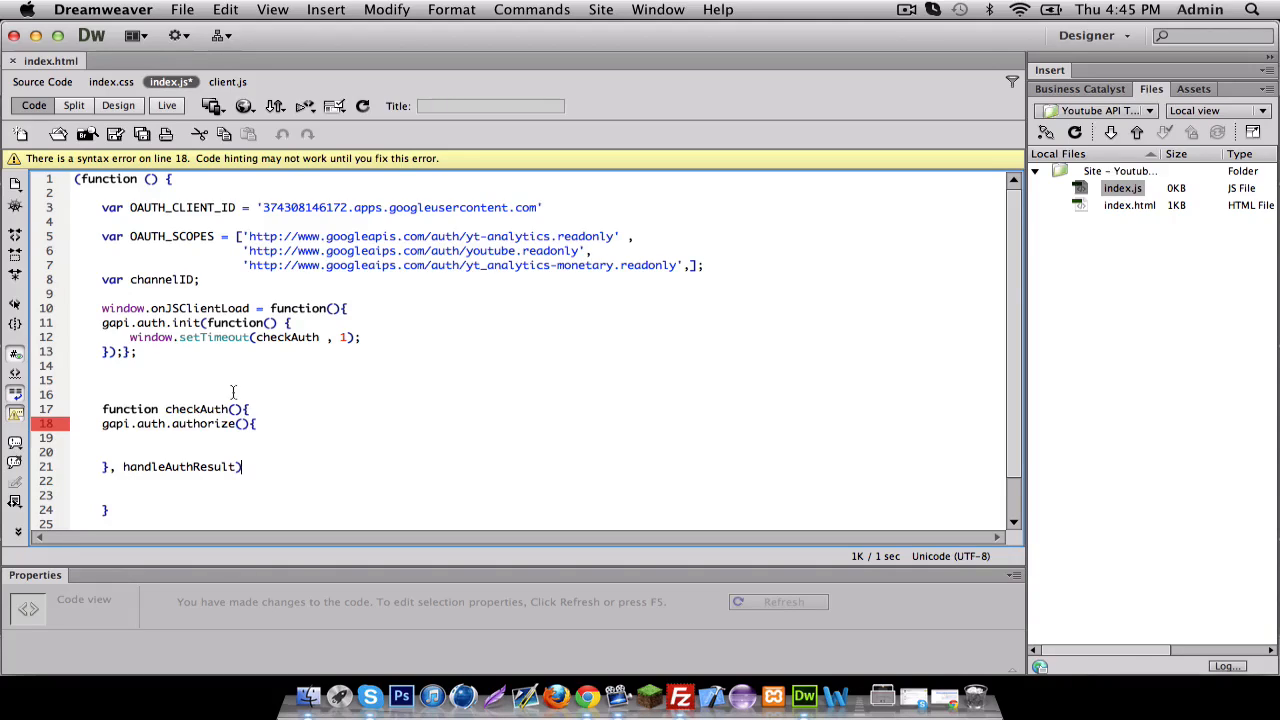
text(;)
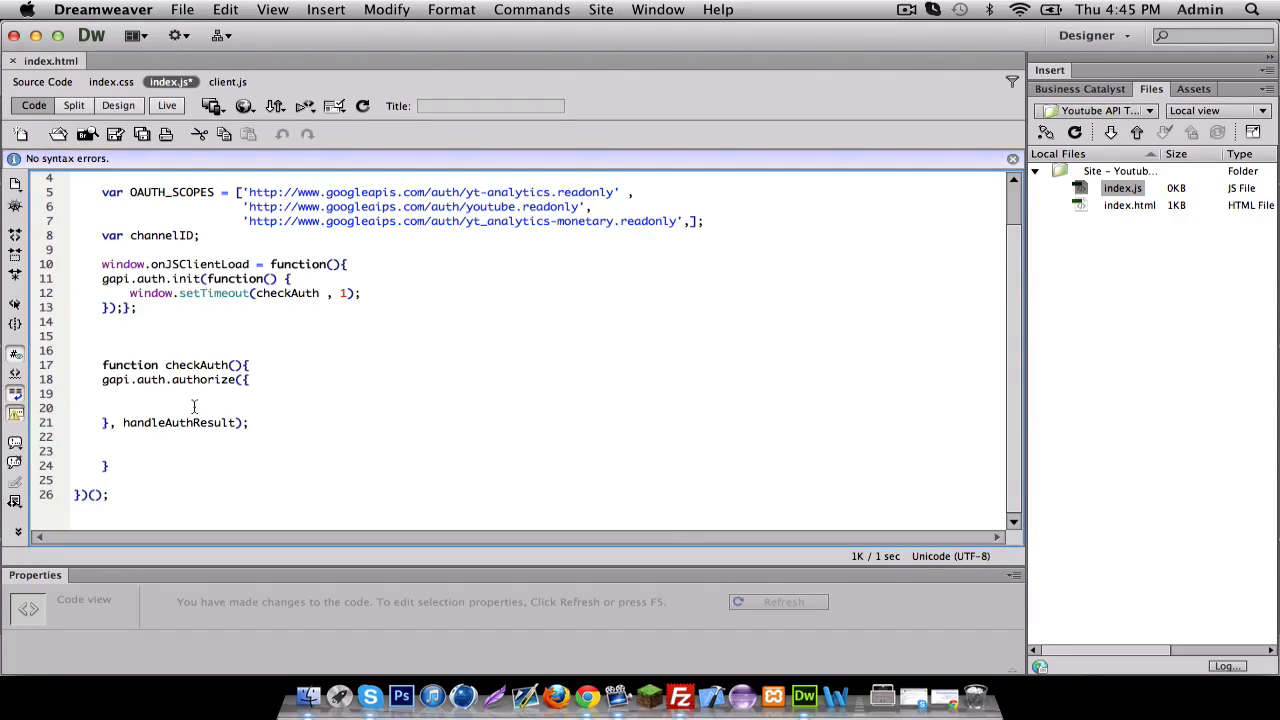
Step: Enter client_id : OAUTH_CLIENT_ID, as the first authorize option
text(clie)
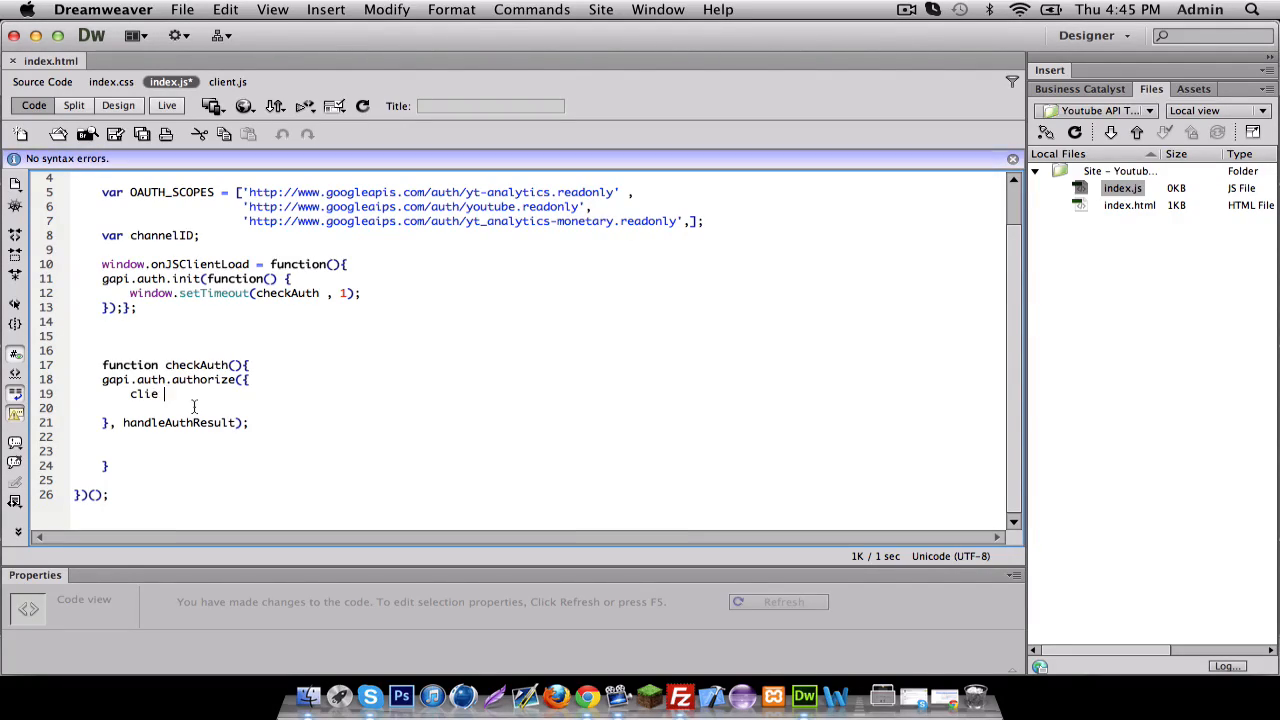
text(nt)
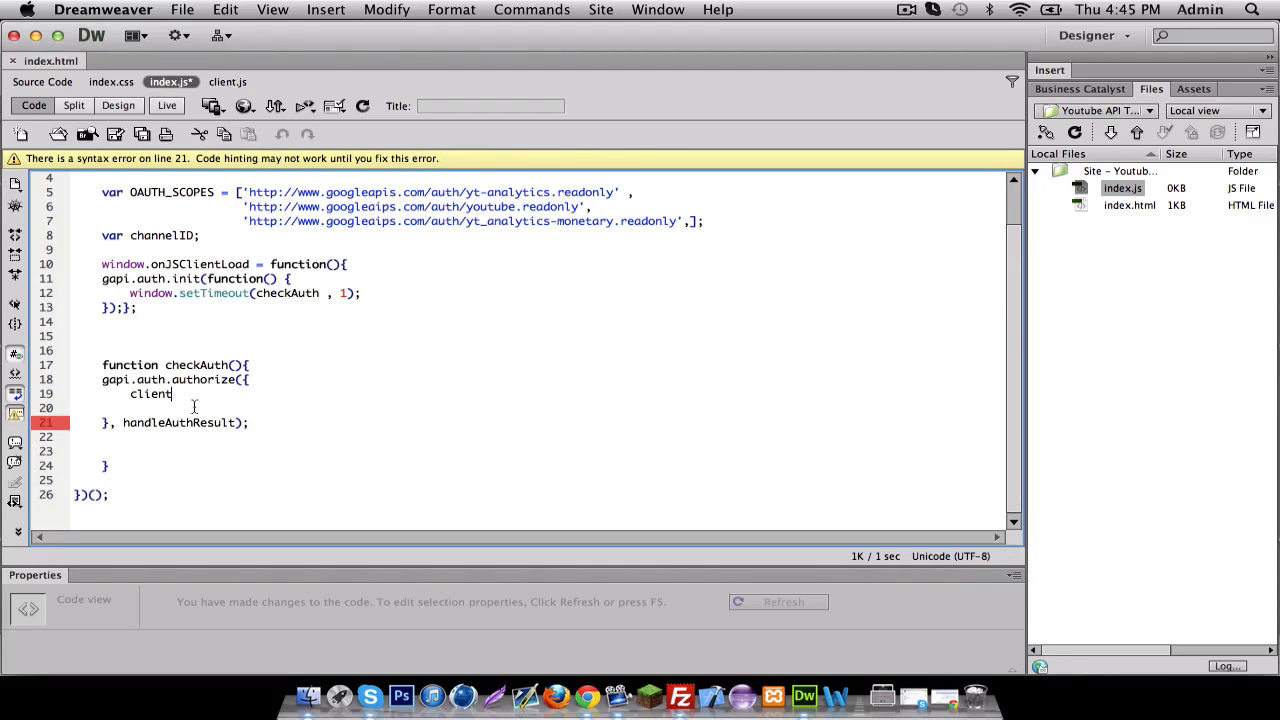
text(_)
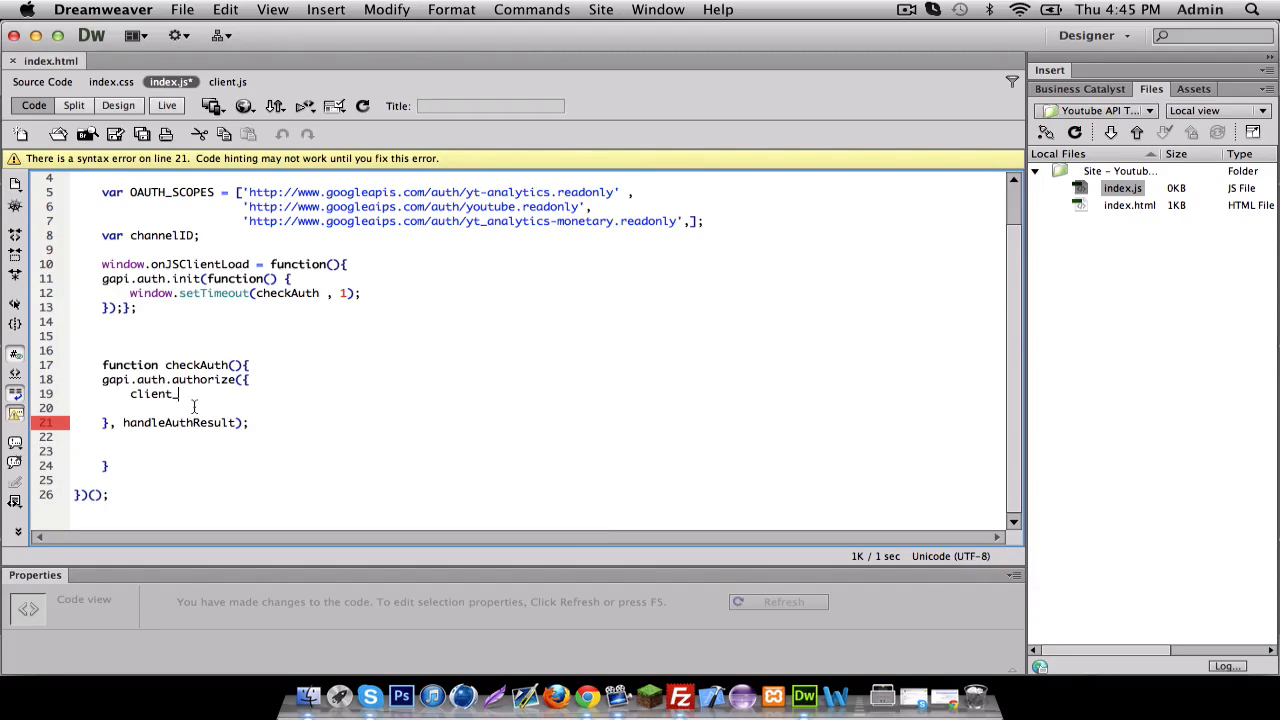
text(id :)
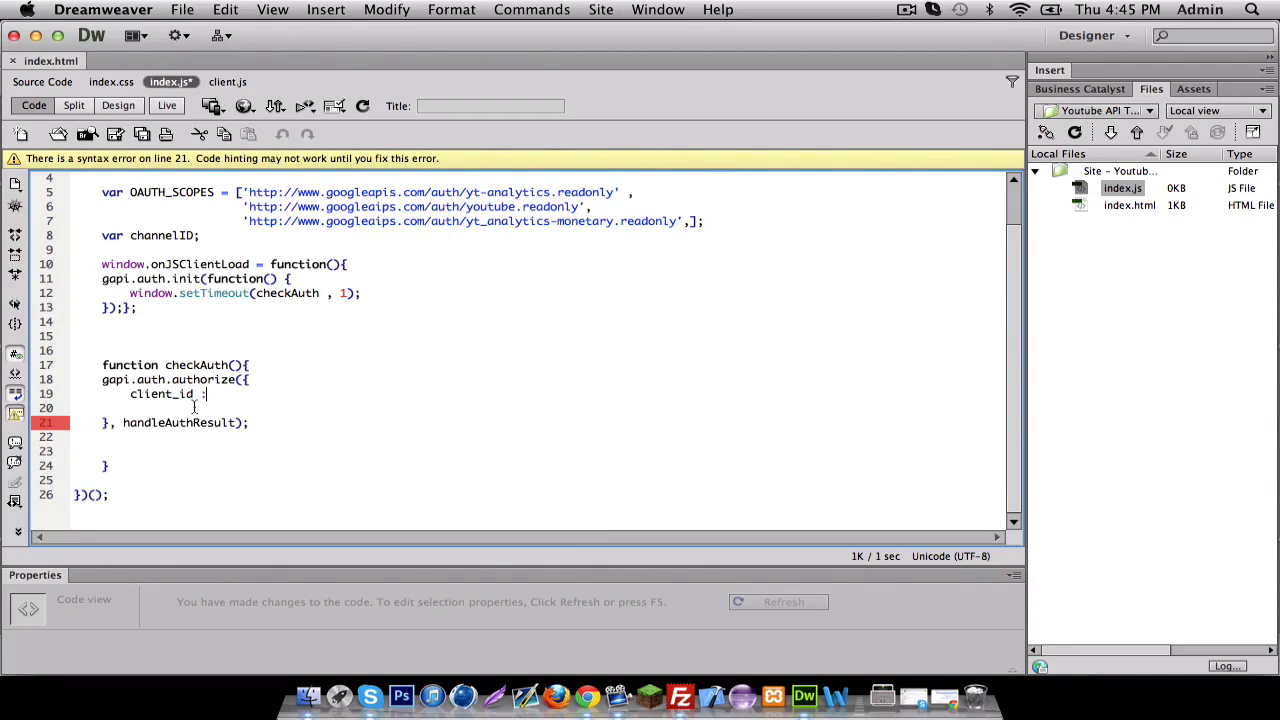
text(OA)
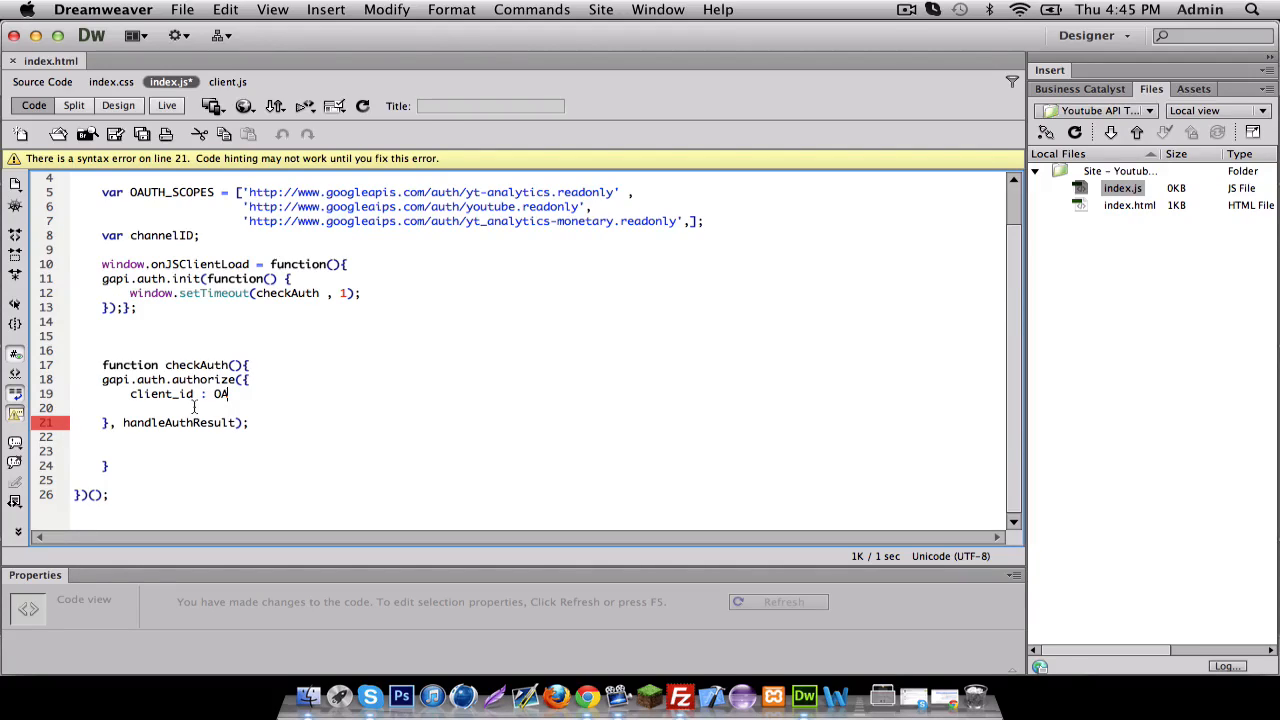
text(UTH_CL)
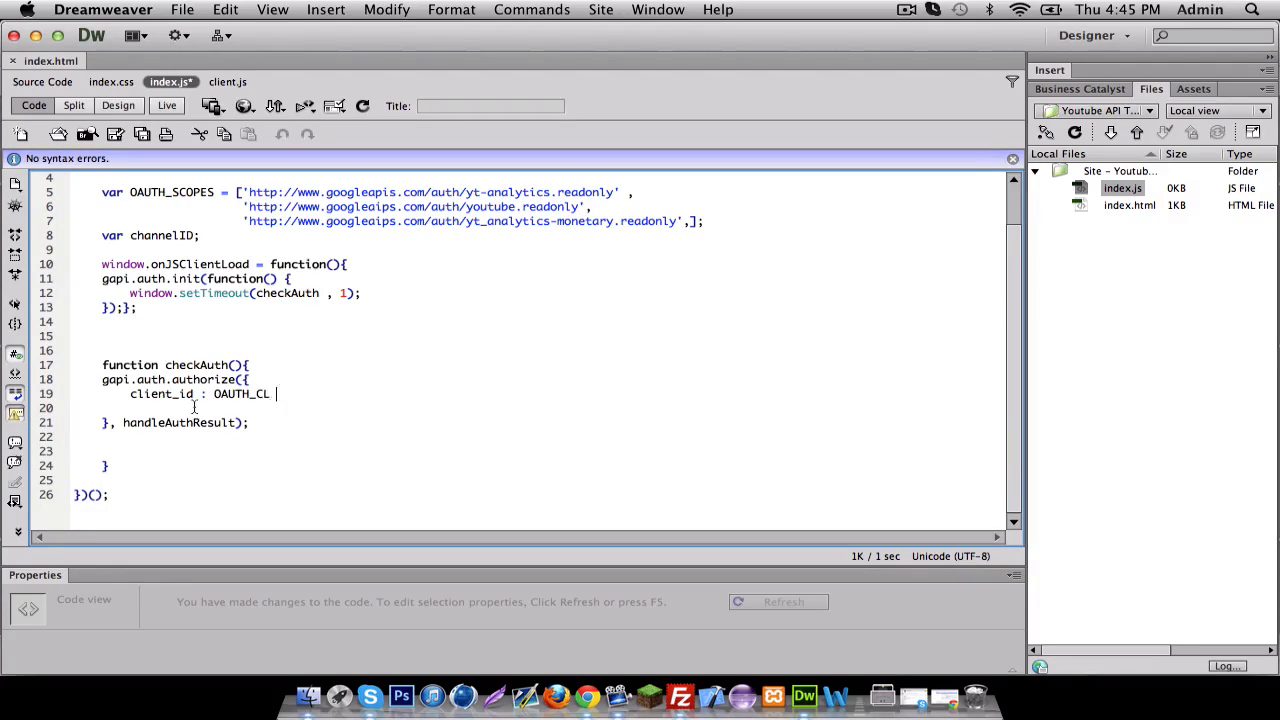
text(IENT_ID)
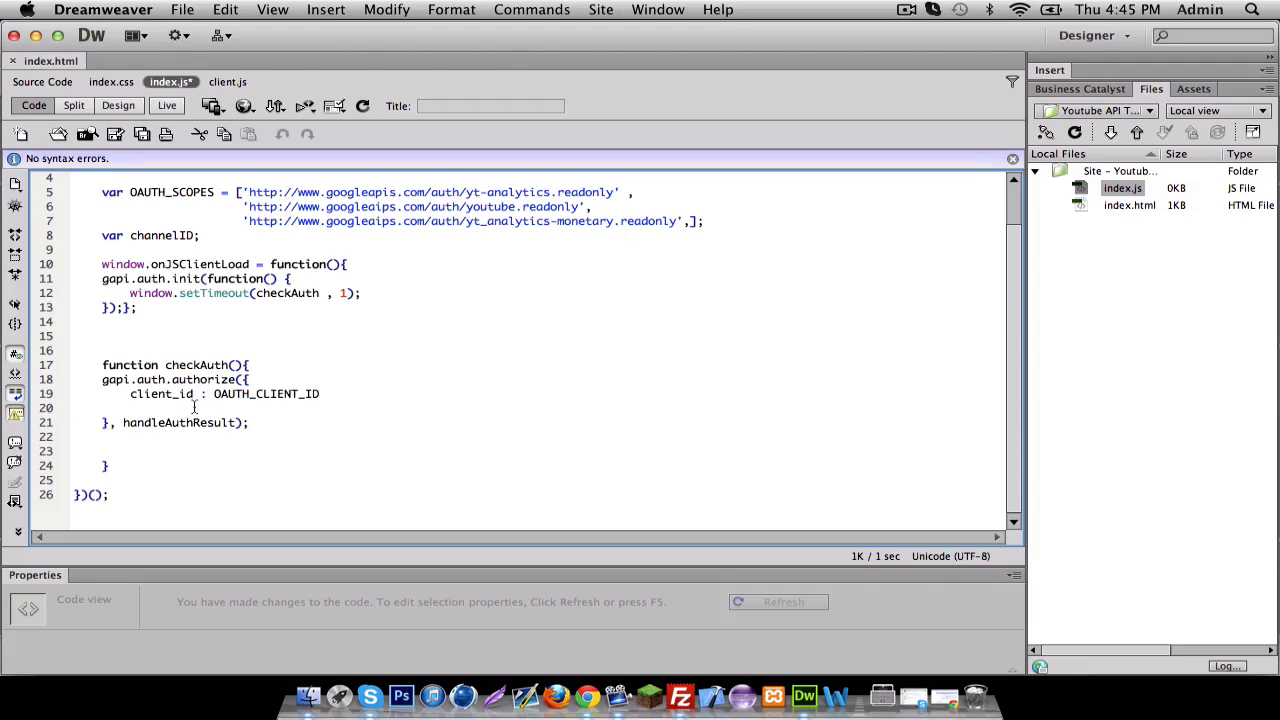
text(,)
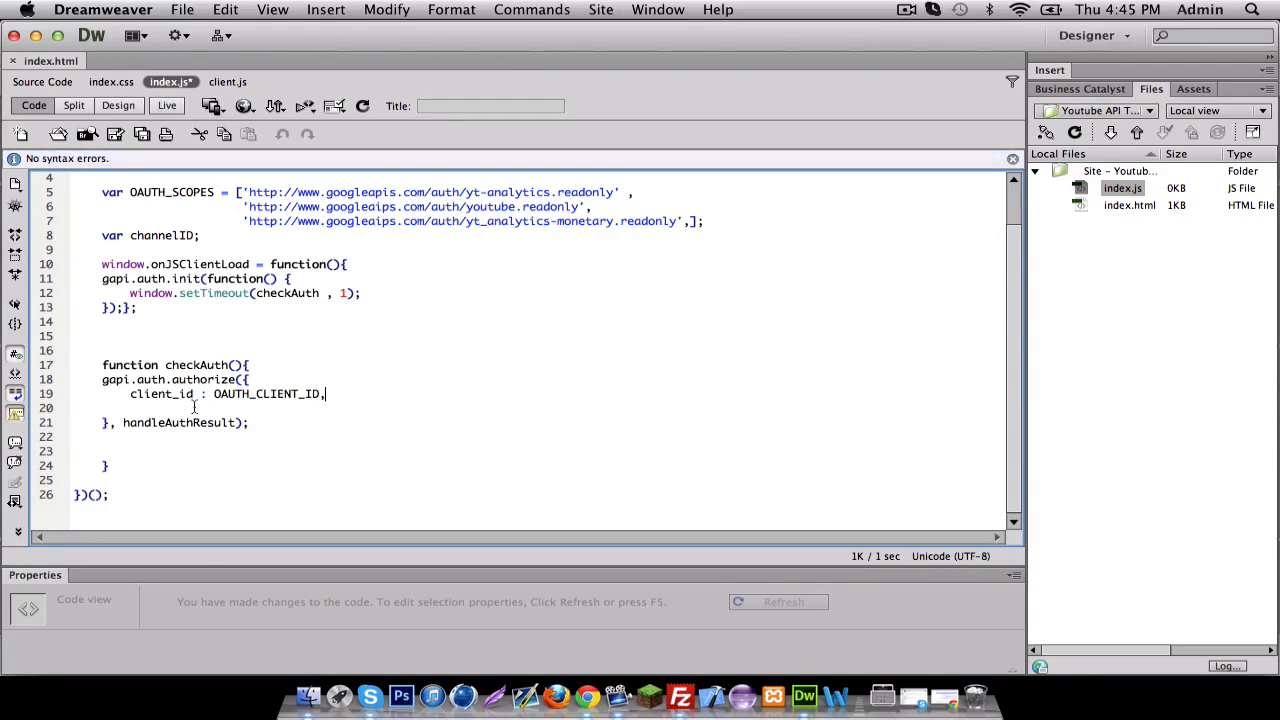
Step: Add scope: OAUTH_SCOPE and immediate : true as the remaining options
text(scope: OAUTH)
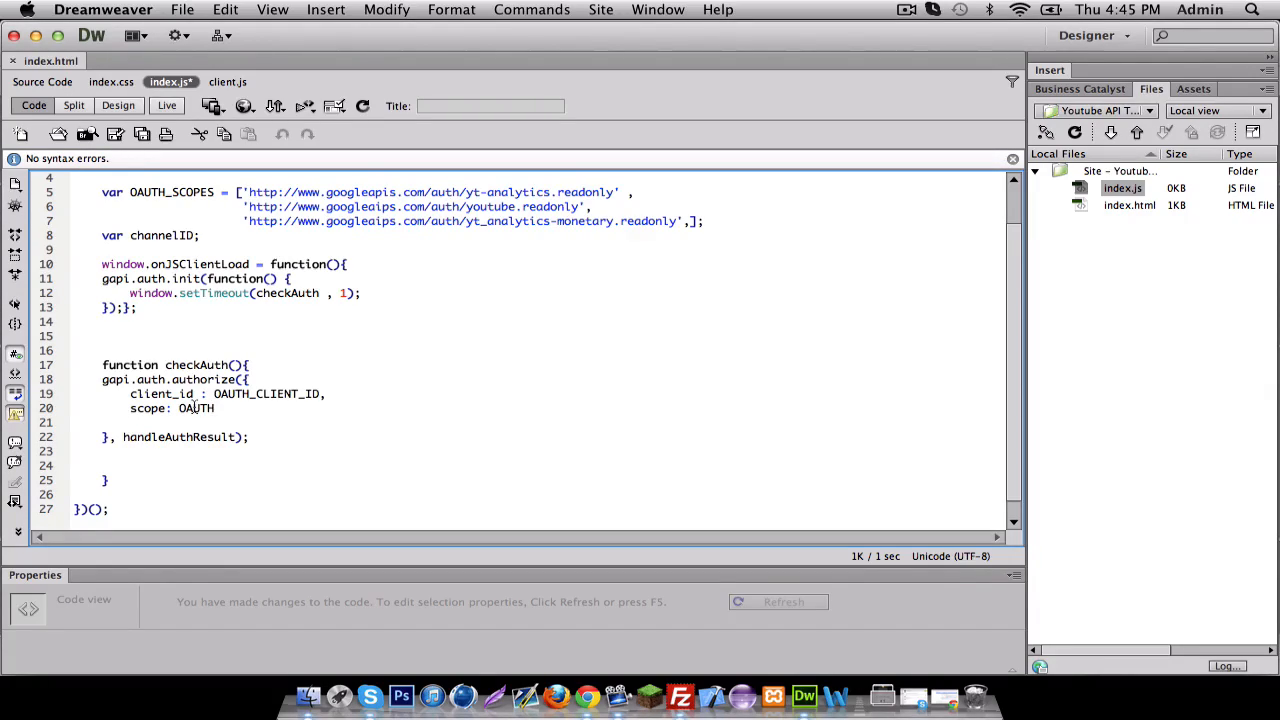
text(_SCOP)
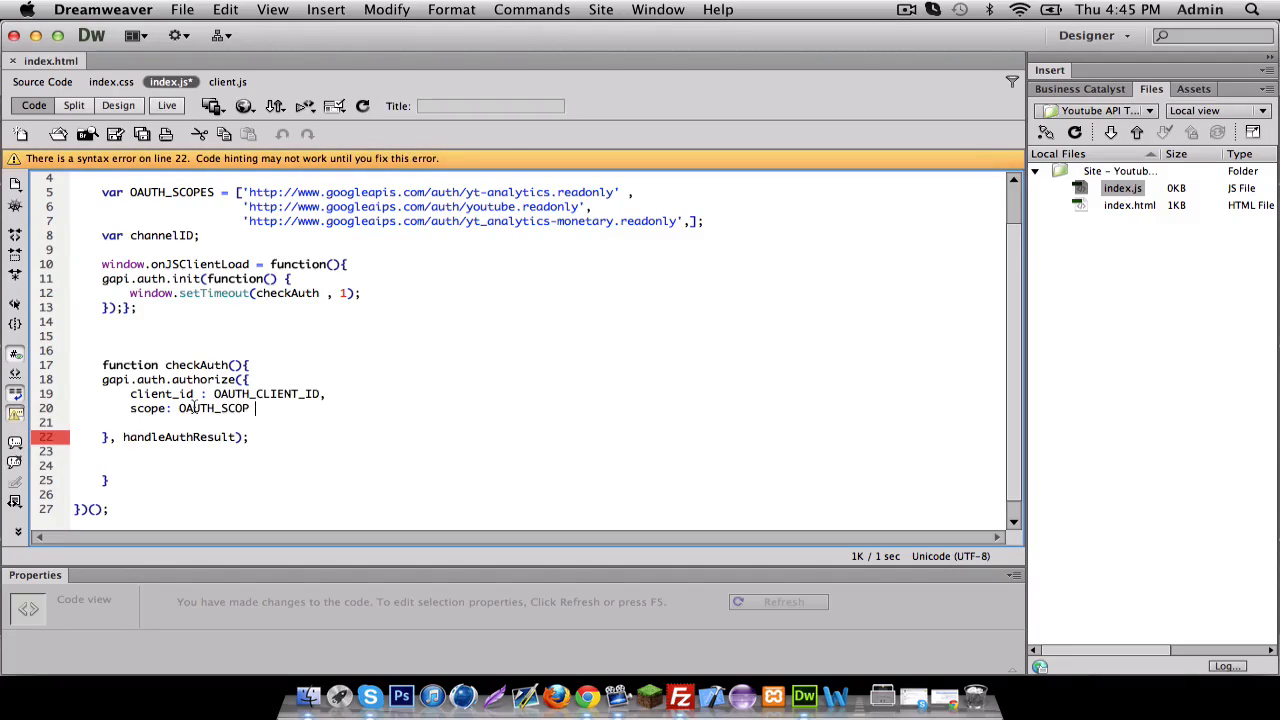
text(E,)
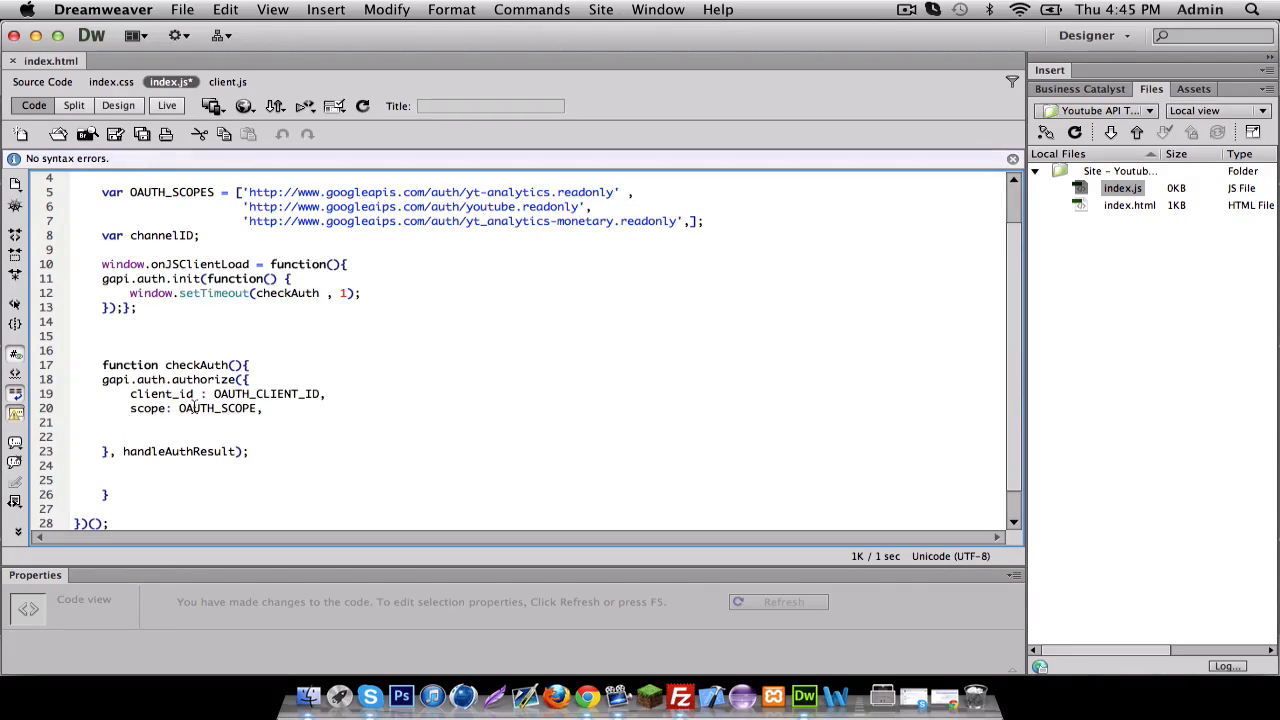
text(immediate)
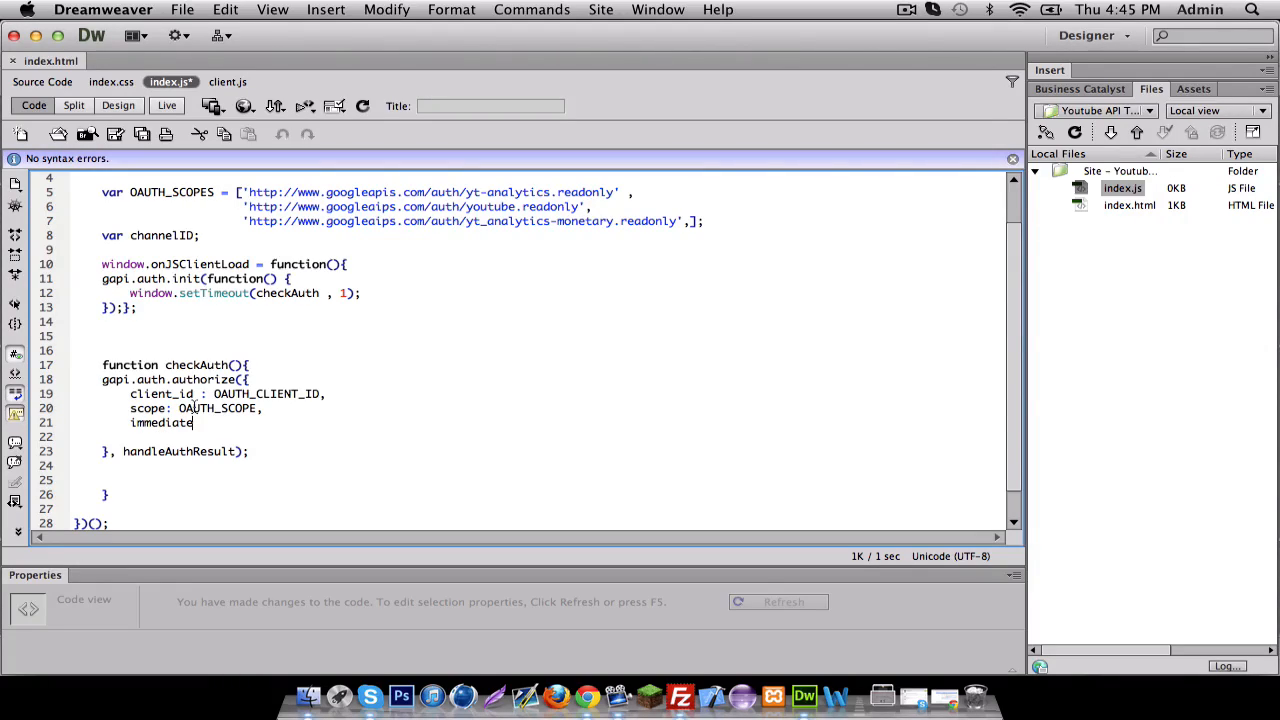
text(:)
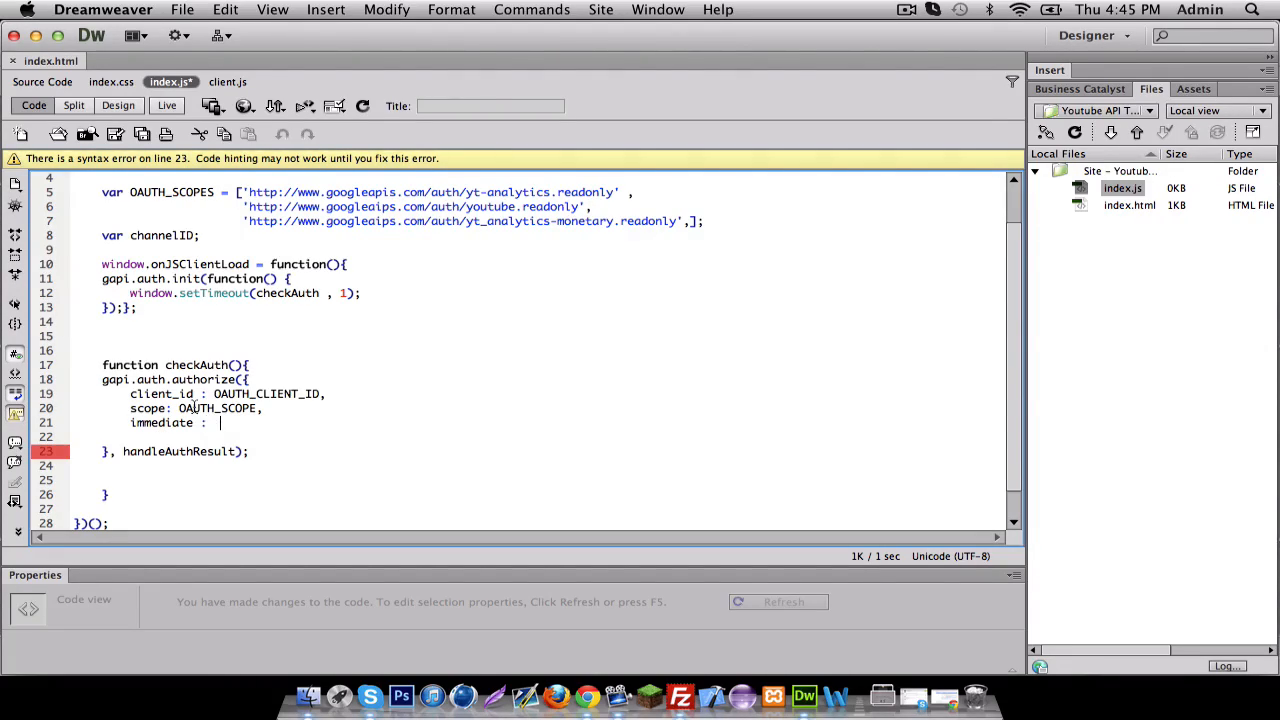
text(true)
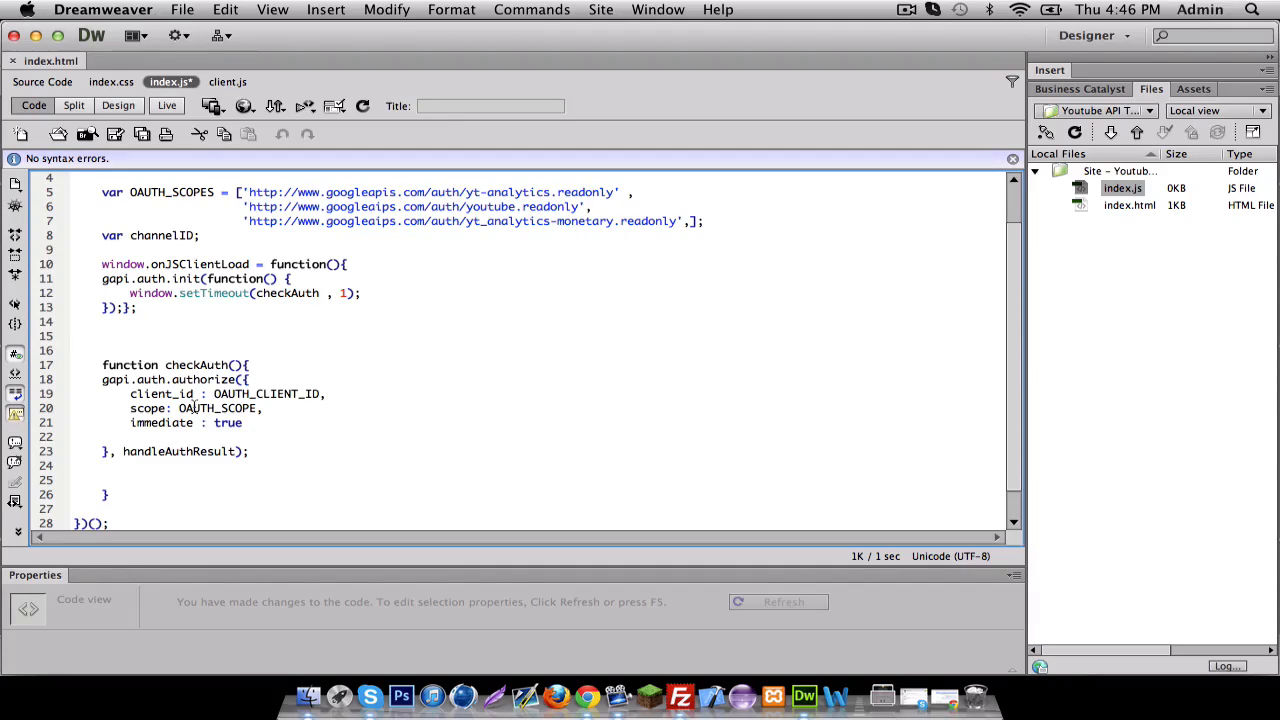
click(906, 9)
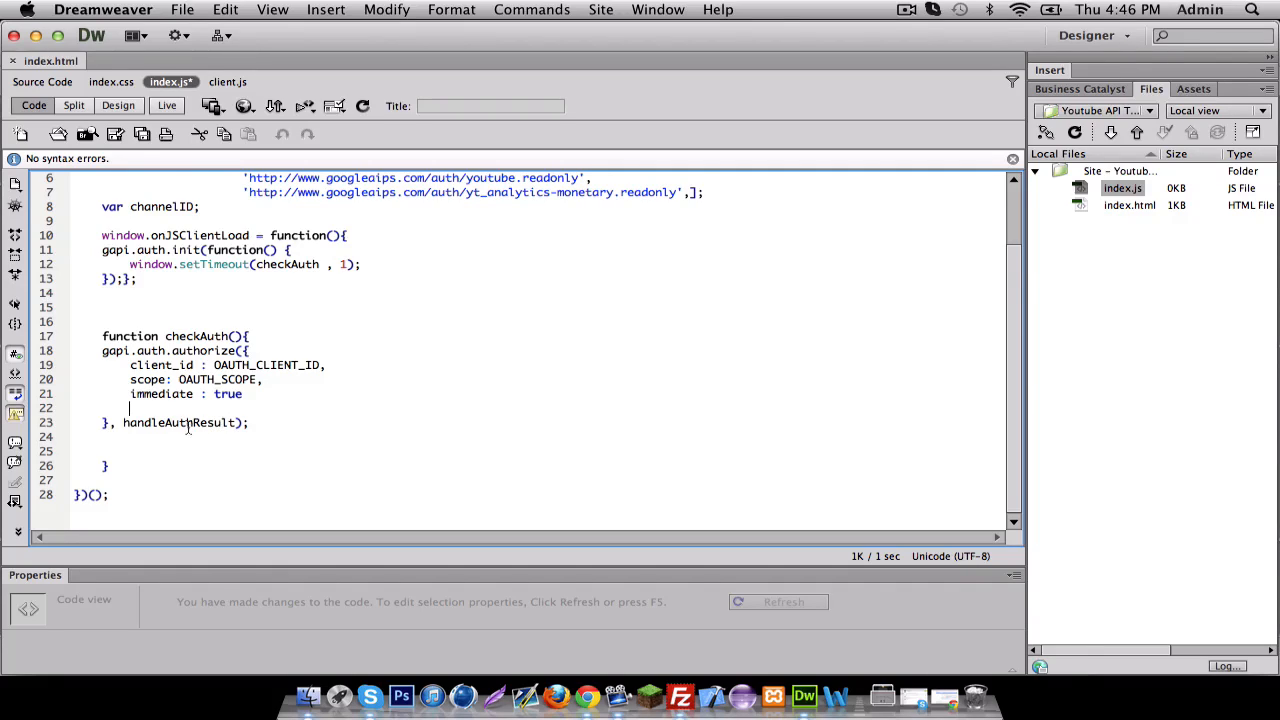
double_click(182, 422)
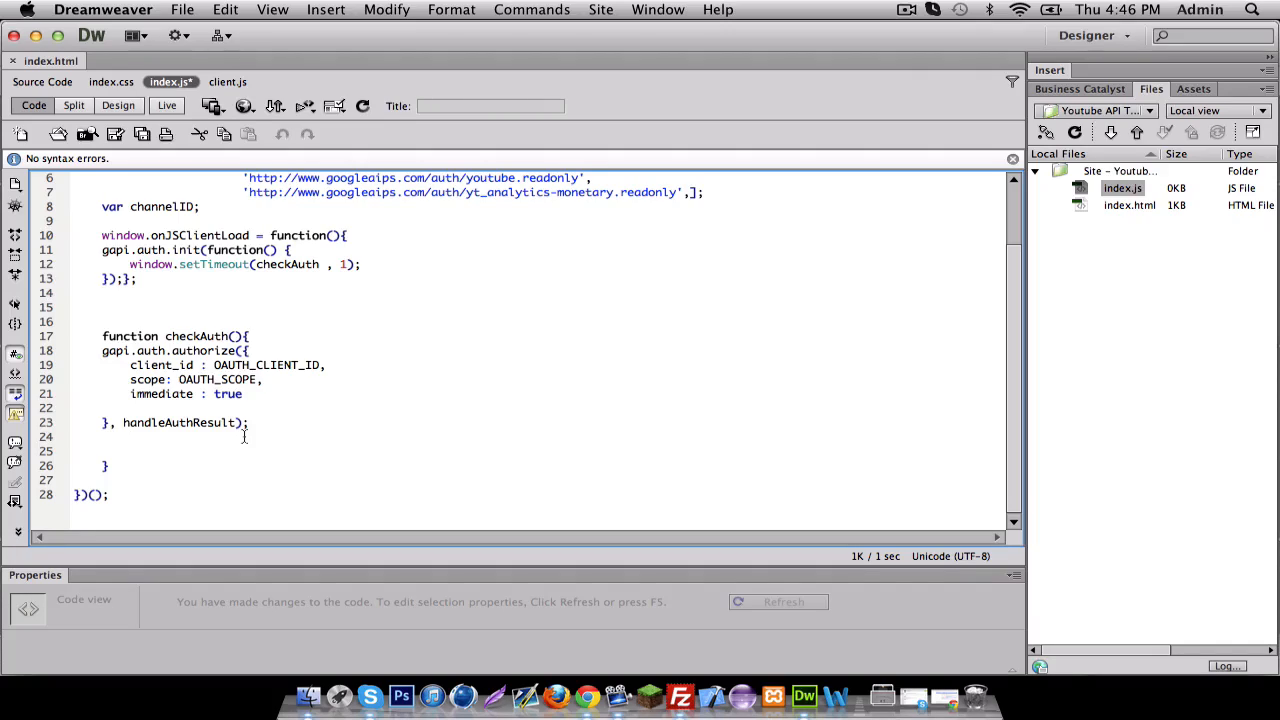
click(129, 437)
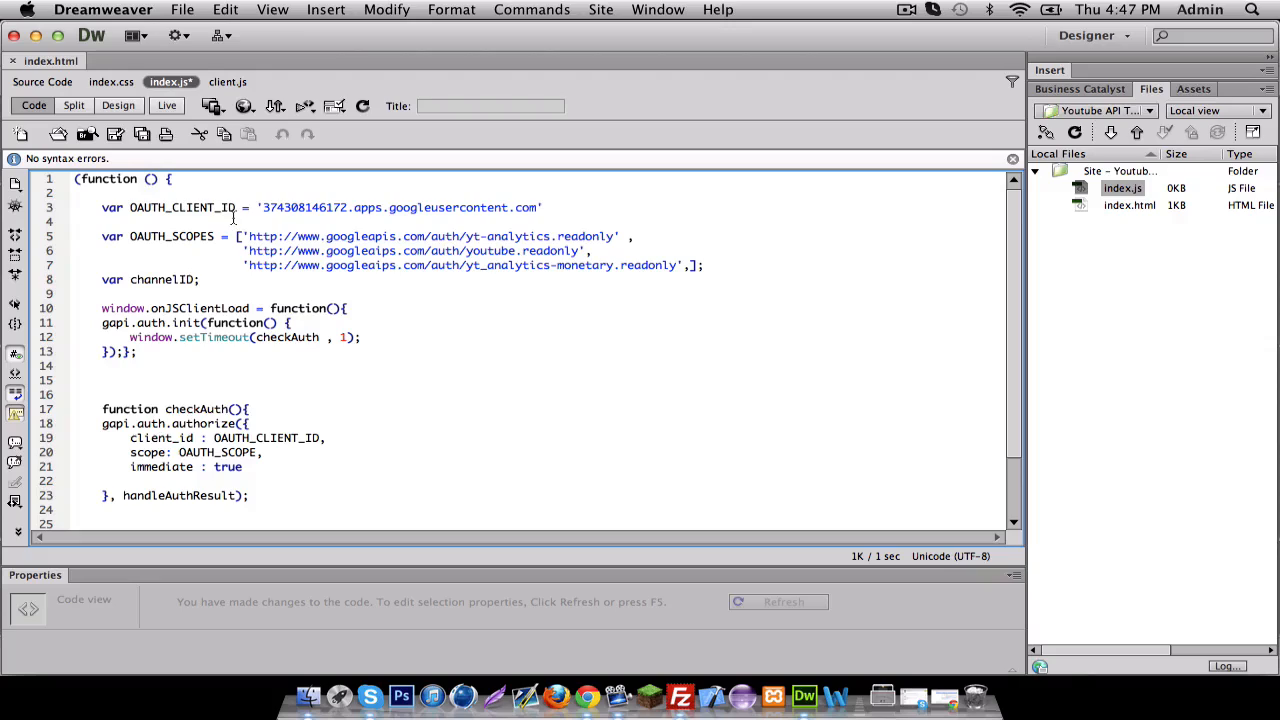
scroll(down, 3)
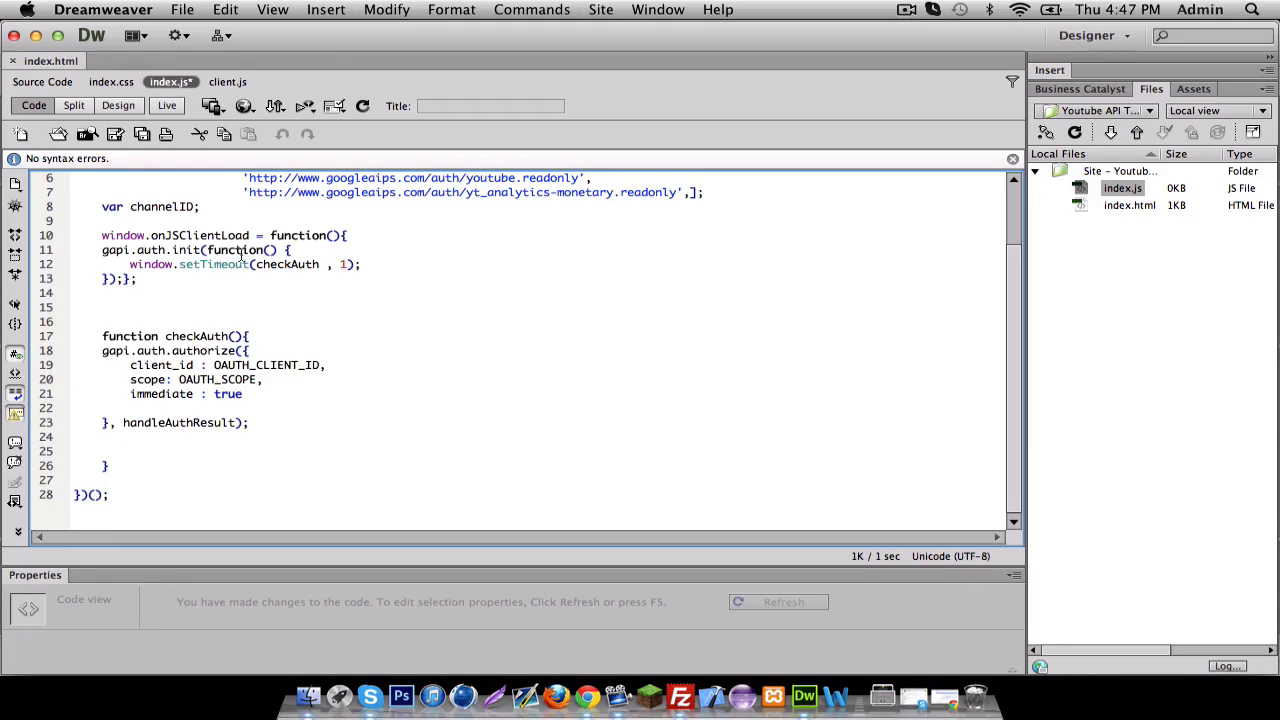
mouse_move(855, 7)
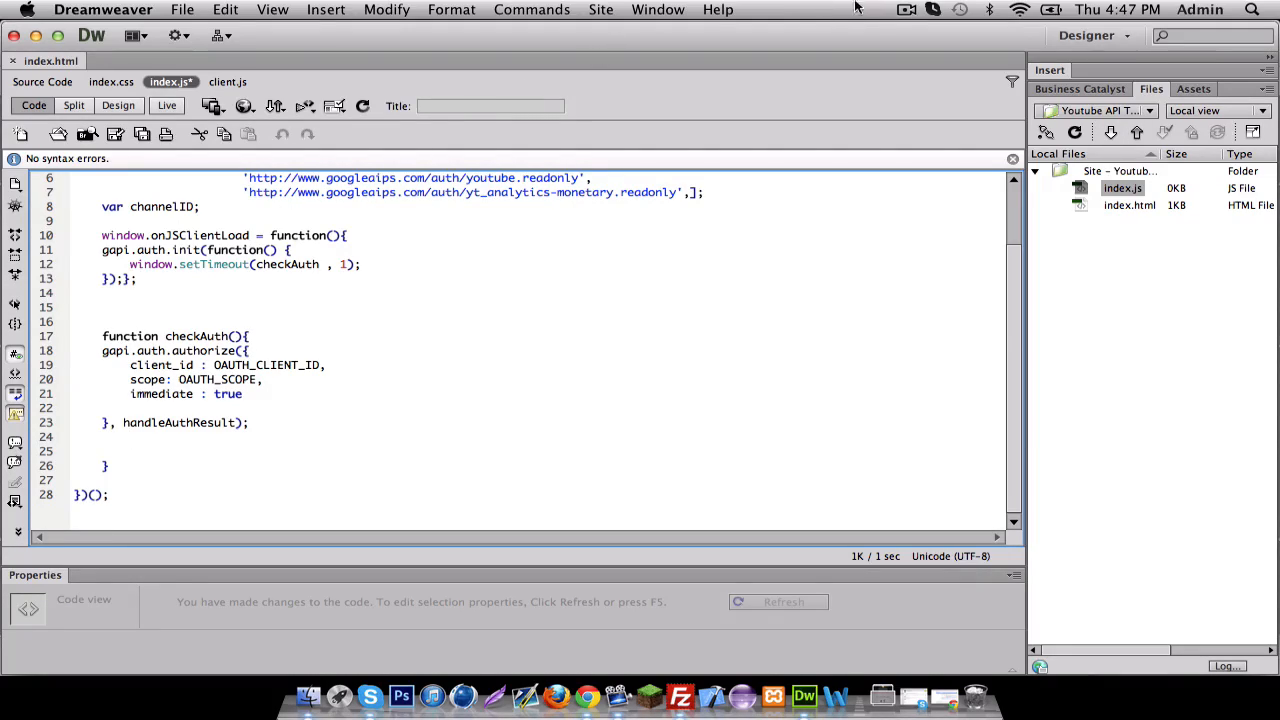